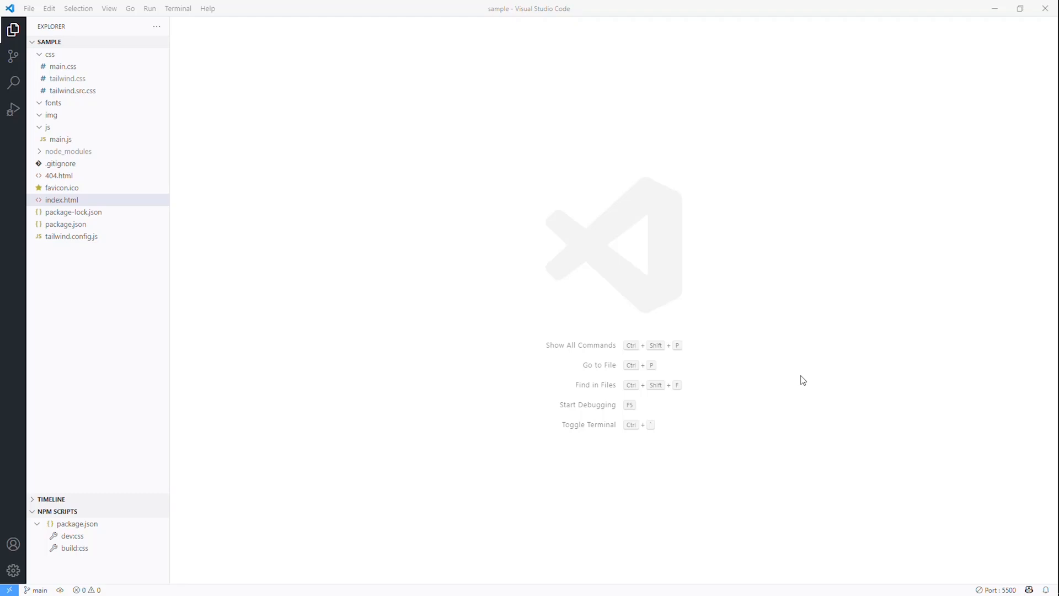
{"action": "mouse_move", "coordinate": [230, 381]}
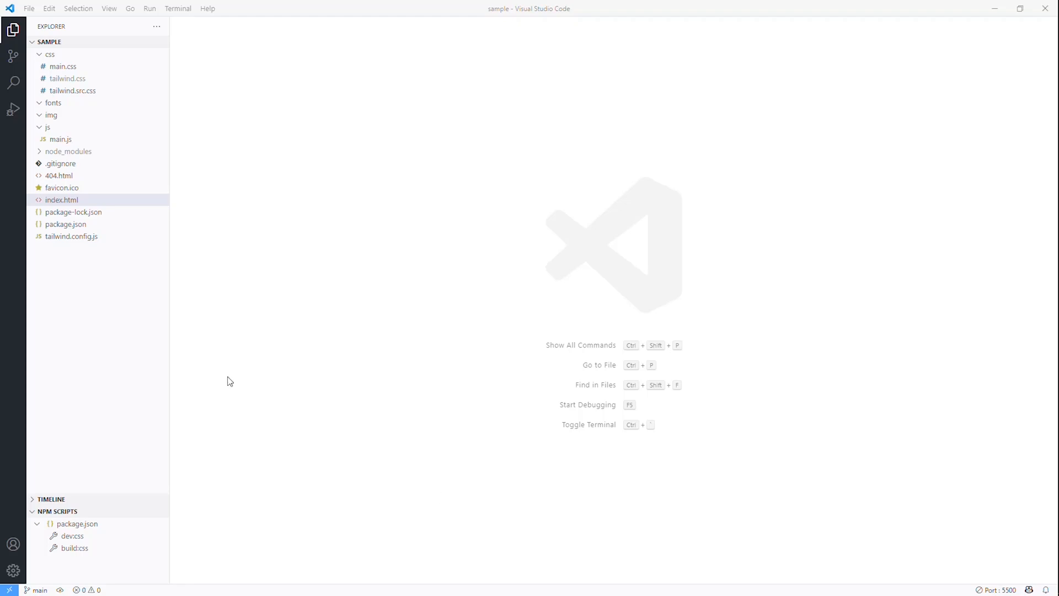
{"action": "mouse_move", "coordinate": [254, 274]}
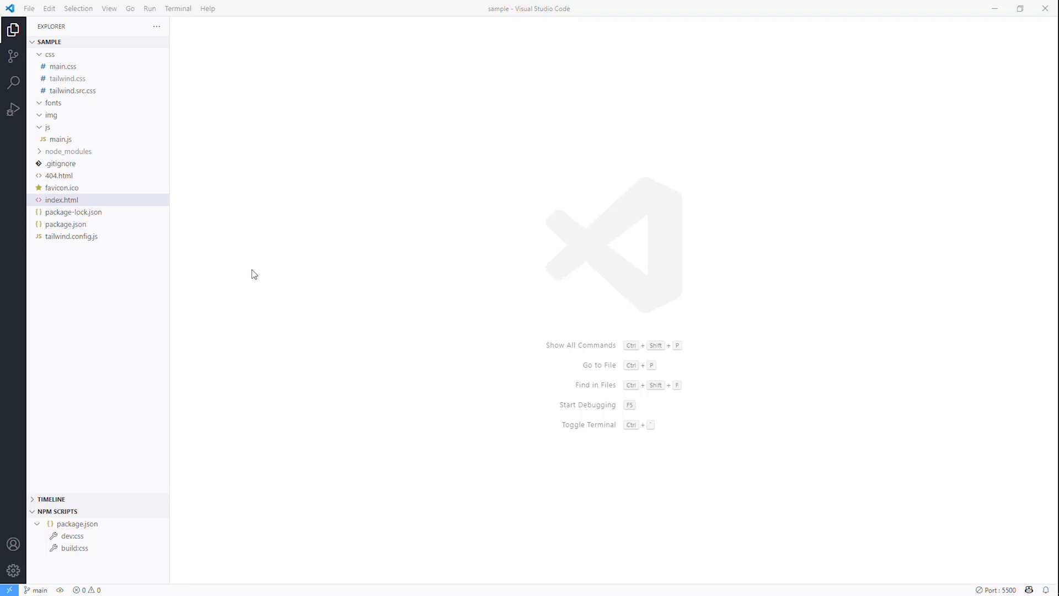
{"action": "mouse_move", "coordinate": [280, 271]}
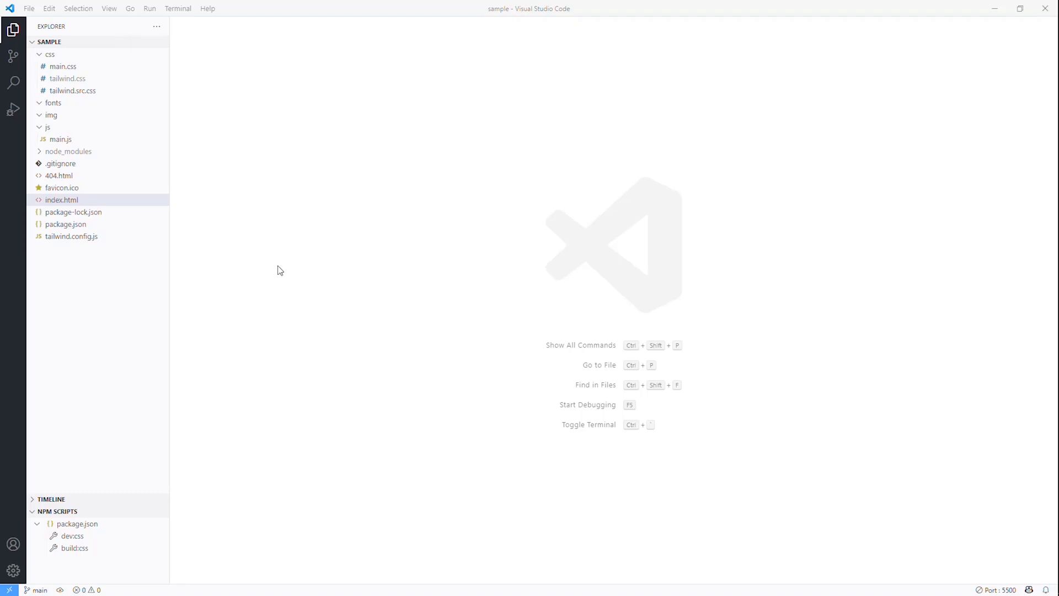
{"action": "mouse_move", "coordinate": [370, 288]}
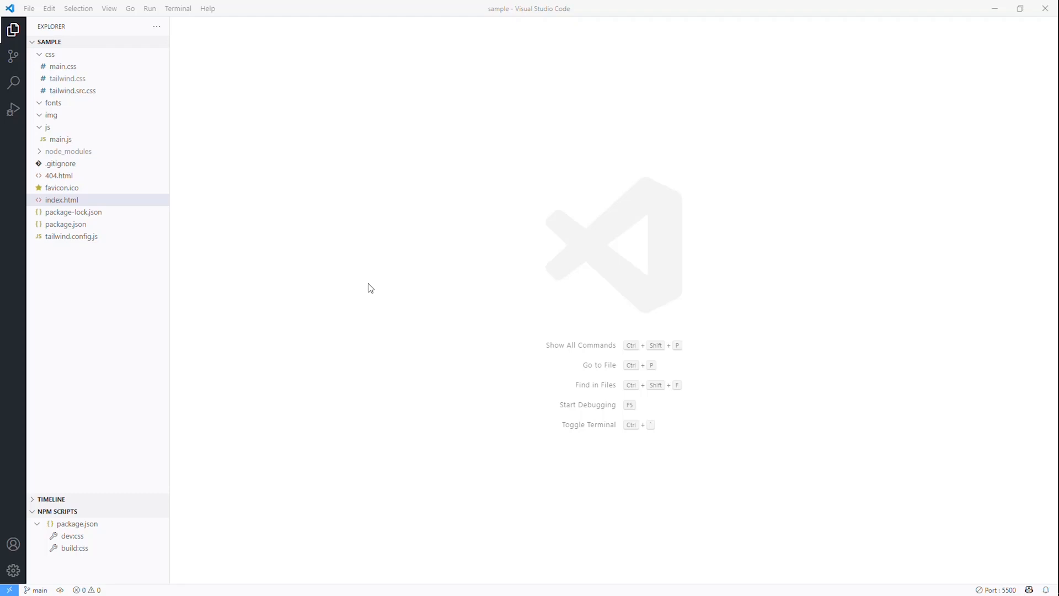
{"action": "mouse_move", "coordinate": [360, 227]}
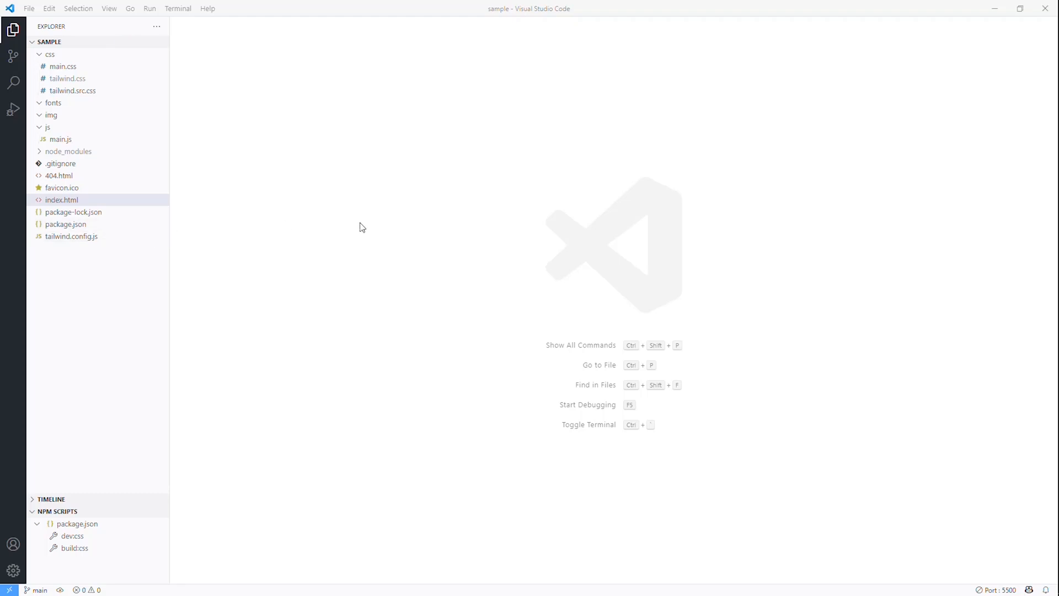
{"action": "mouse_move", "coordinate": [341, 271]}
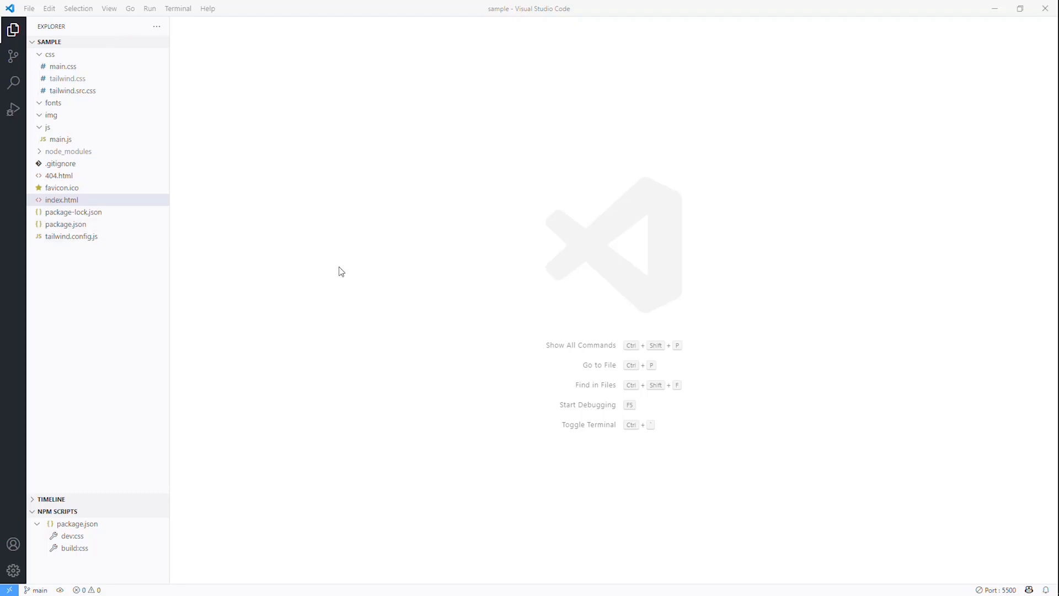
{"action": "mouse_move", "coordinate": [74, 203]}
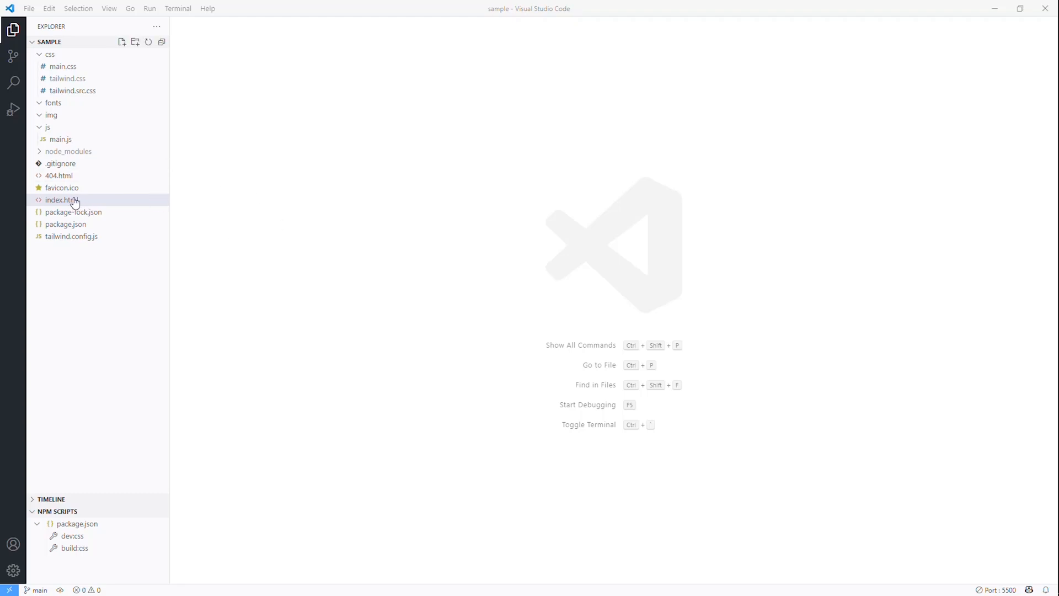
Open index.html from the Explorer and scroll to the top of the contact form markup
{"action": "left_click", "coordinate": [62, 200]}
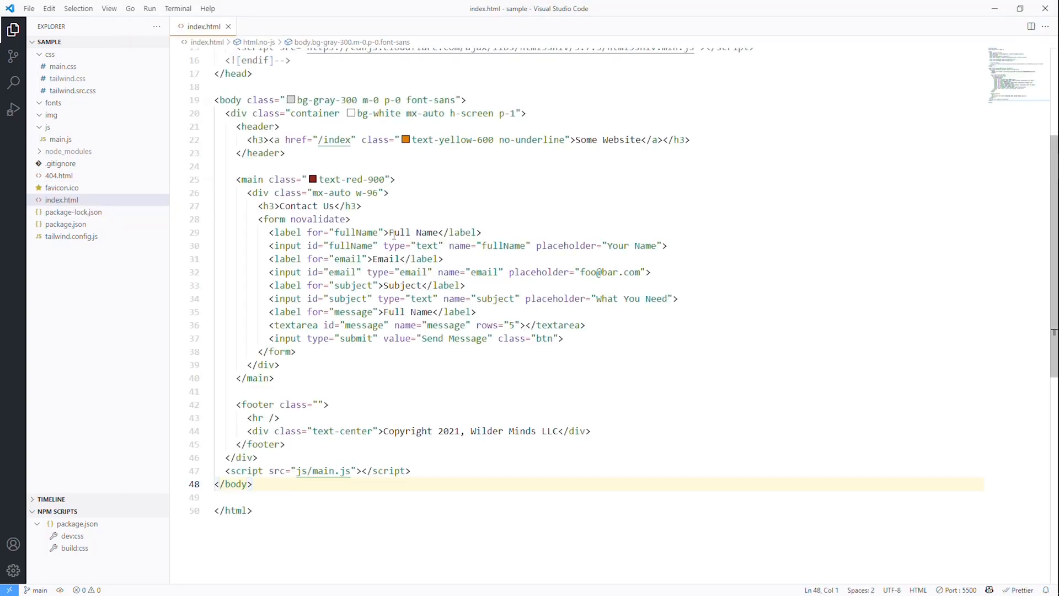
{"action": "scroll", "scroll_direction": "up", "scroll_amount": 3}
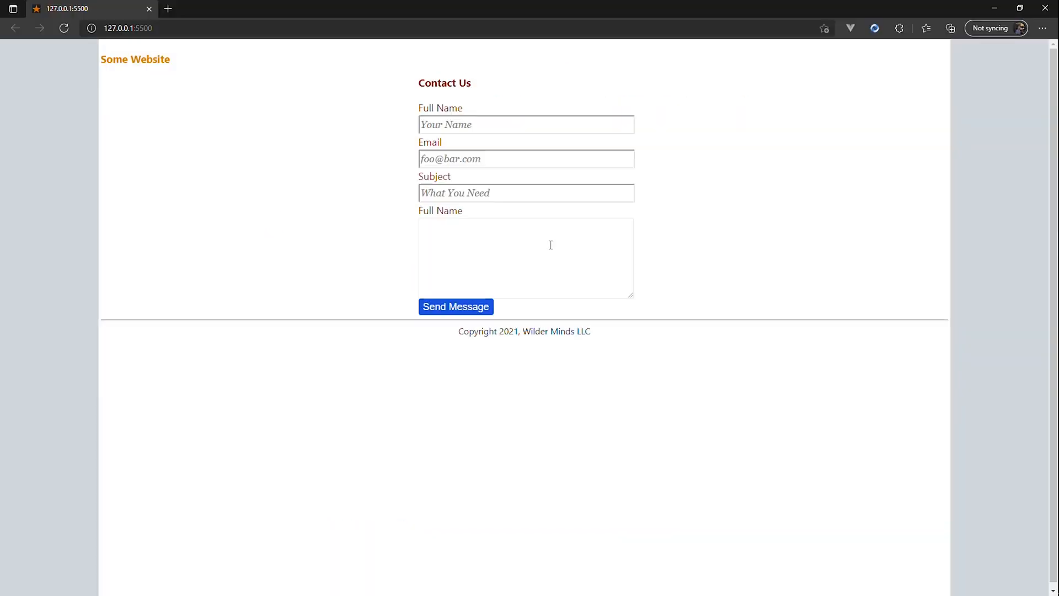
{"action": "type", "text": "a;sldkfj"}
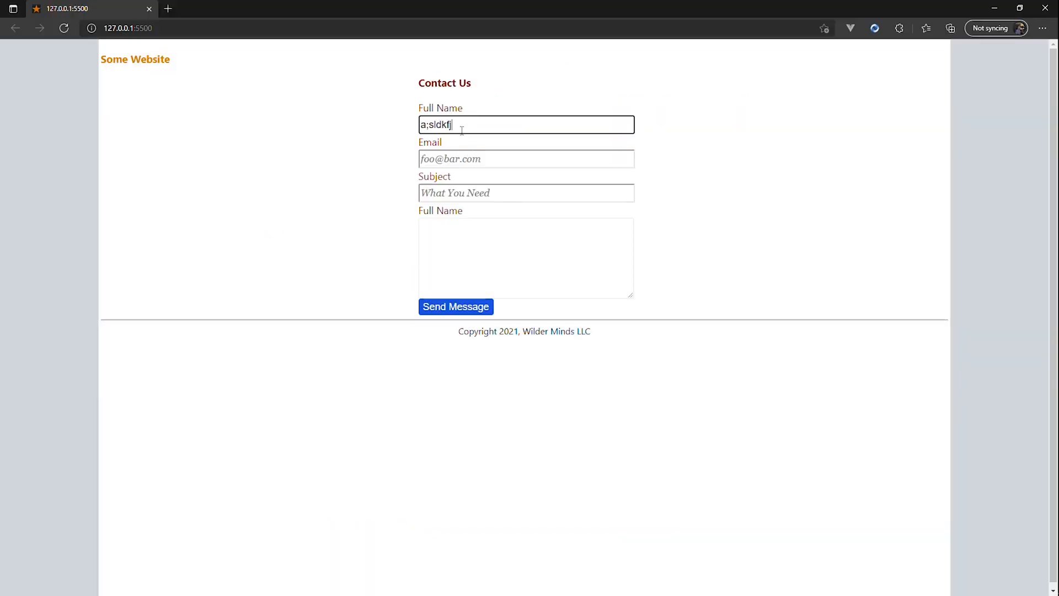
{"action": "left_click", "coordinate": [455, 307]}
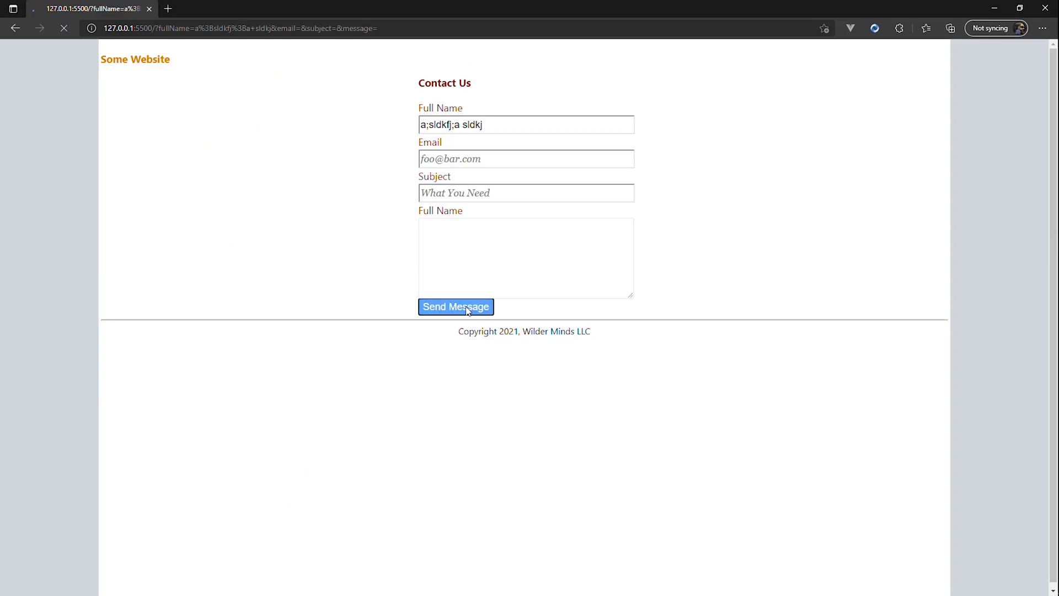
{"action": "left_click", "coordinate": [455, 307]}
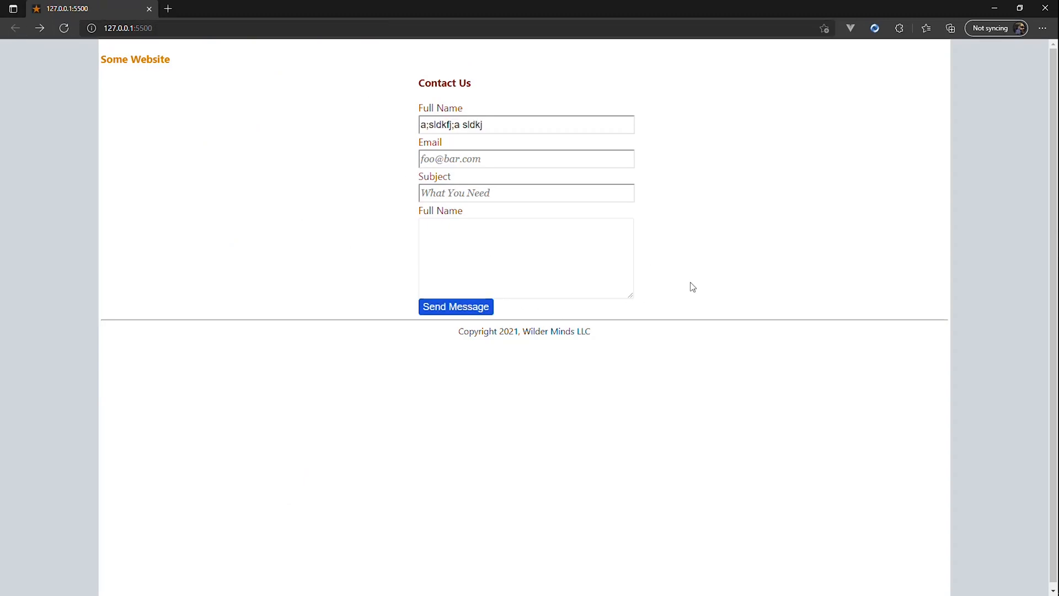
{"action": "mouse_move", "coordinate": [692, 253]}
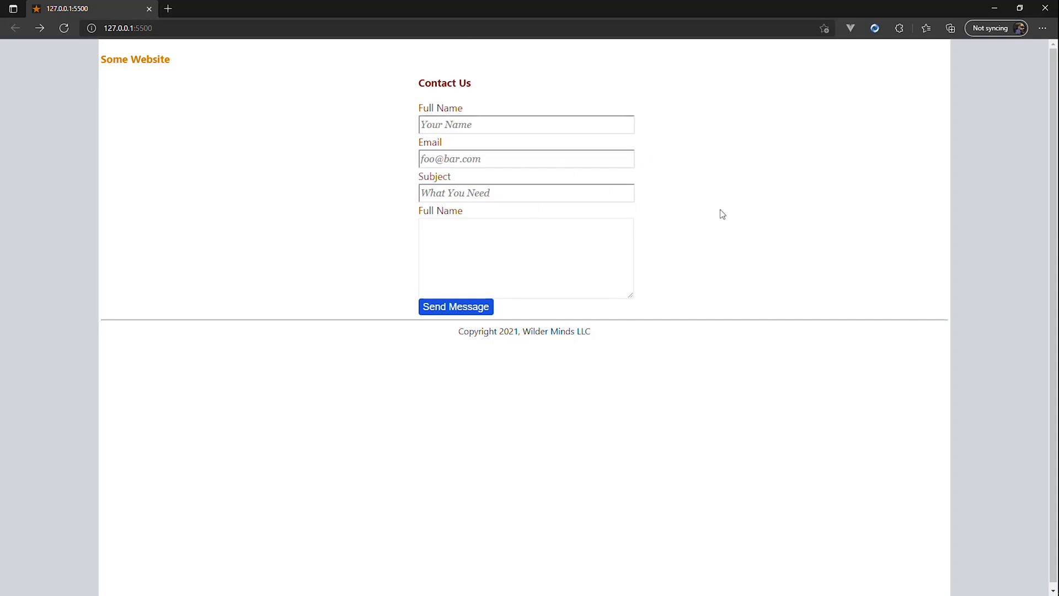
{"action": "mouse_move", "coordinate": [474, 284]}
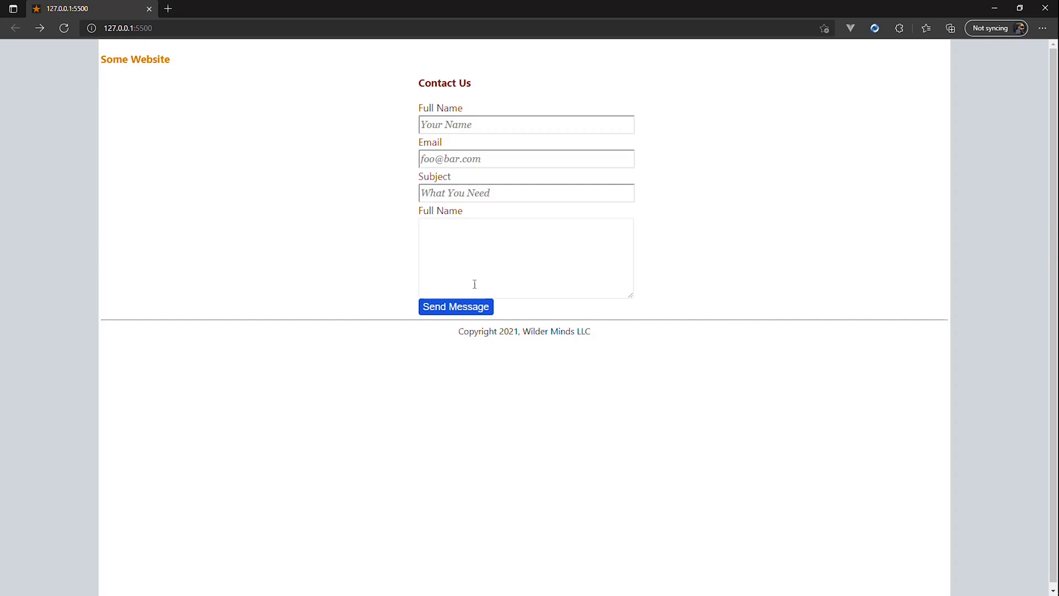
{"action": "mouse_move", "coordinate": [740, 244]}
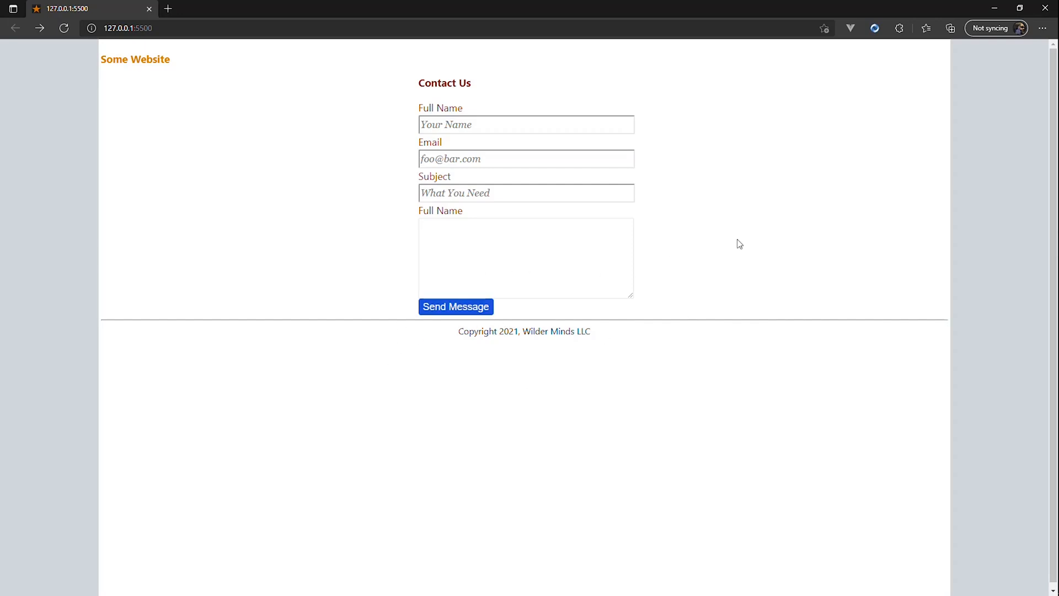
{"action": "mouse_move", "coordinate": [741, 212]}
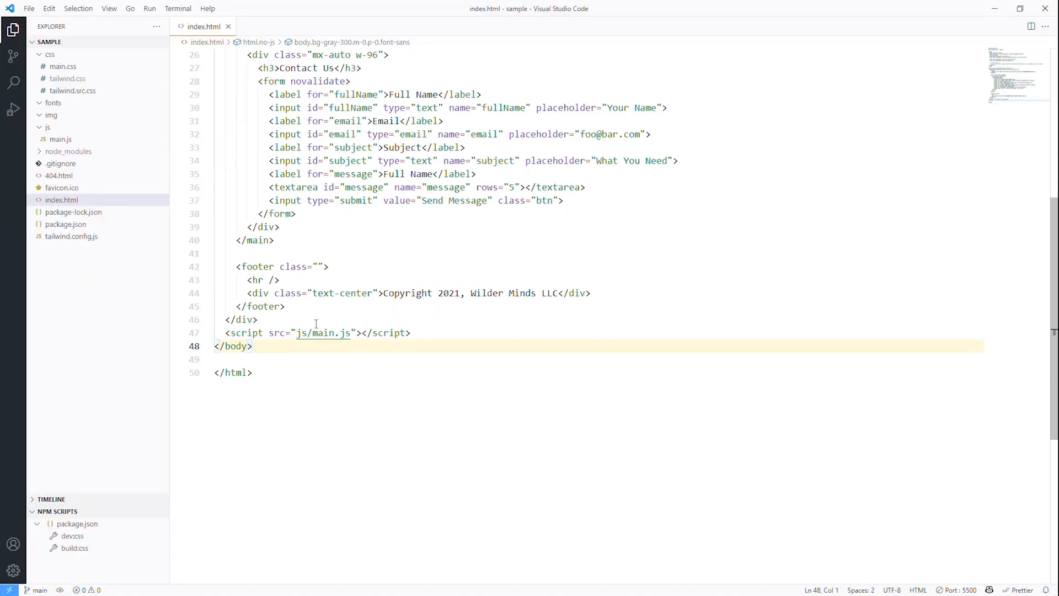
{"action": "mouse_move", "coordinate": [162, 209]}
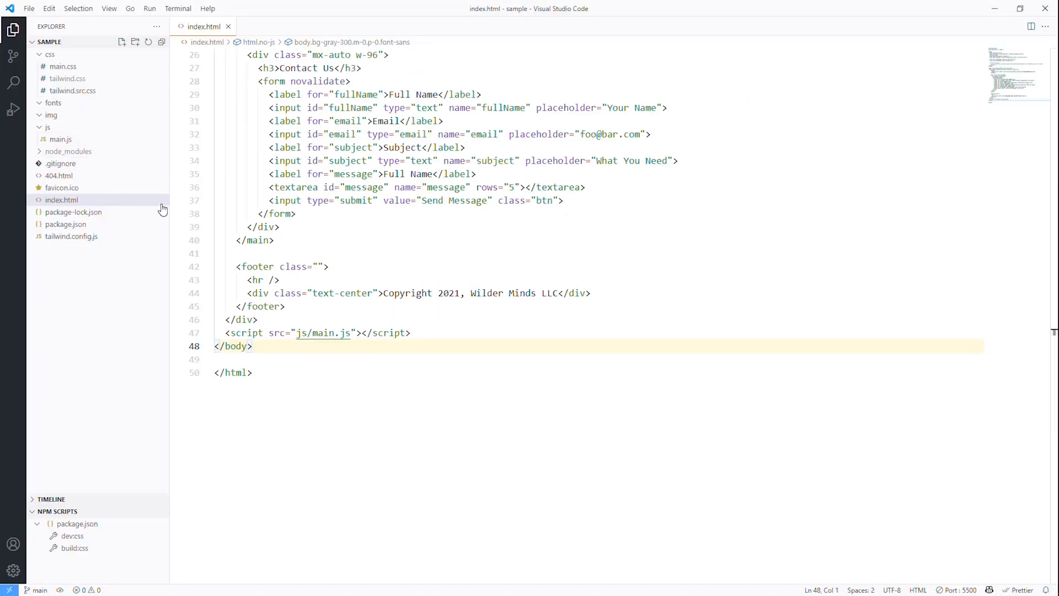
Add a '// main.js' comment, then a petite-vue script tag from unpkg.com in index.html
{"action": "left_click", "coordinate": [60, 138]}
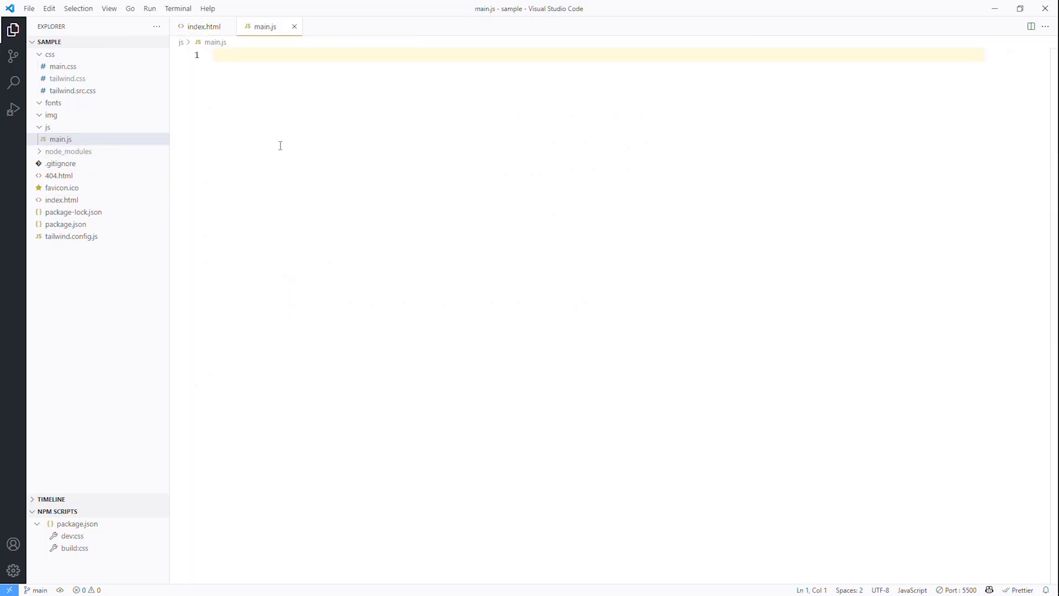
{"action": "type", "text": "// main.js"}
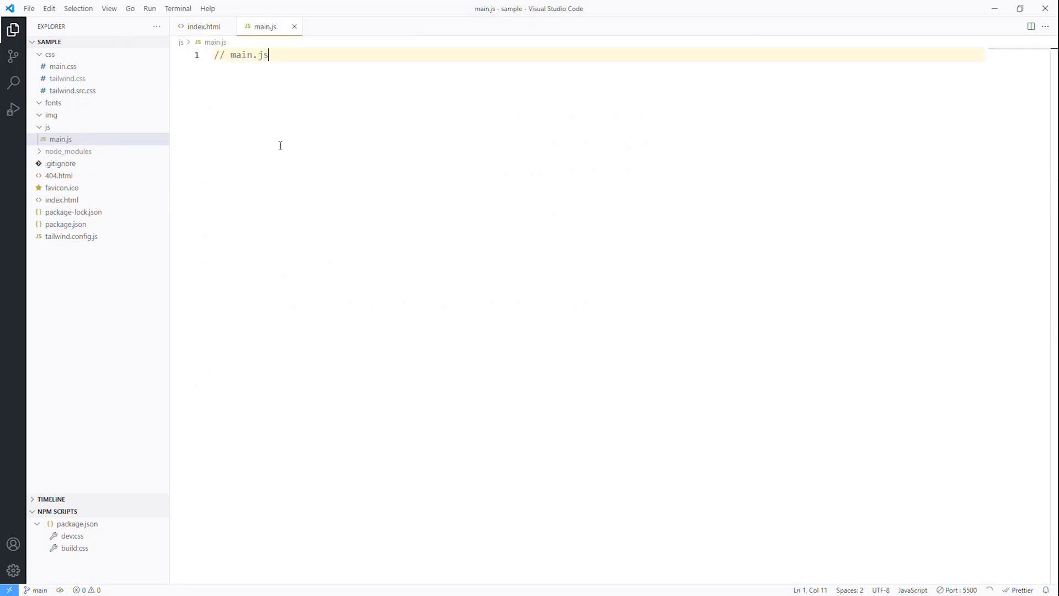
{"action": "left_click", "coordinate": [204, 27]}
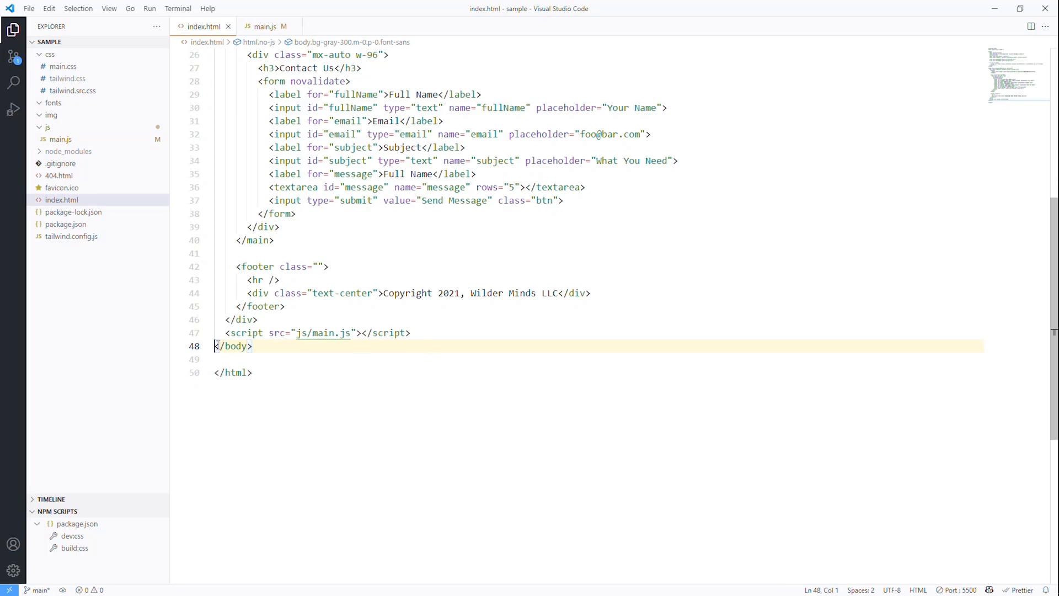
{"action": "type", "text": "<script"}
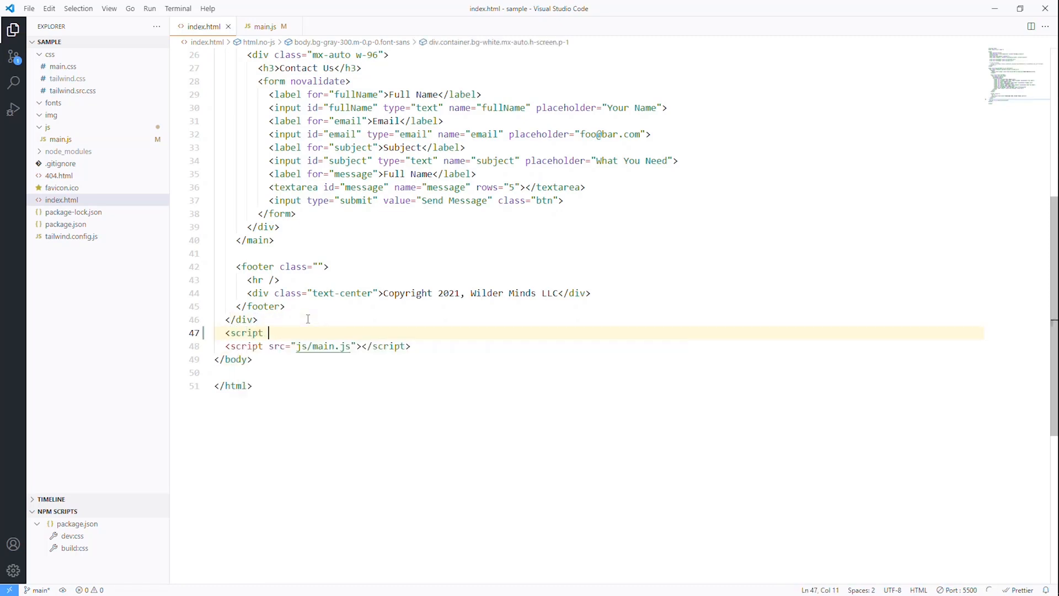
{"action": "type", "text": "src=\"https://\""}
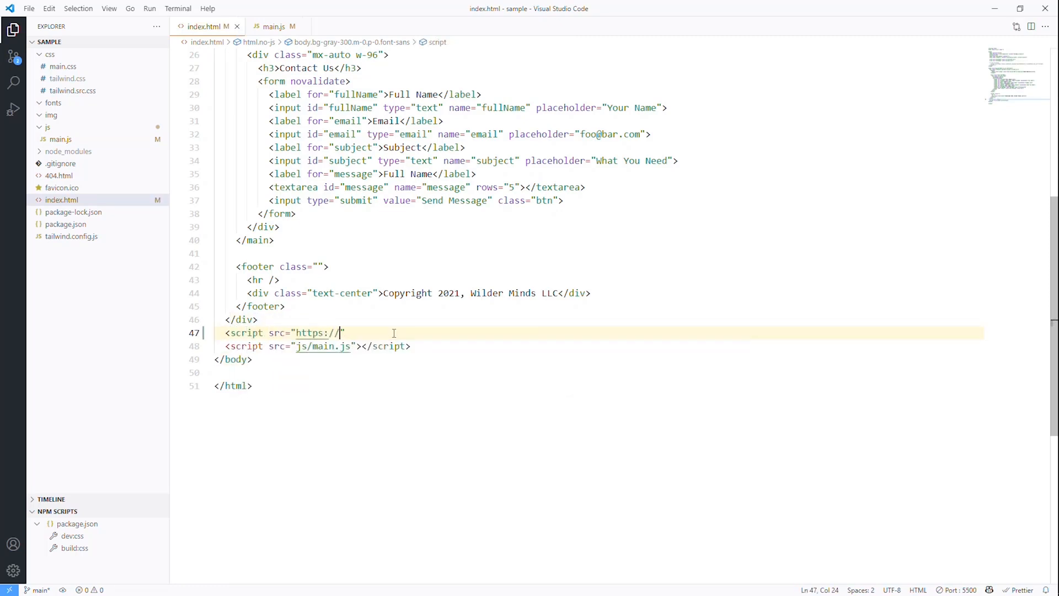
{"action": "type", "text": "unpkg.com"}
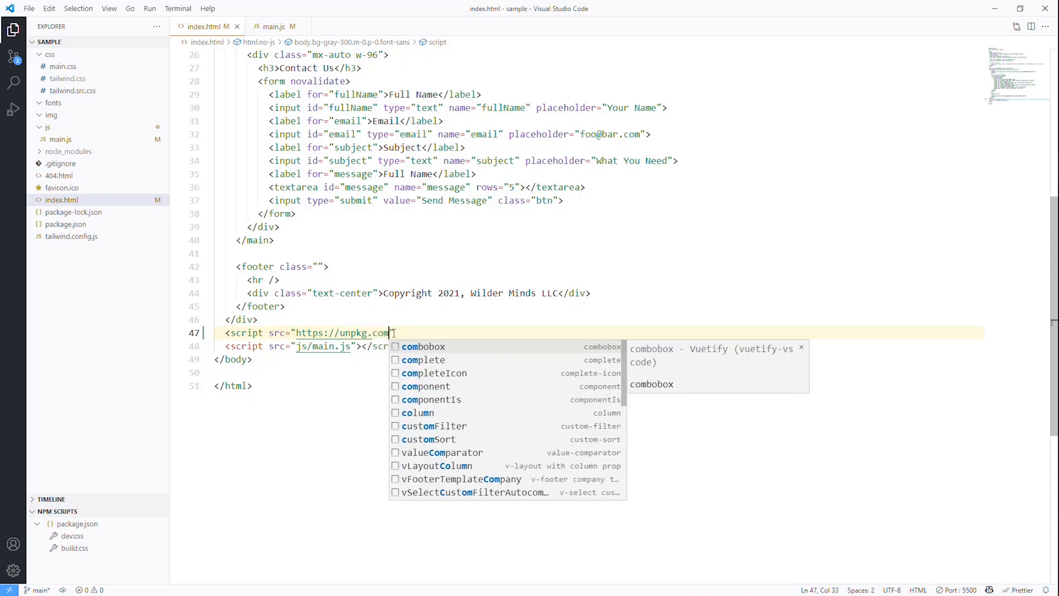
{"action": "type", "text": "/petite-view"}
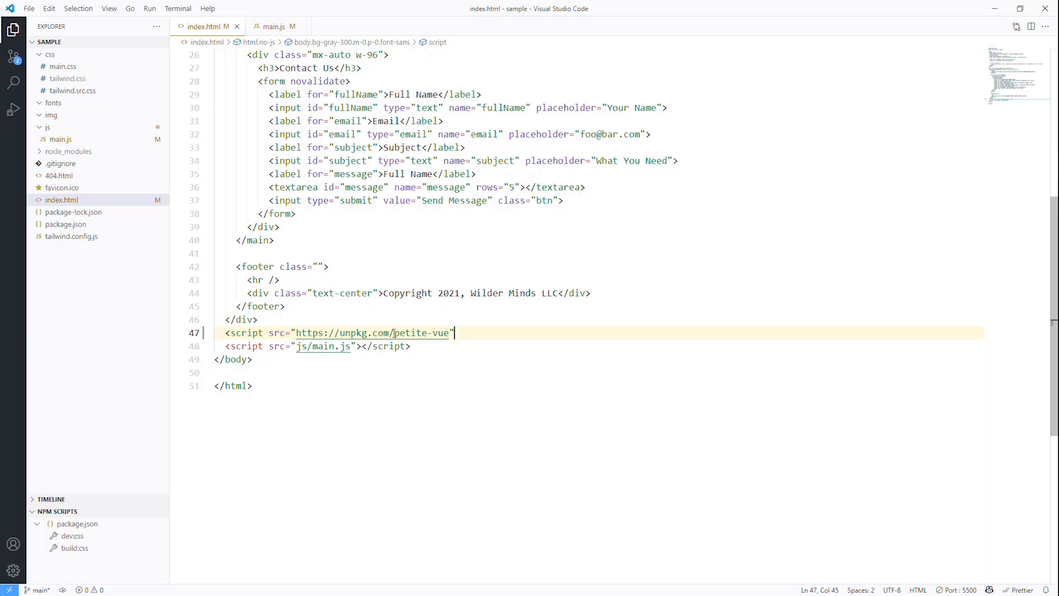
{"action": "mouse_move", "coordinate": [66, 225]}
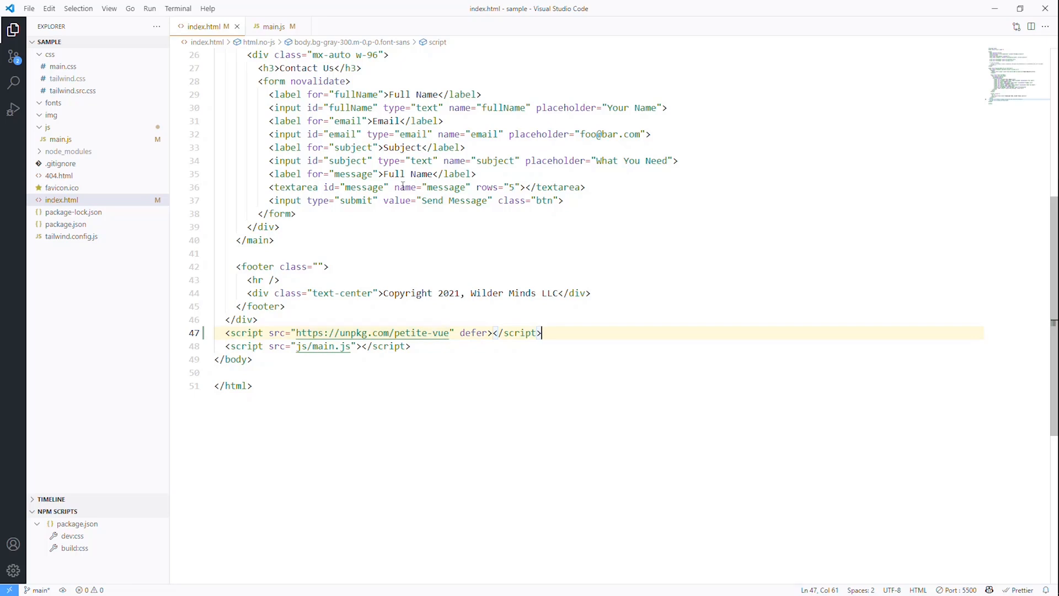
Add the defer attribute to the main.js script tag
{"action": "left_click", "coordinate": [354, 346]}
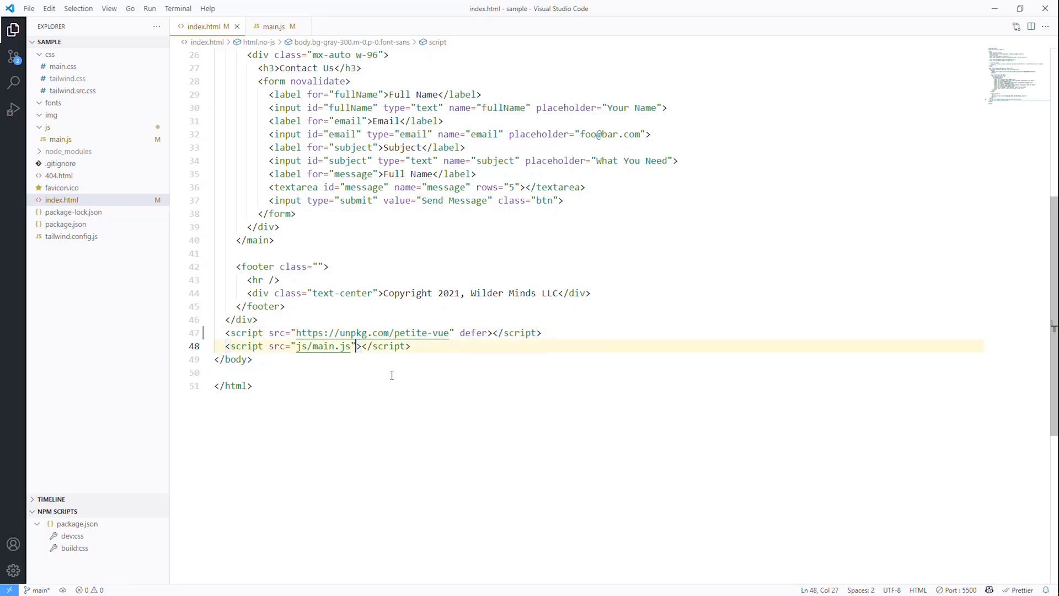
{"action": "type", "text": "defer"}
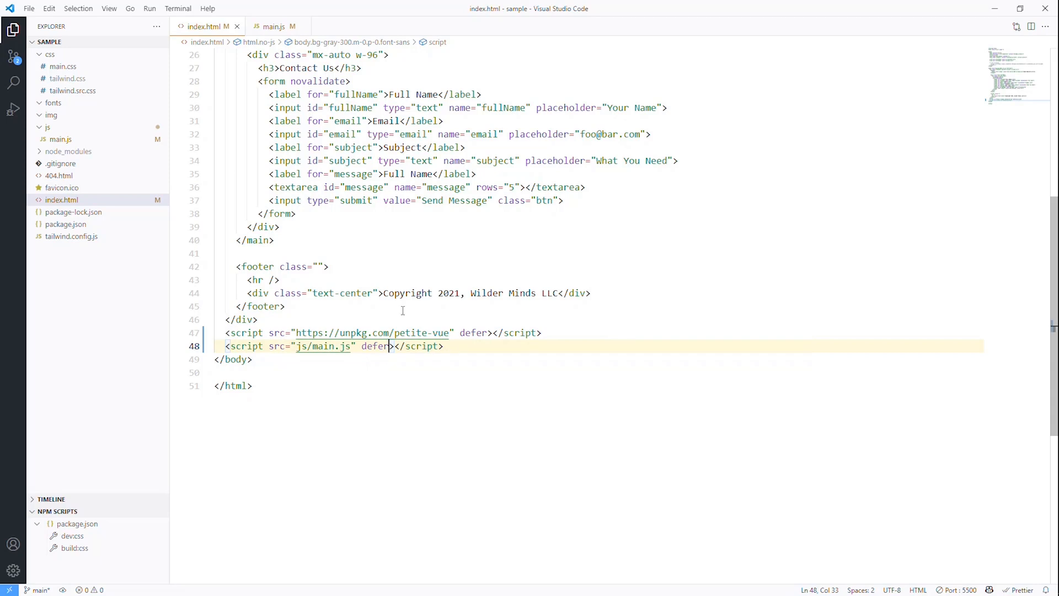
{"action": "mouse_move", "coordinate": [287, 372]}
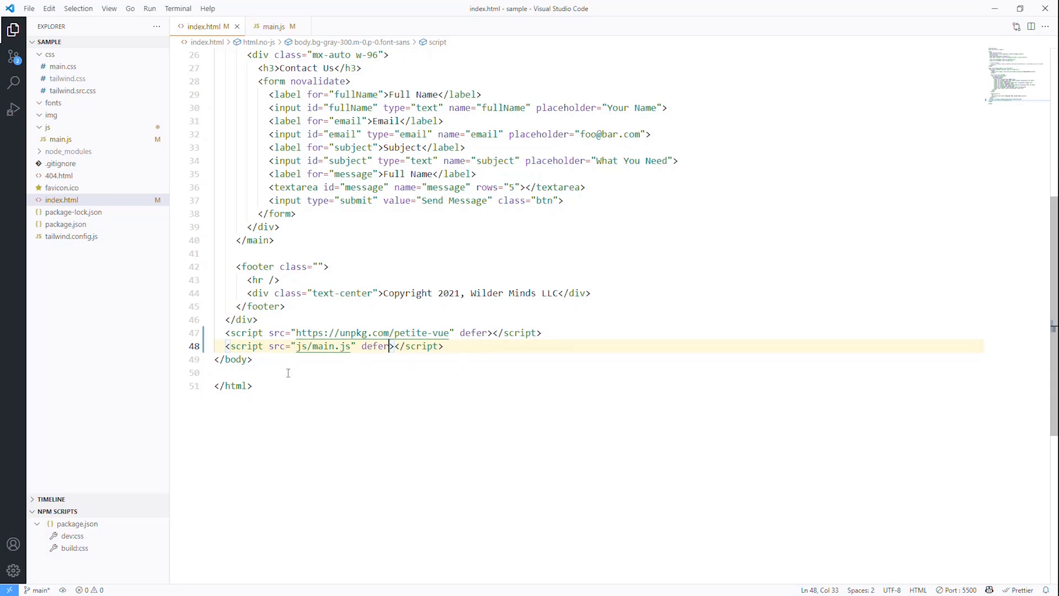
{"action": "scroll", "scroll_direction": "up", "scroll_amount": 3}
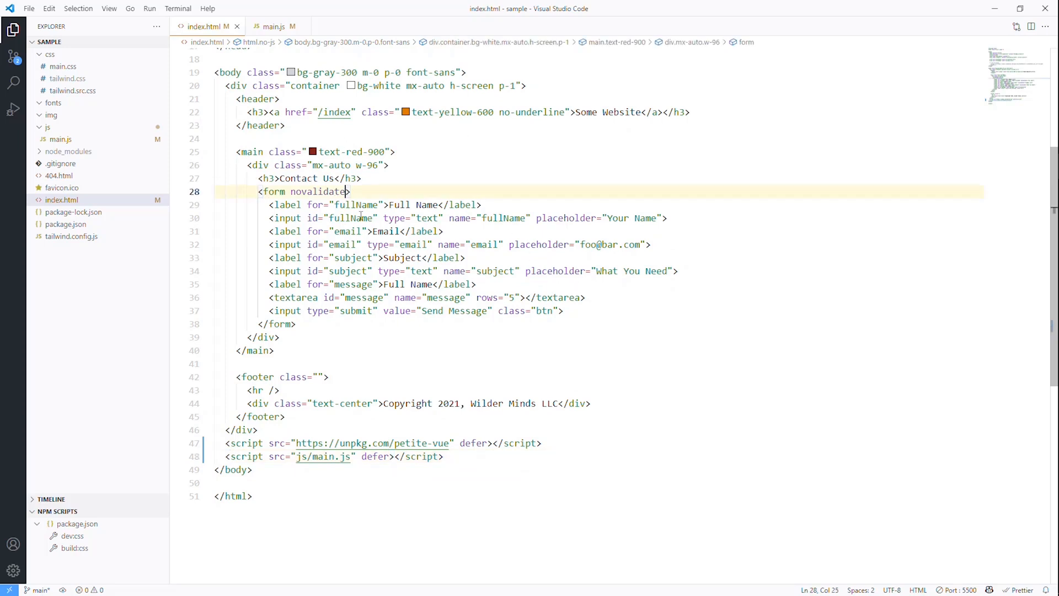
Give the form id 'theForm' and mount a PetiteVue app on '#theForm' in main.js
{"action": "type", "text": "id="}
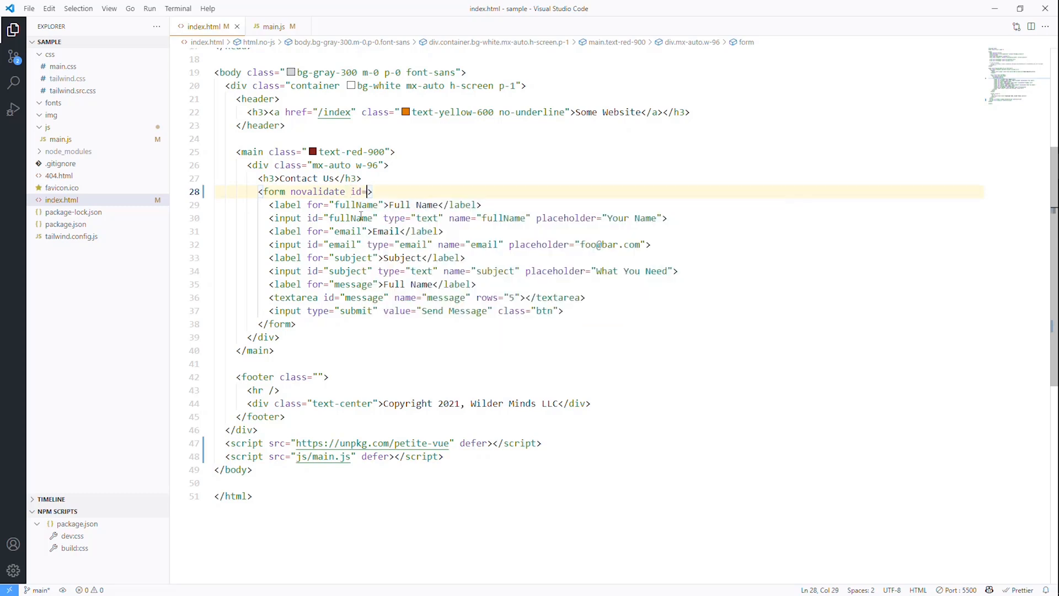
{"action": "type", "text": "theForm"}
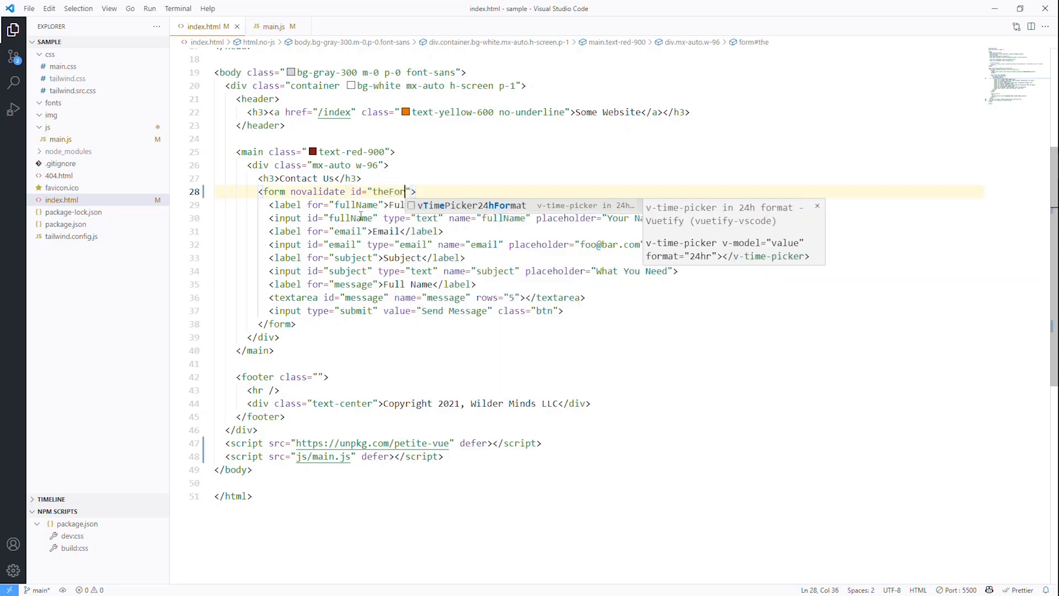
{"action": "left_click", "coordinate": [273, 27]}
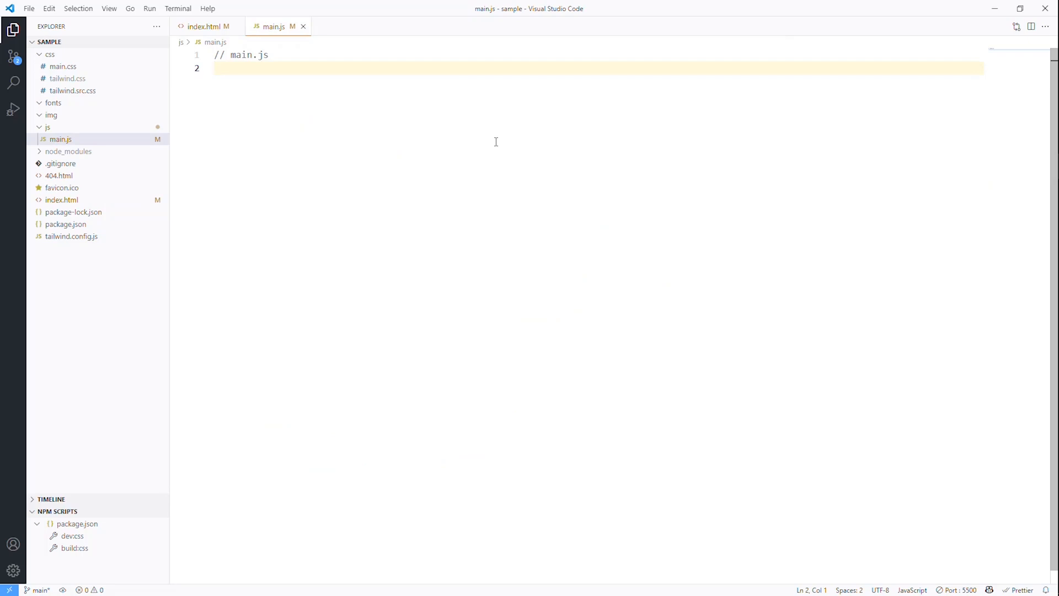
{"action": "type", "text": "P"}
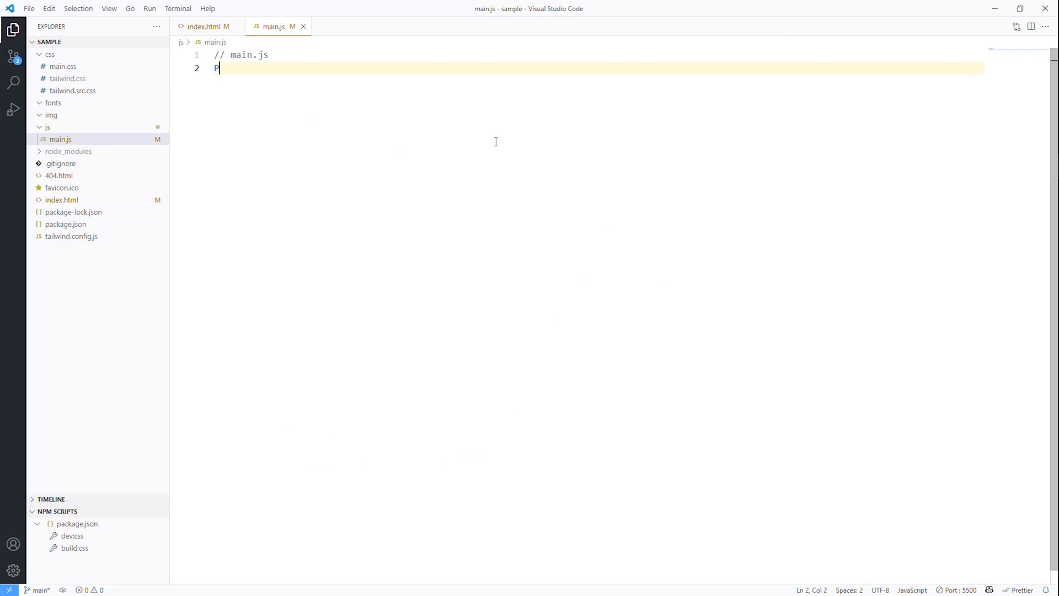
{"action": "type", "text": "etiteVue.createApp("}
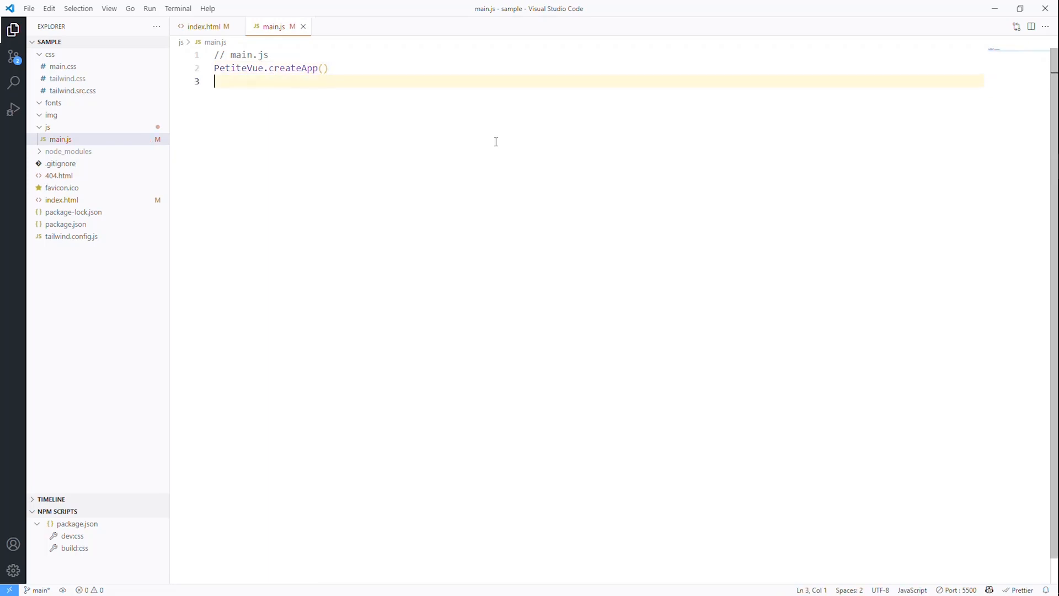
{"action": "type", "text": ".use(PetiteVue.router)"}
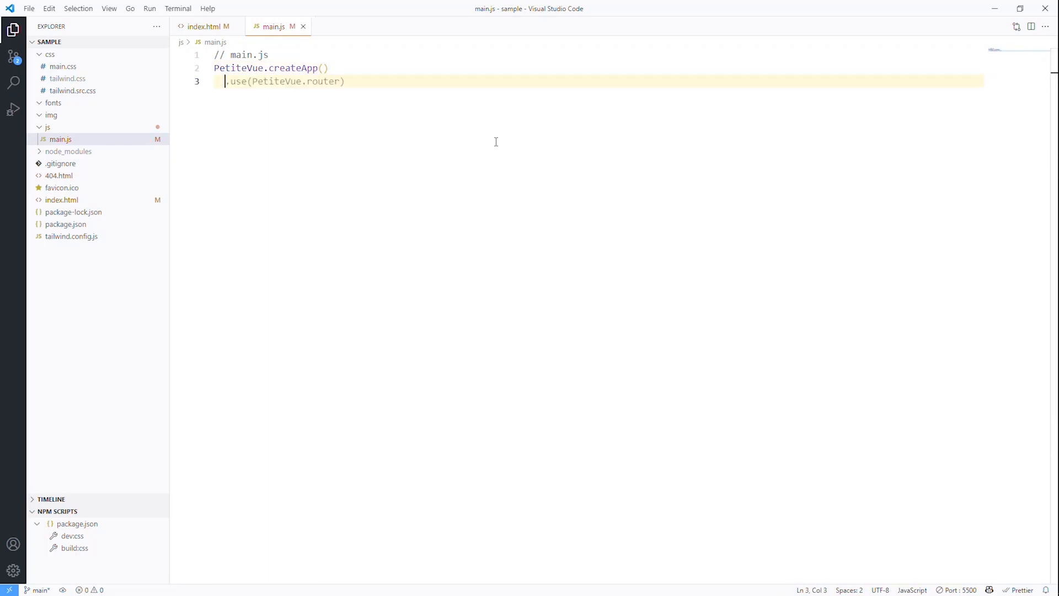
{"action": "type", "text": ".mount()"}
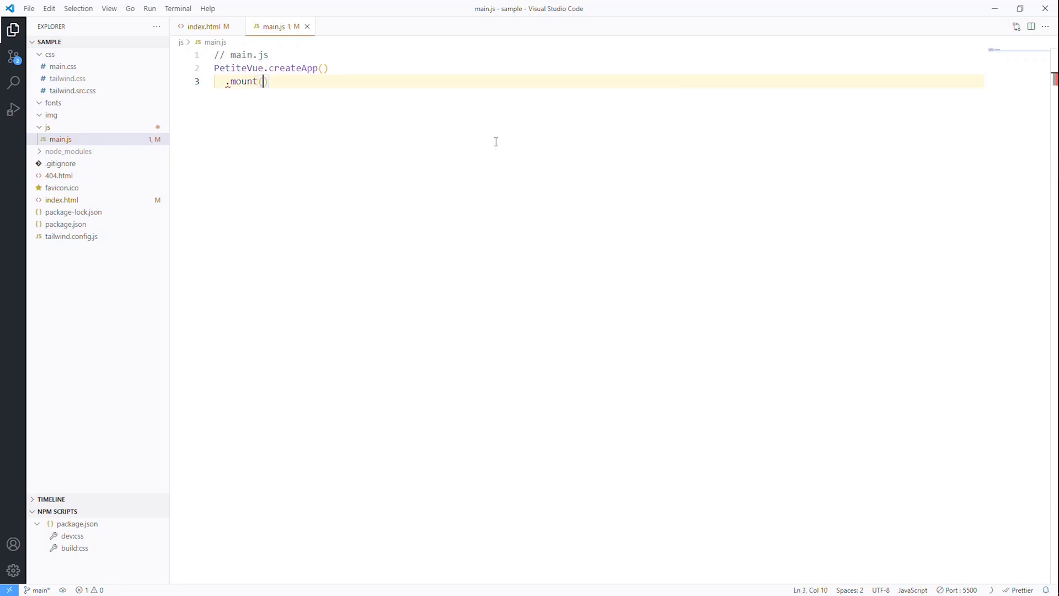
{"action": "type", "text": "\"#theForm\");"}
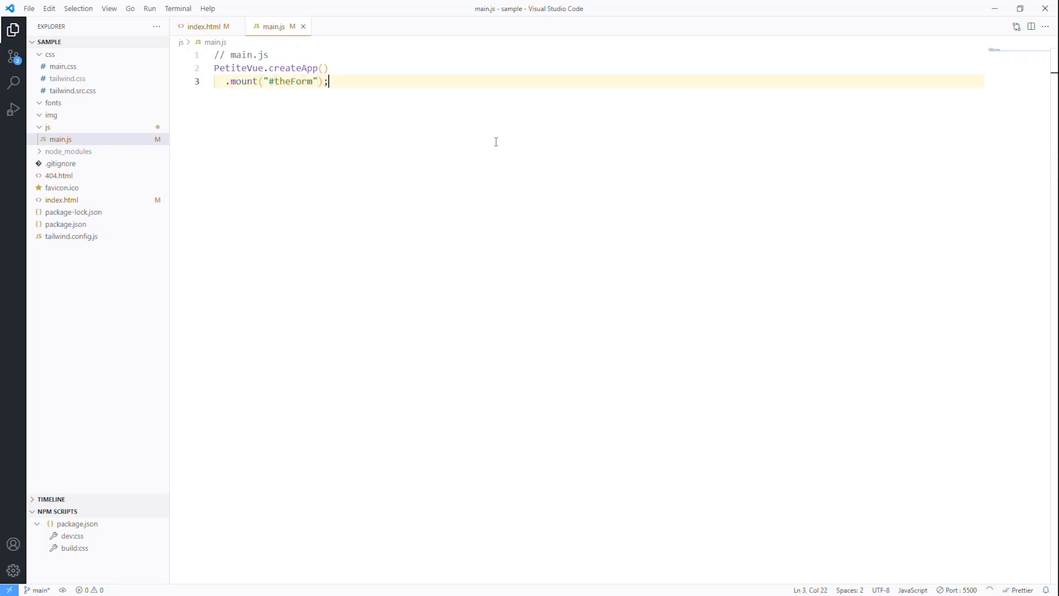
{"action": "mouse_move", "coordinate": [488, 132]}
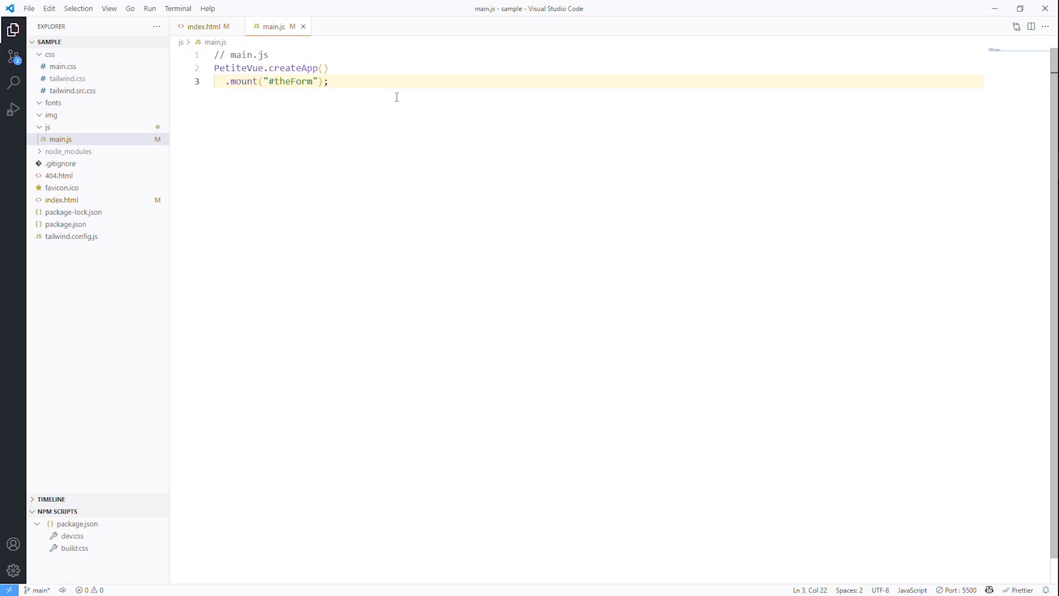
{"action": "mouse_move", "coordinate": [313, 67]}
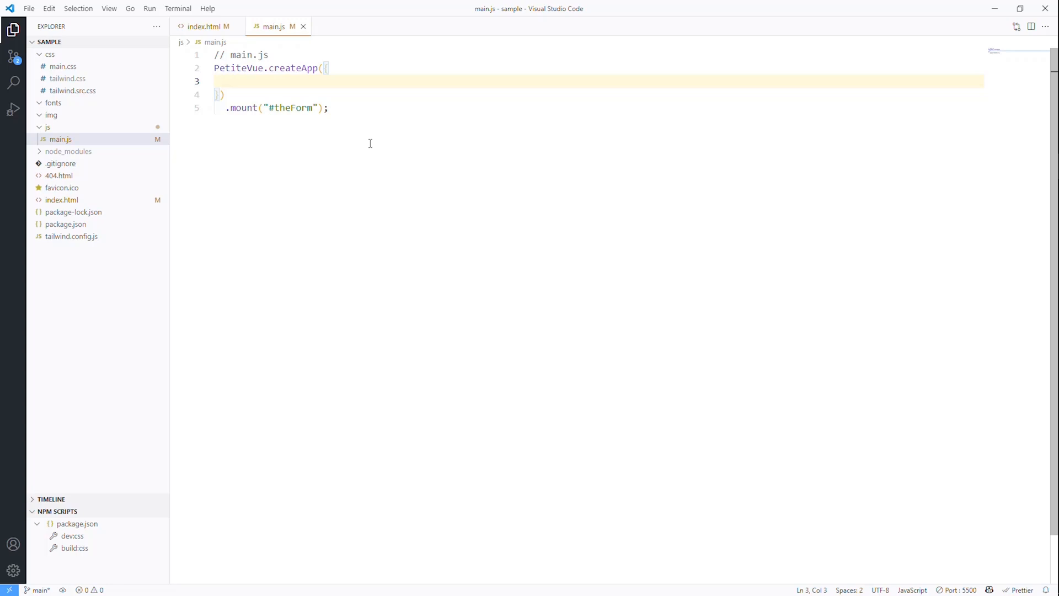
Add name 'Hello World' to the app options and a {{ name }} div inside the form
{"action": "left_click", "coordinate": [225, 81]}
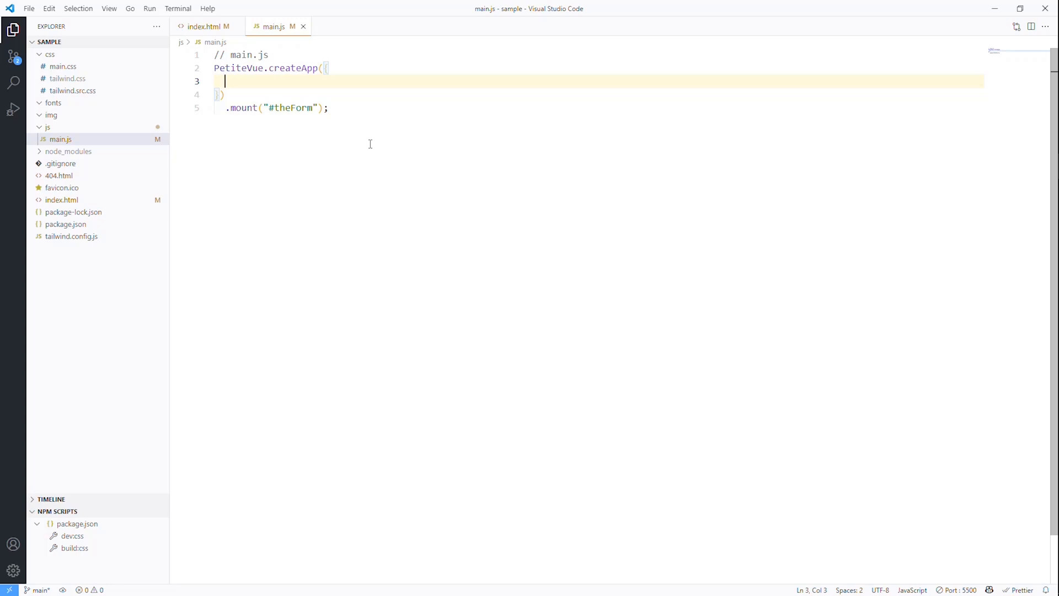
{"action": "type", "text": "name: \"Hello W"}
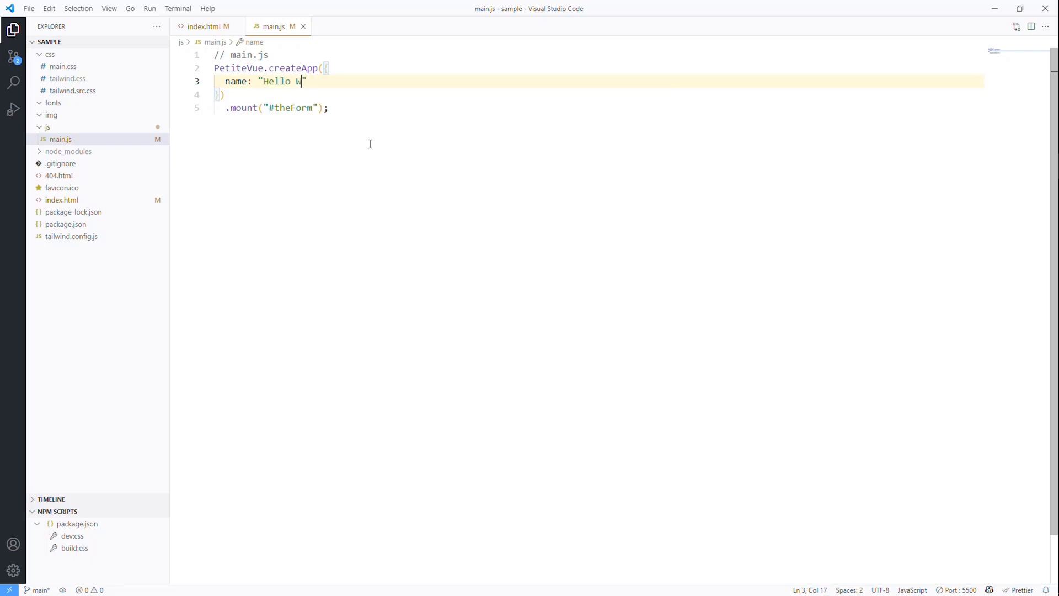
{"action": "type", "text": "orld"}
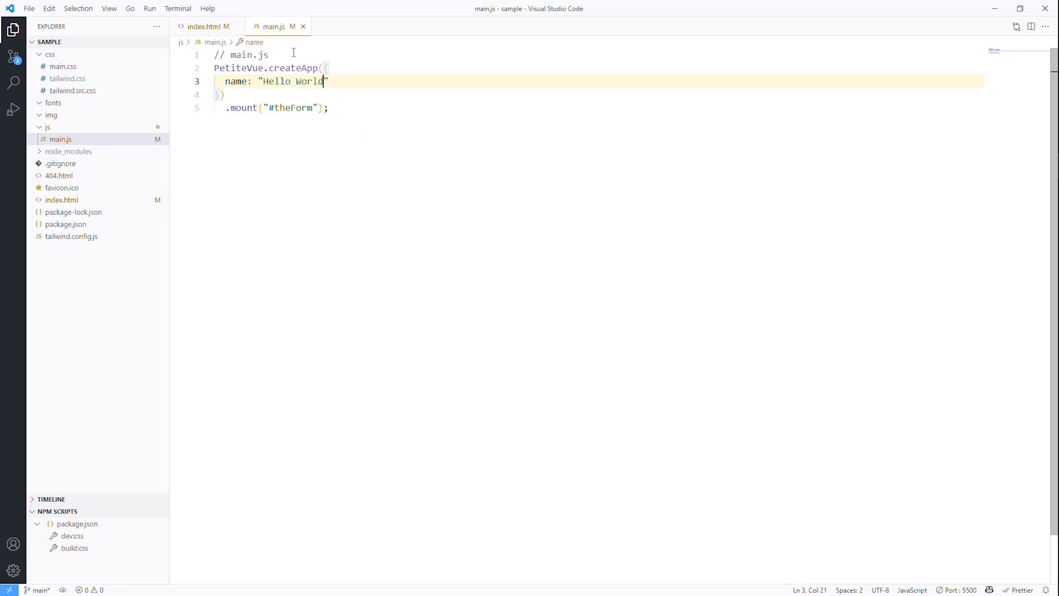
{"action": "left_click", "coordinate": [205, 27]}
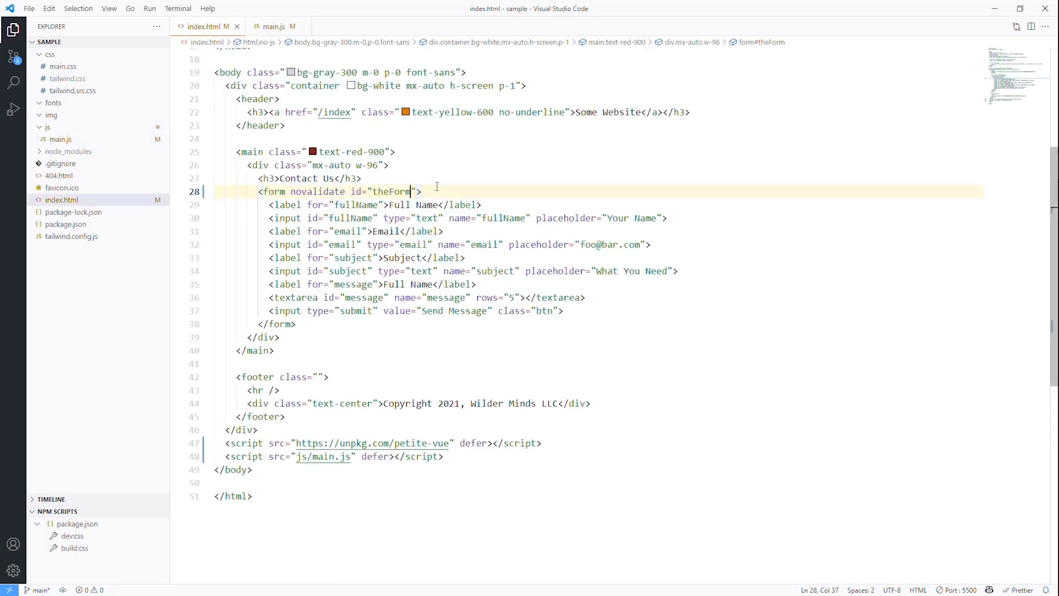
{"action": "key", "text": "Enter"}
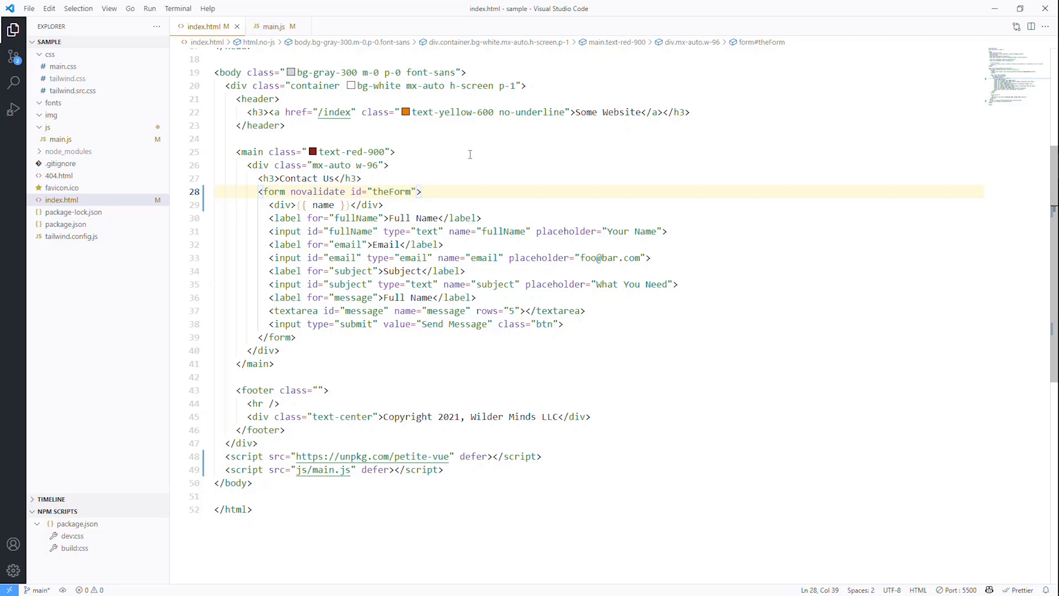
{"action": "left_click", "coordinate": [273, 26]}
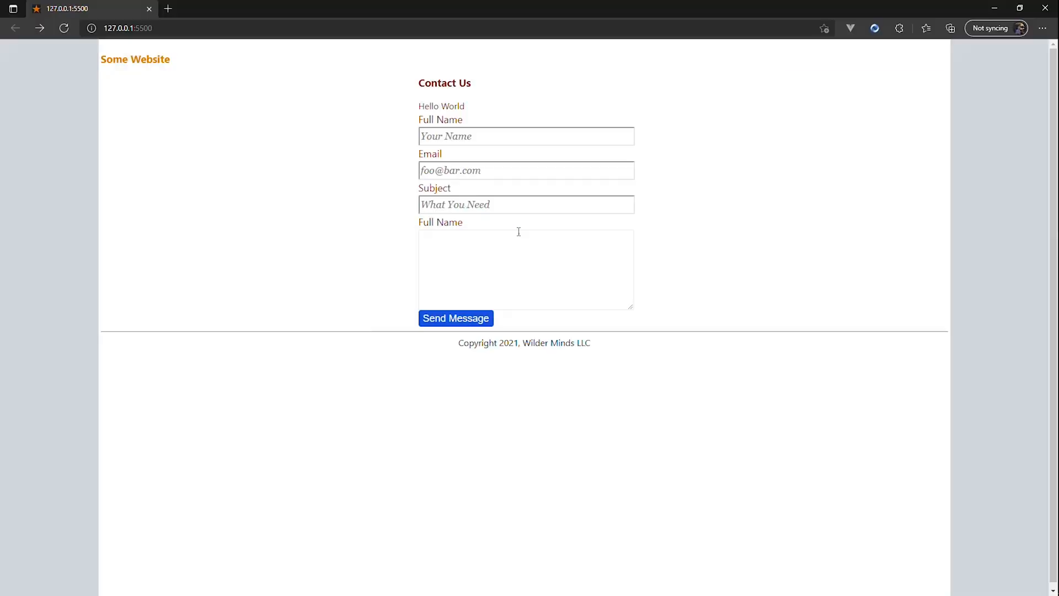
Check Hello World on the Edge page, then delete the {{ name }} test div
{"action": "double_click", "coordinate": [441, 106]}
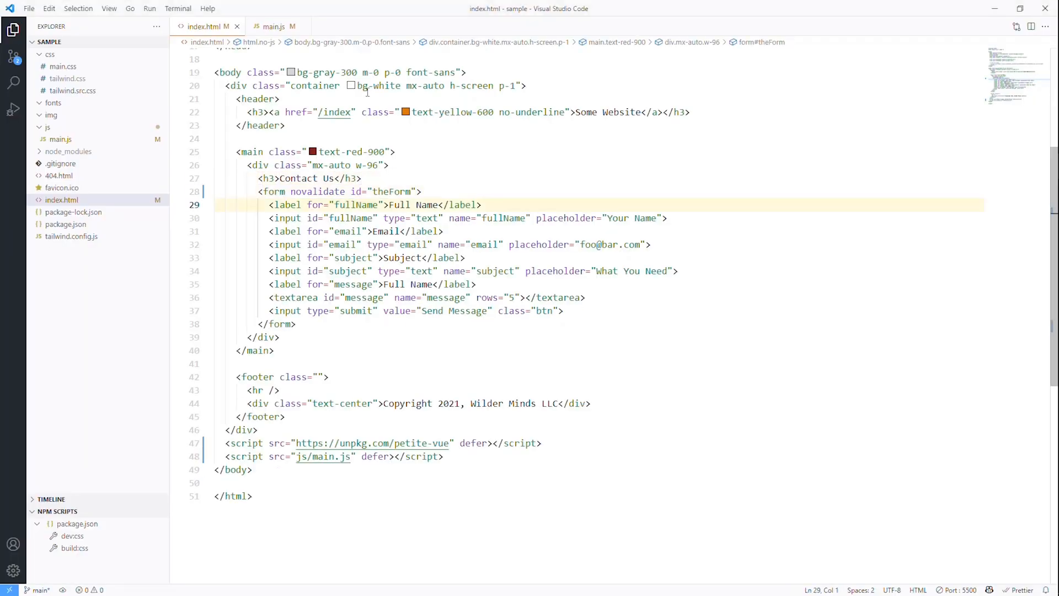
Replace name with a message object (fullName, email, subject, body) and send() alerting 'sent'
{"action": "left_click", "coordinate": [273, 26]}
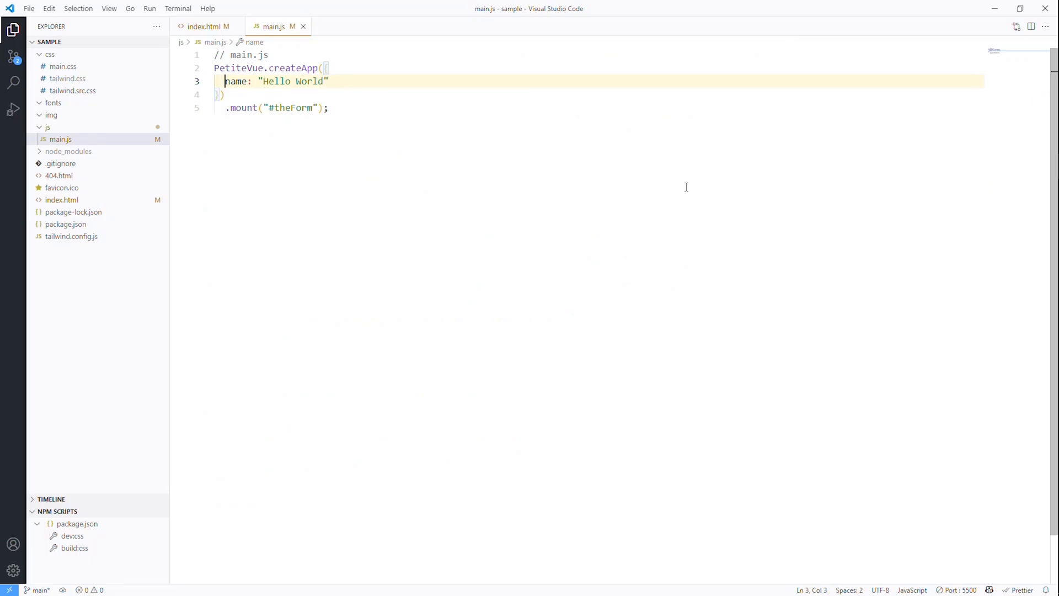
{"action": "key", "text": "Home"}
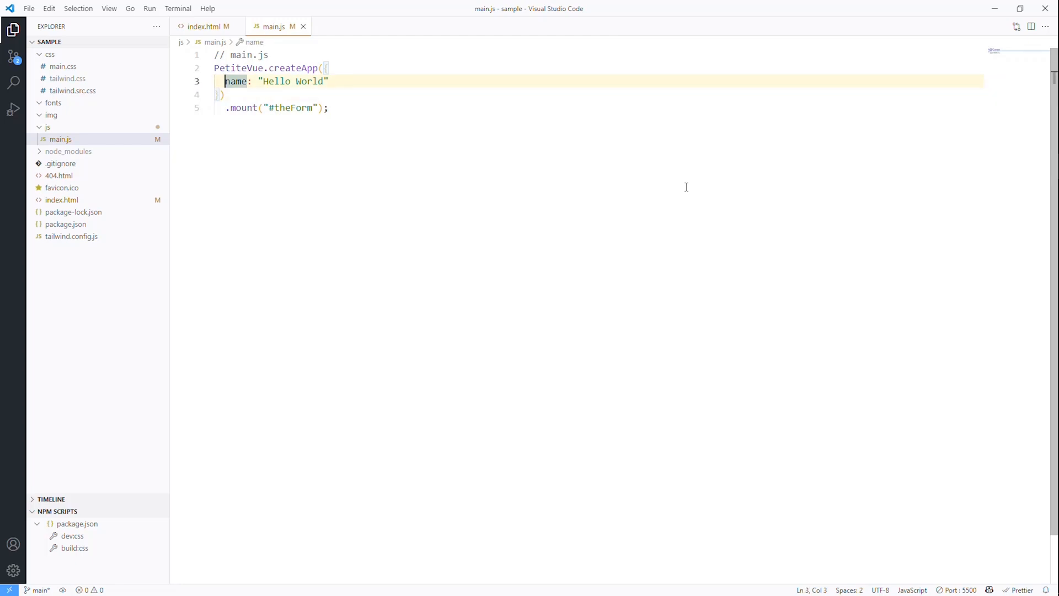
{"action": "type", "text": "message: {"}
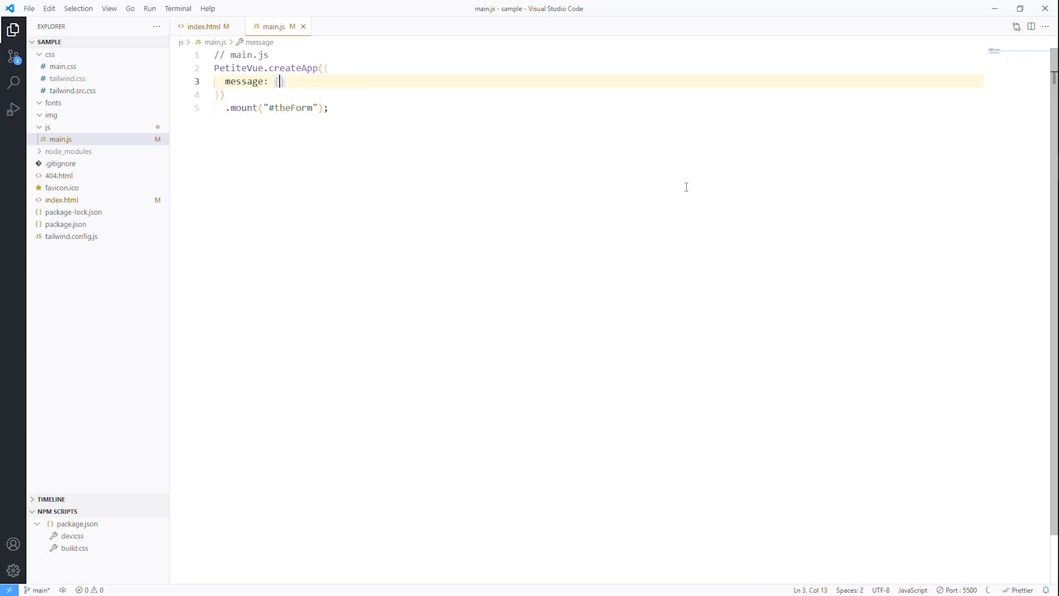
{"action": "type", "text": "fullName: '',"}
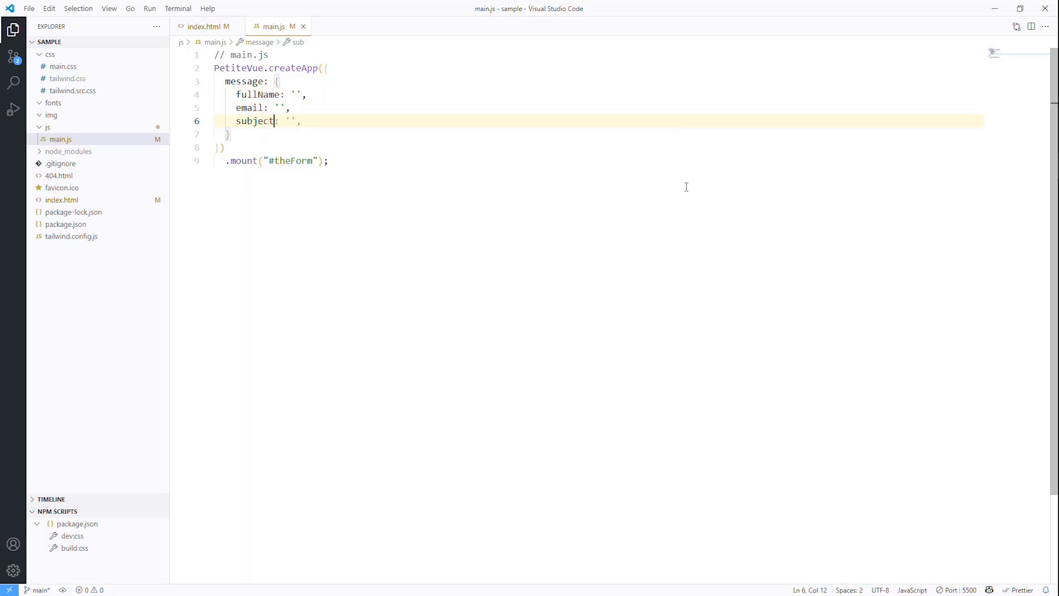
{"action": "type", "text": "beforeDestroy() {"}
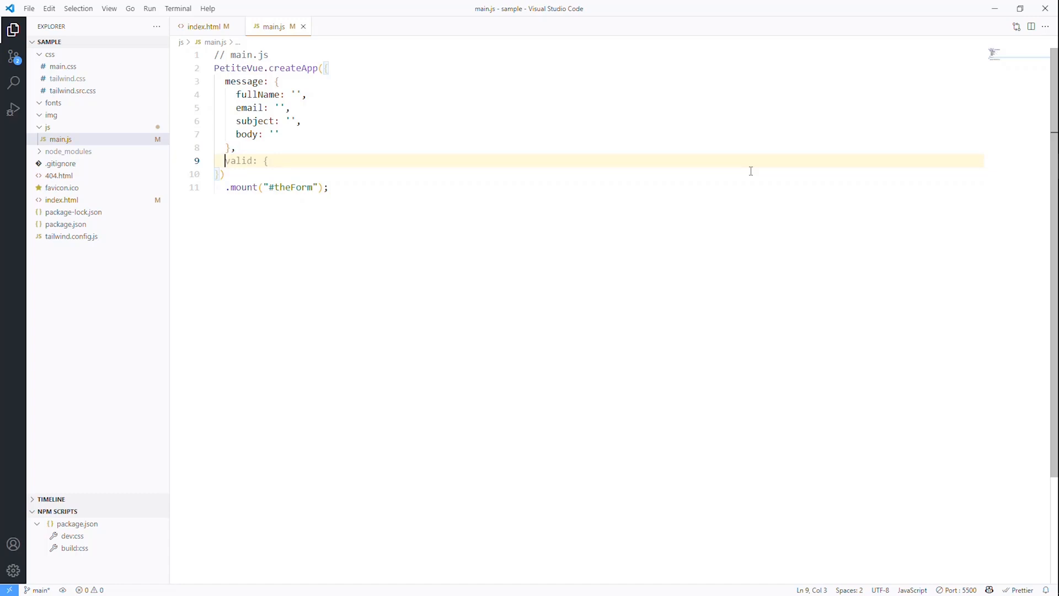
{"action": "type", "text": "send() {"}
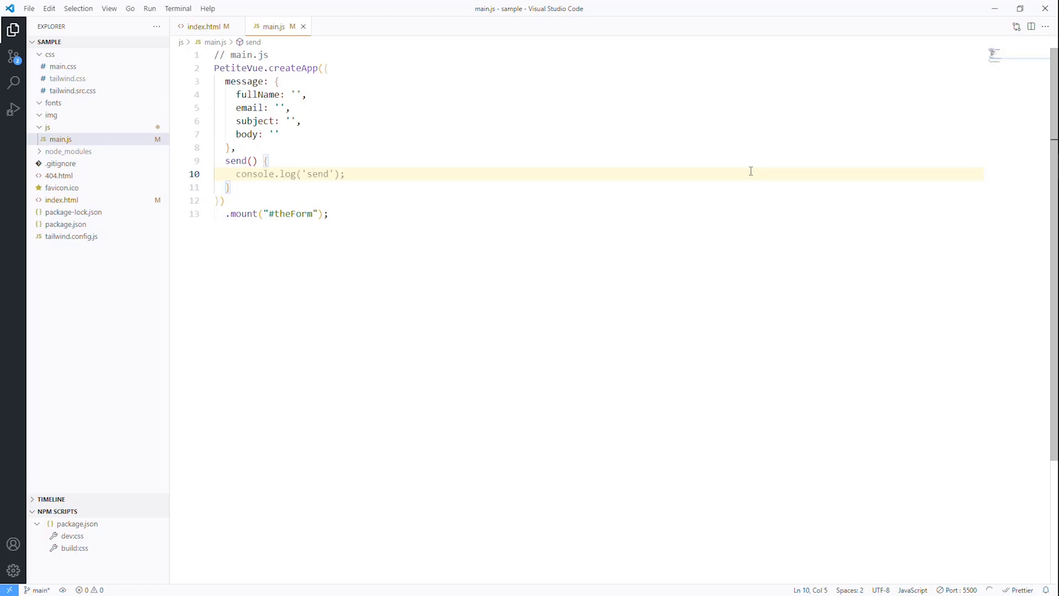
{"action": "type", "text": "alert(\"sent\");"}
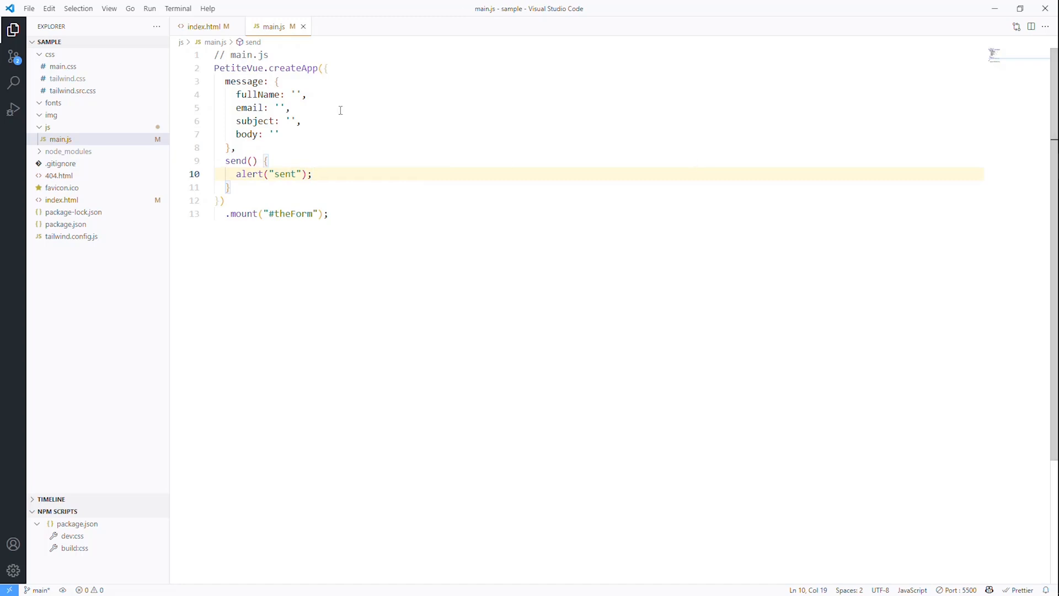
{"action": "mouse_move", "coordinate": [330, 174]}
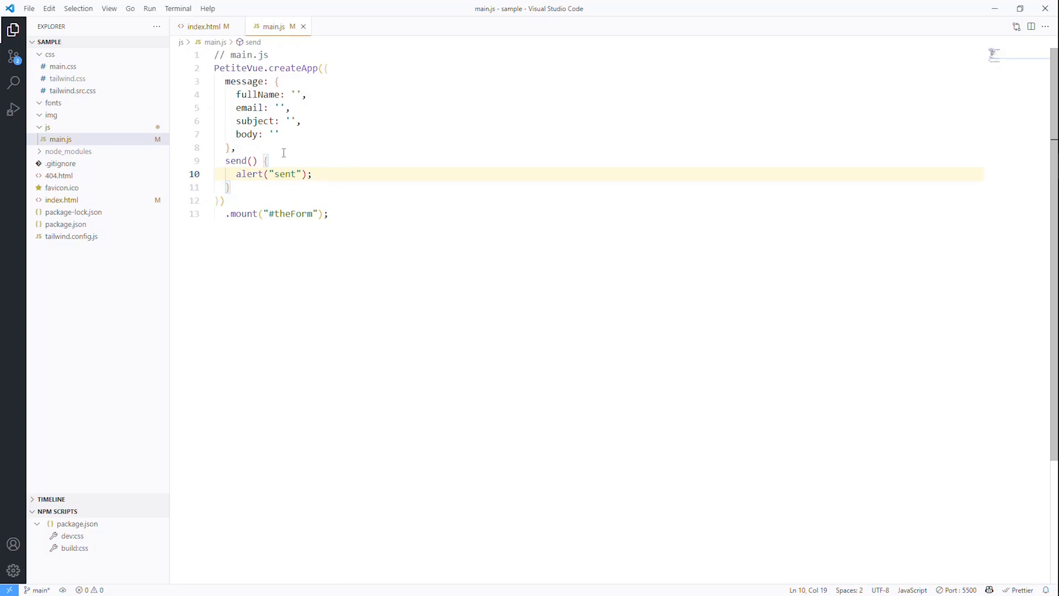
{"action": "left_click", "coordinate": [312, 174]}
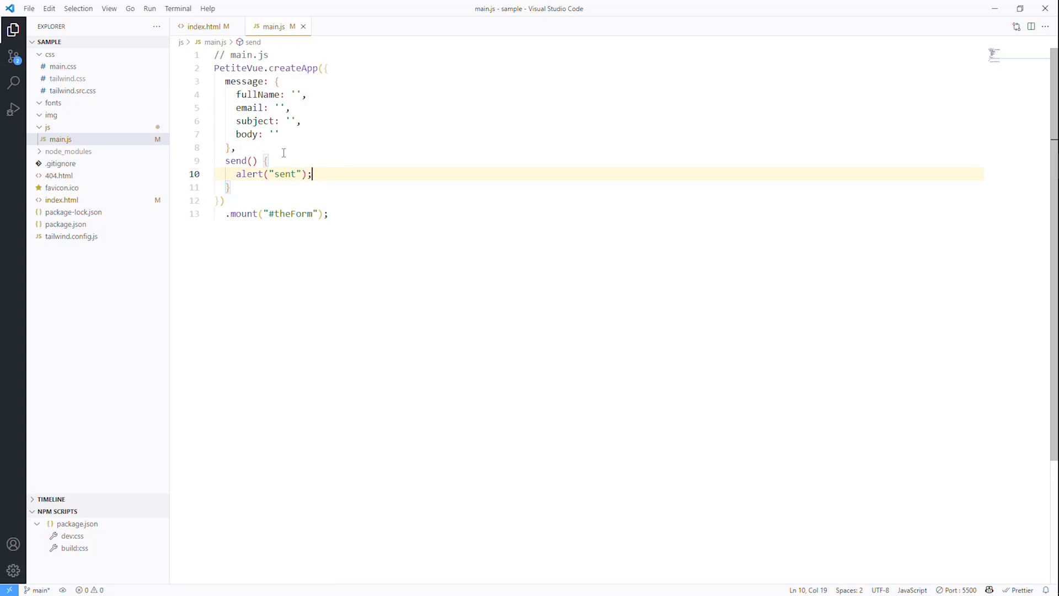
{"action": "left_click", "coordinate": [208, 26]}
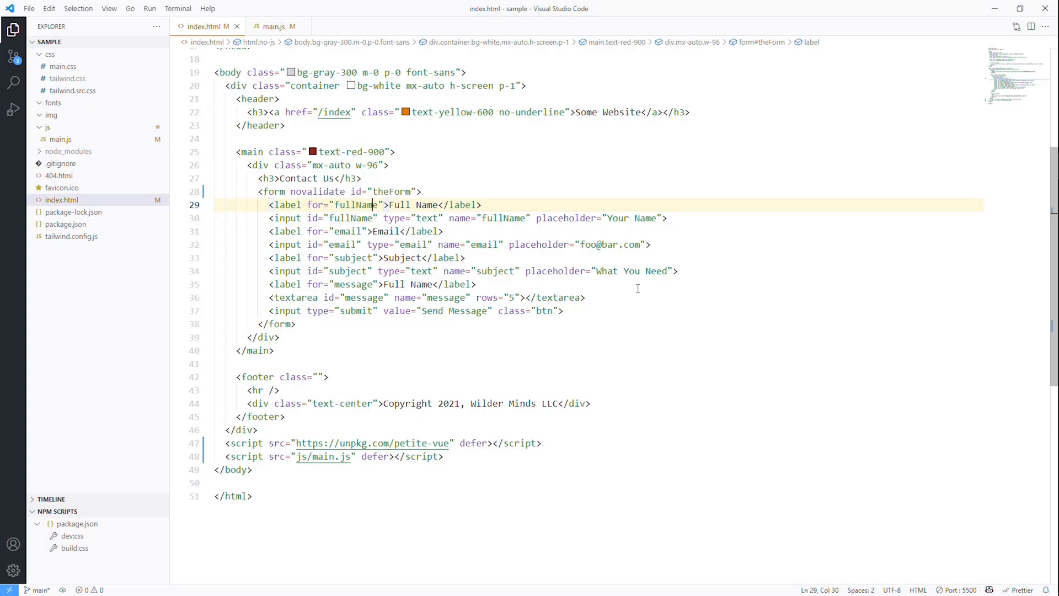
{"action": "left_click", "coordinate": [370, 297]}
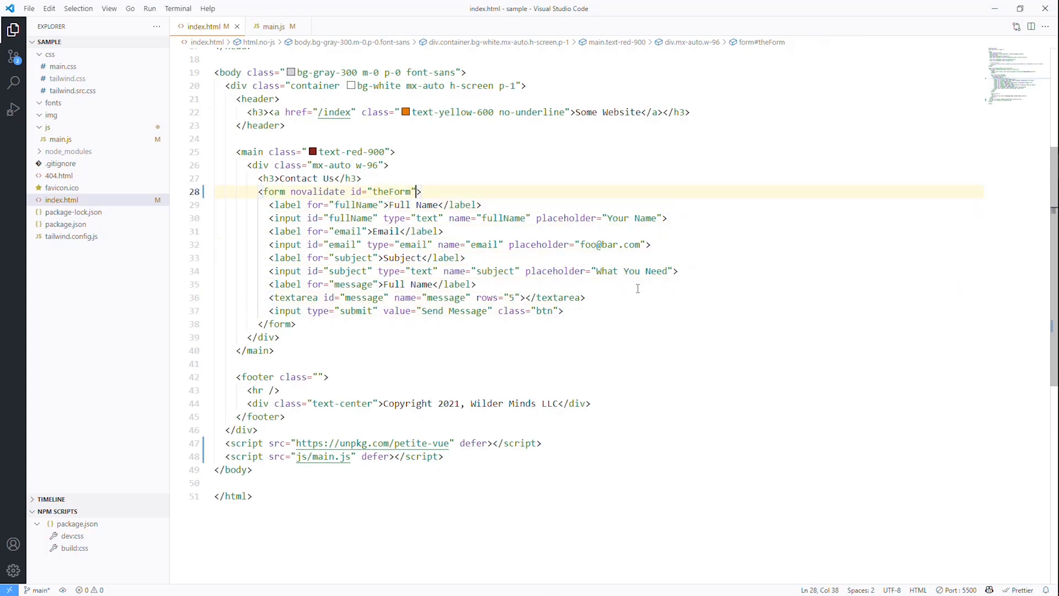
{"action": "type", "text": "@submit=\""}
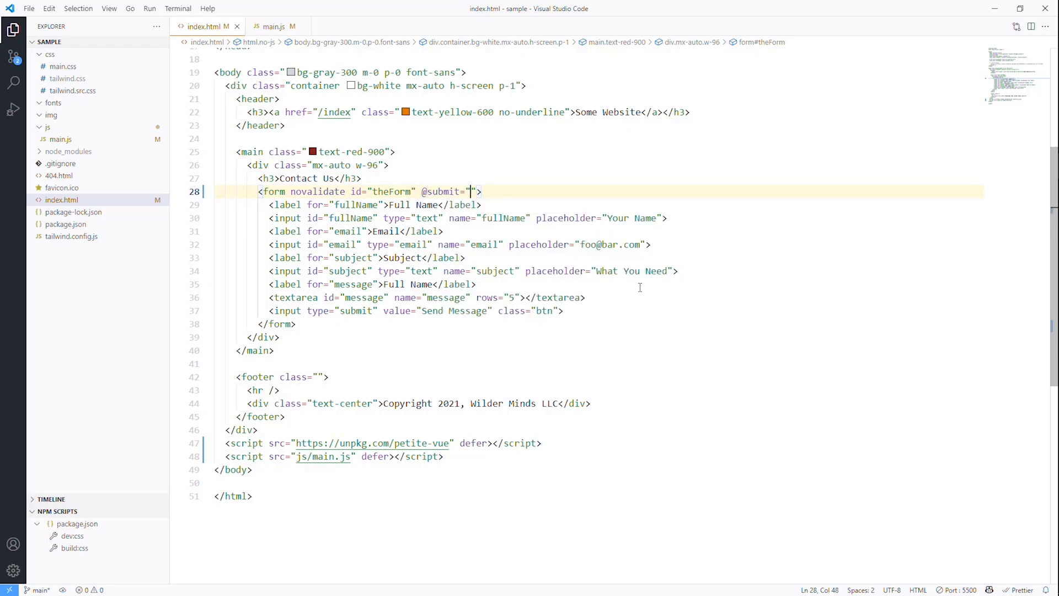
{"action": "type", "text": "s"}
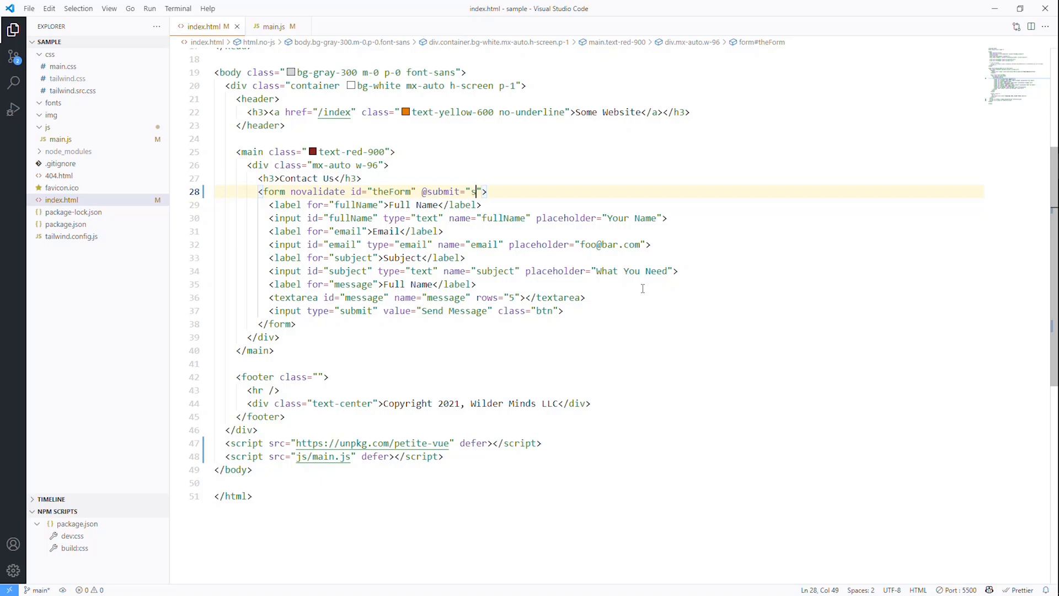
{"action": "type", "text": "end()"}
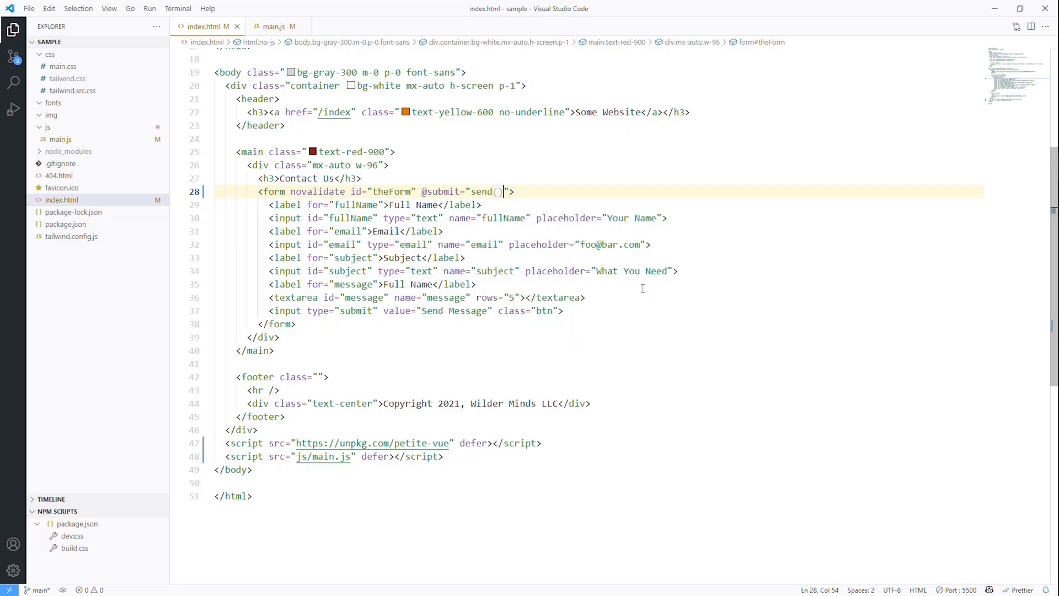
{"action": "type", "text": ".prevent"}
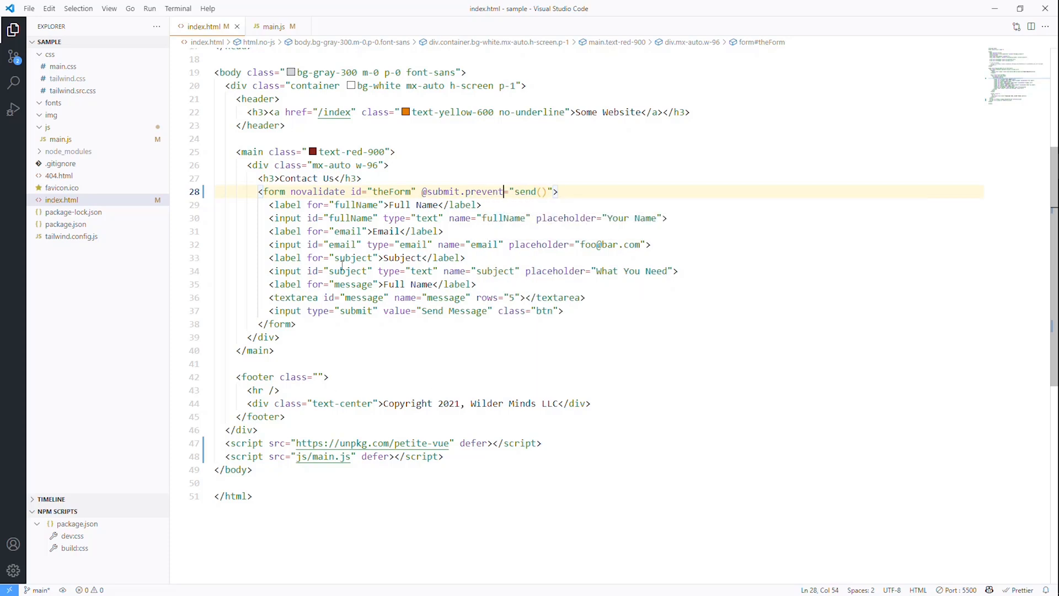
{"action": "mouse_move", "coordinate": [464, 195]}
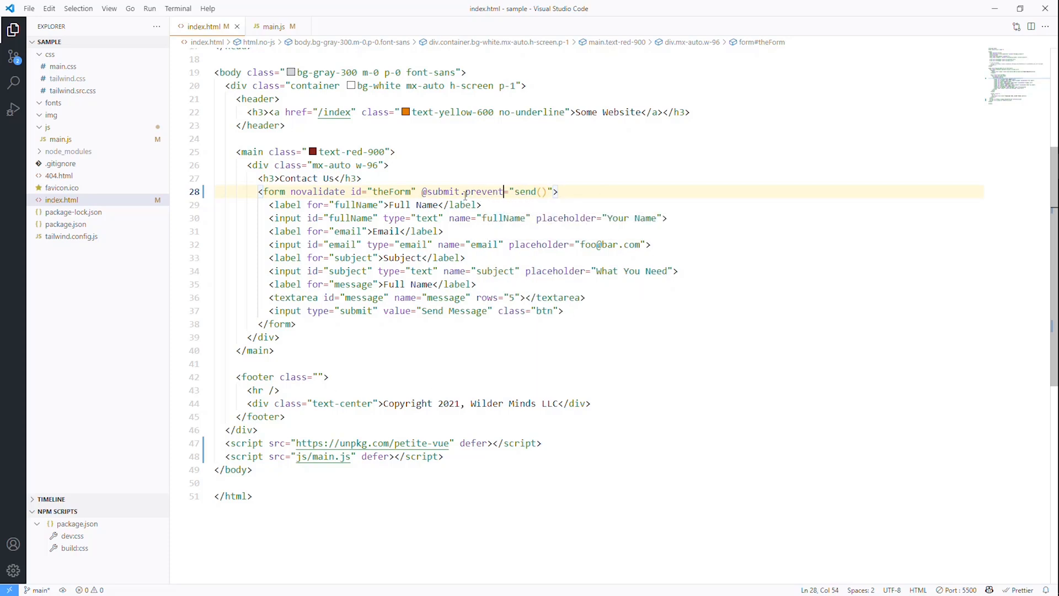
{"action": "mouse_move", "coordinate": [573, 332]}
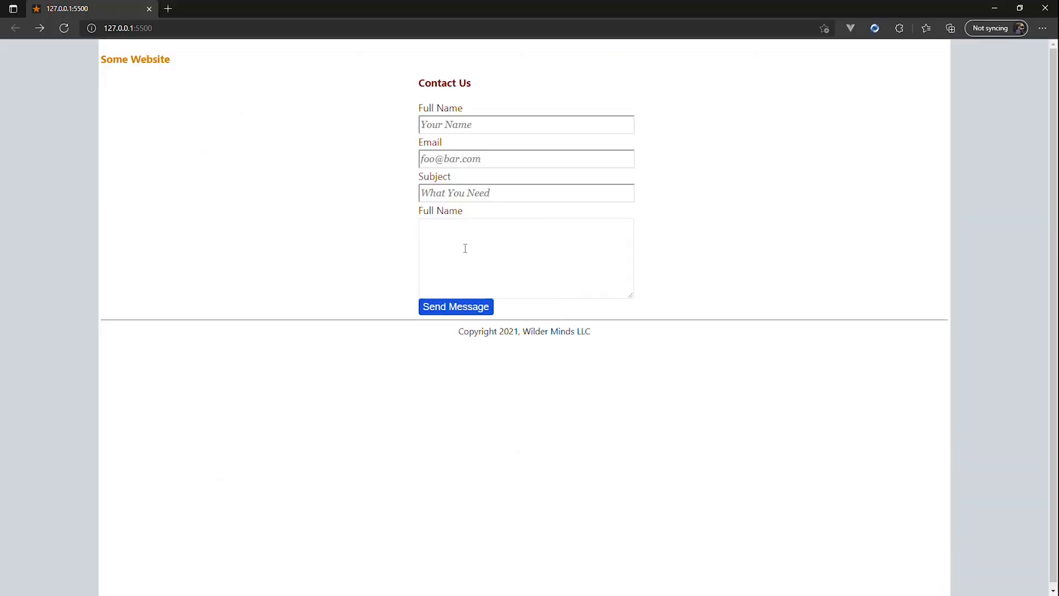
{"action": "left_click", "coordinate": [456, 306]}
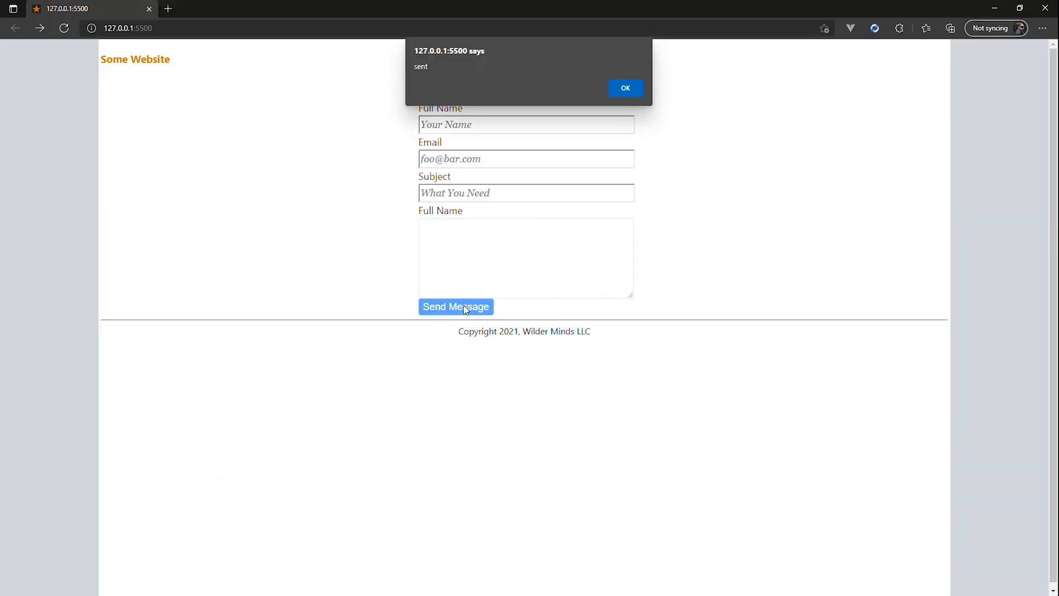
{"action": "left_click", "coordinate": [624, 88]}
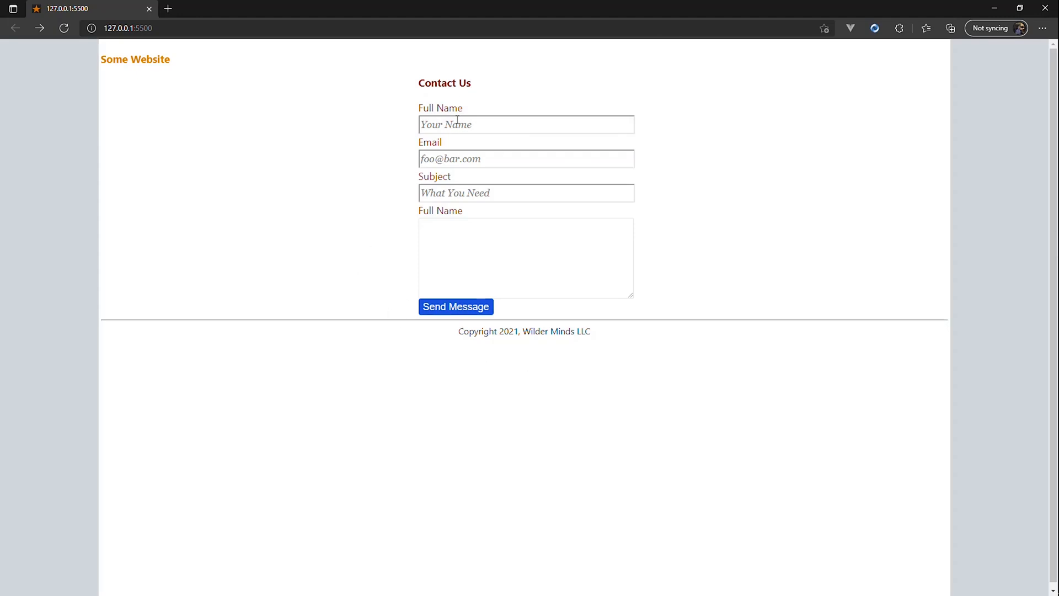
{"action": "mouse_move", "coordinate": [331, 225]}
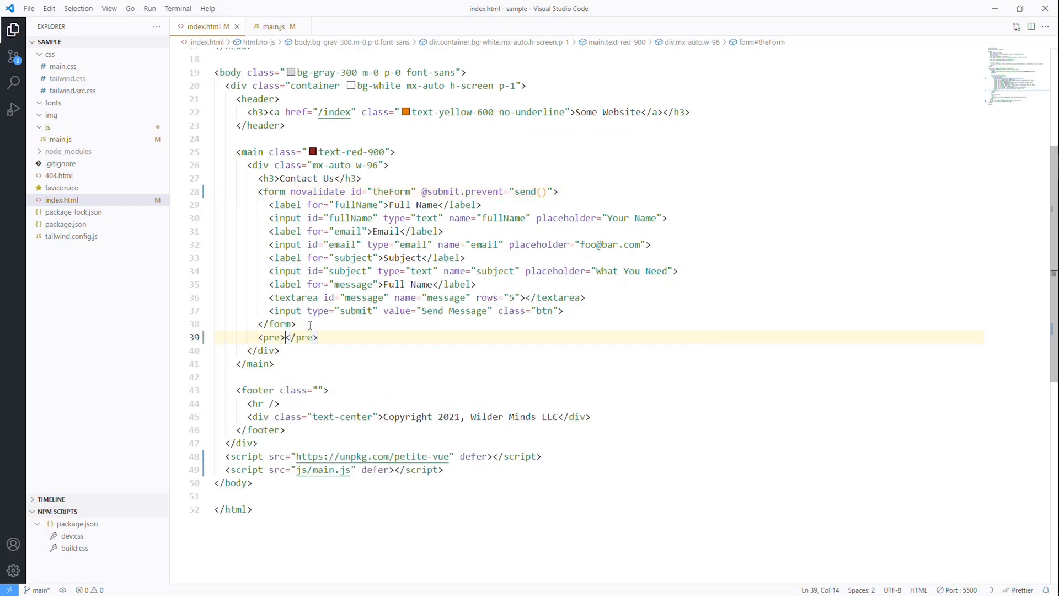
Add a <pre>{{ message }}</pre> display after the closing form tag
{"action": "type", "text": "{{"}
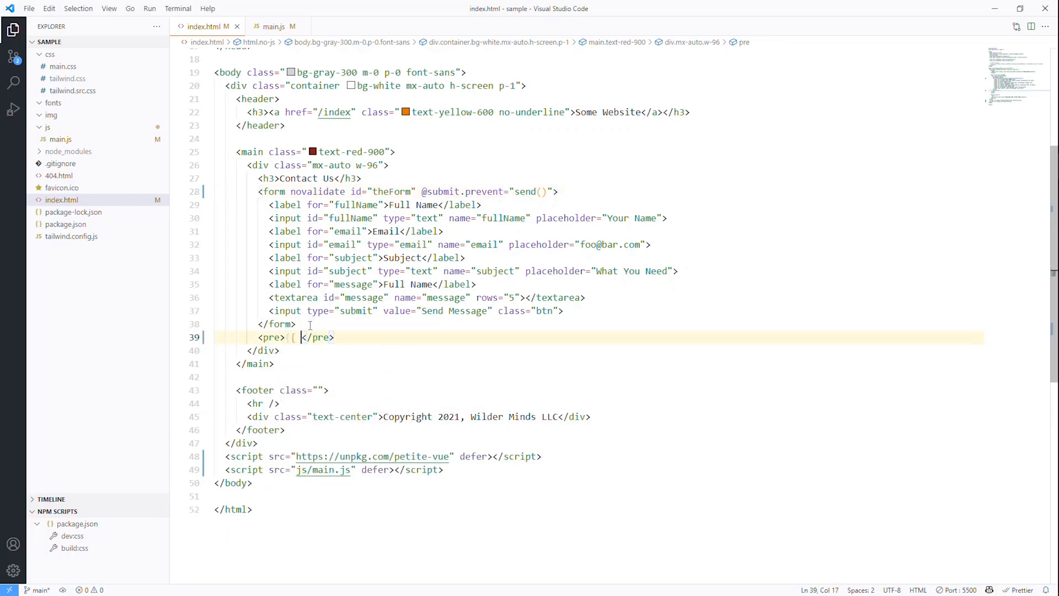
{"action": "type", "text": "message"}
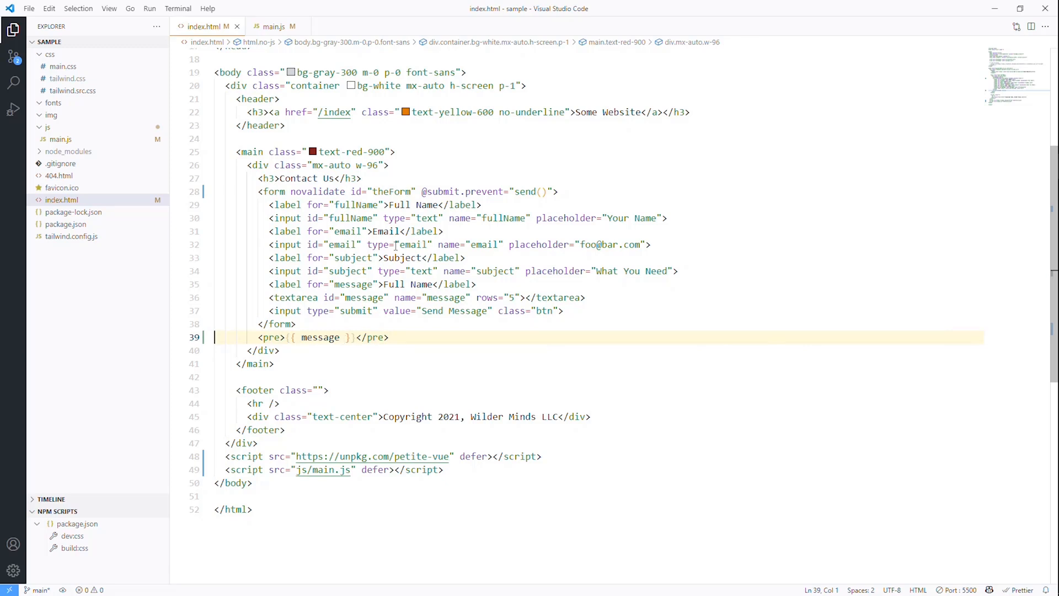
{"action": "left_click", "coordinate": [346, 337]}
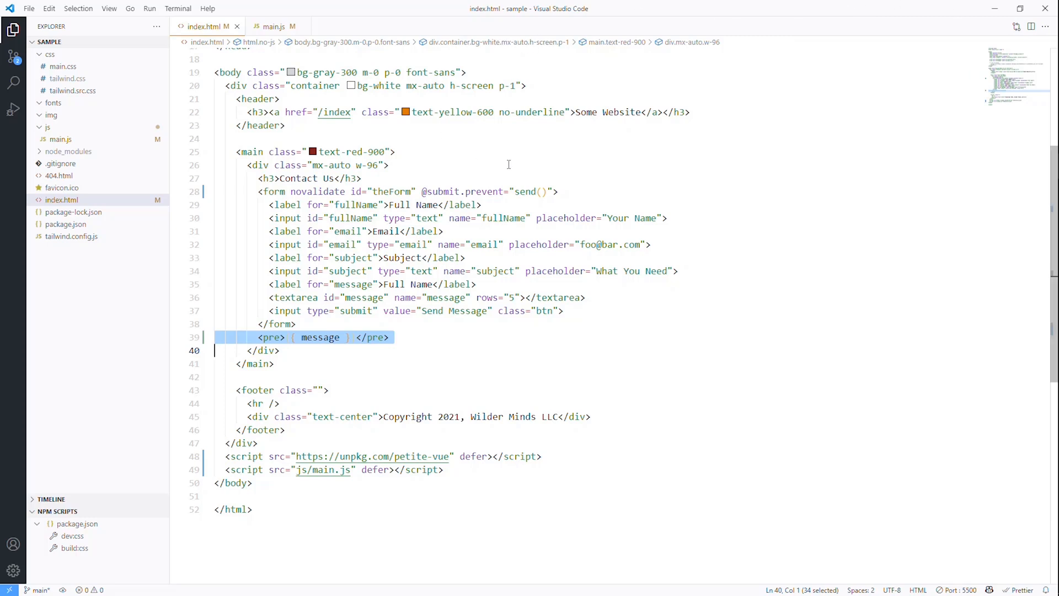
Move id="theForm" from the form tag onto the enclosing mx-auto div
{"action": "left_click", "coordinate": [359, 192]}
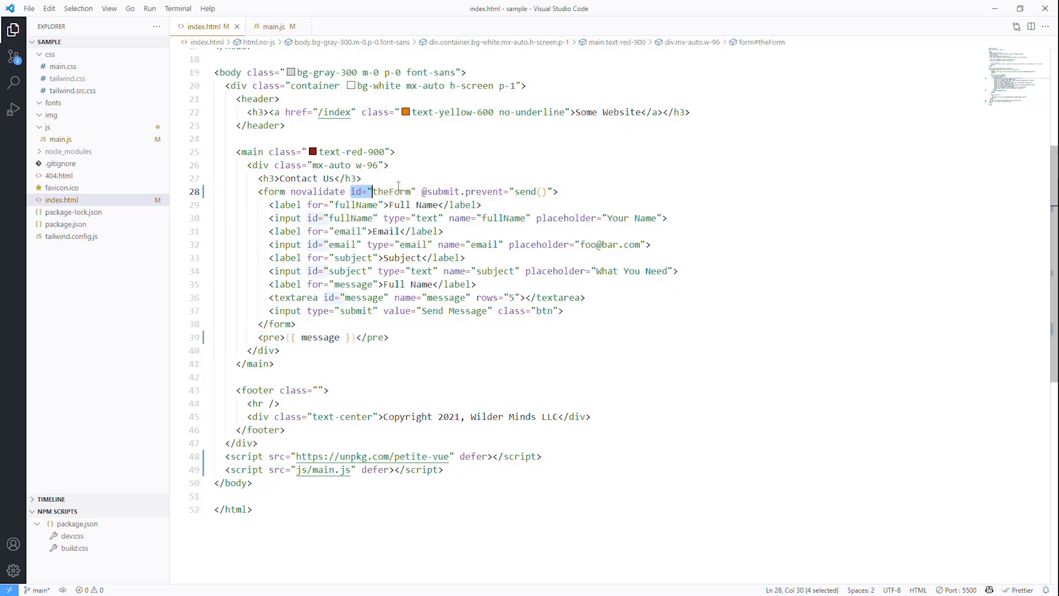
{"action": "key", "text": "Delete"}
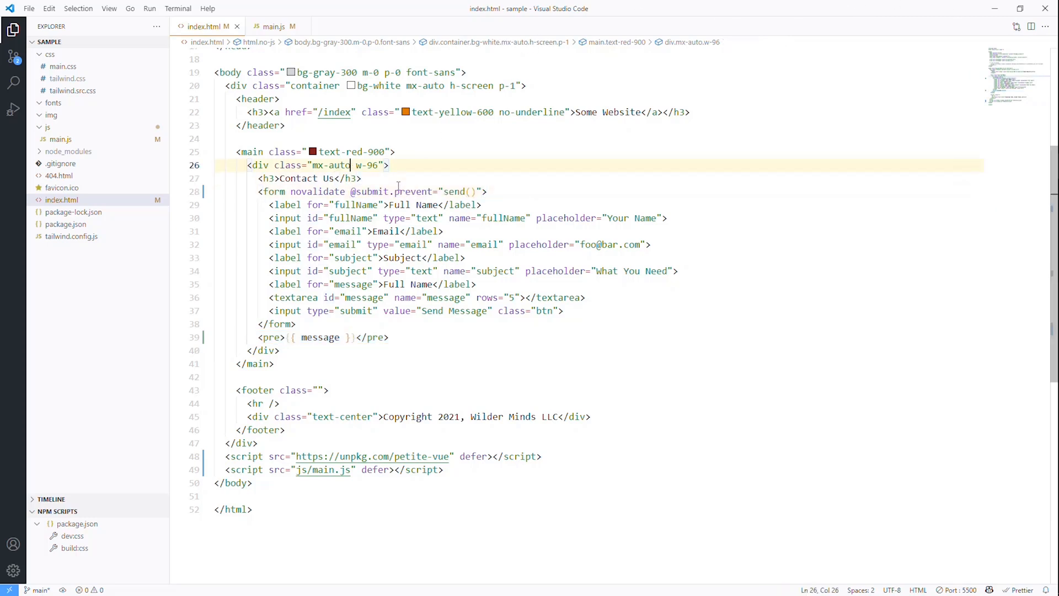
{"action": "type", "text": "id=\"theForm\""}
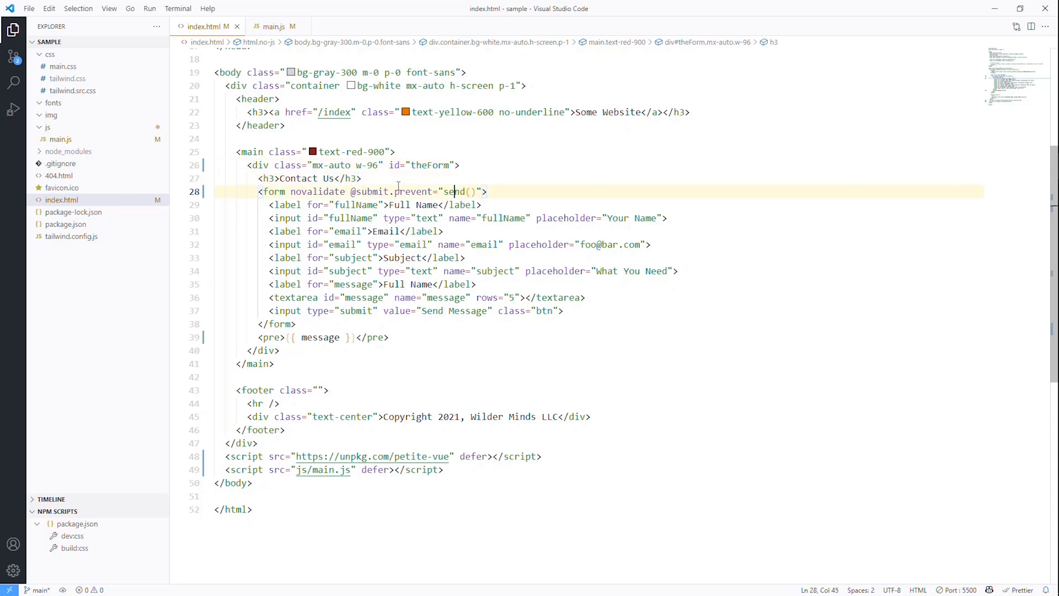
{"action": "left_click", "coordinate": [338, 337]}
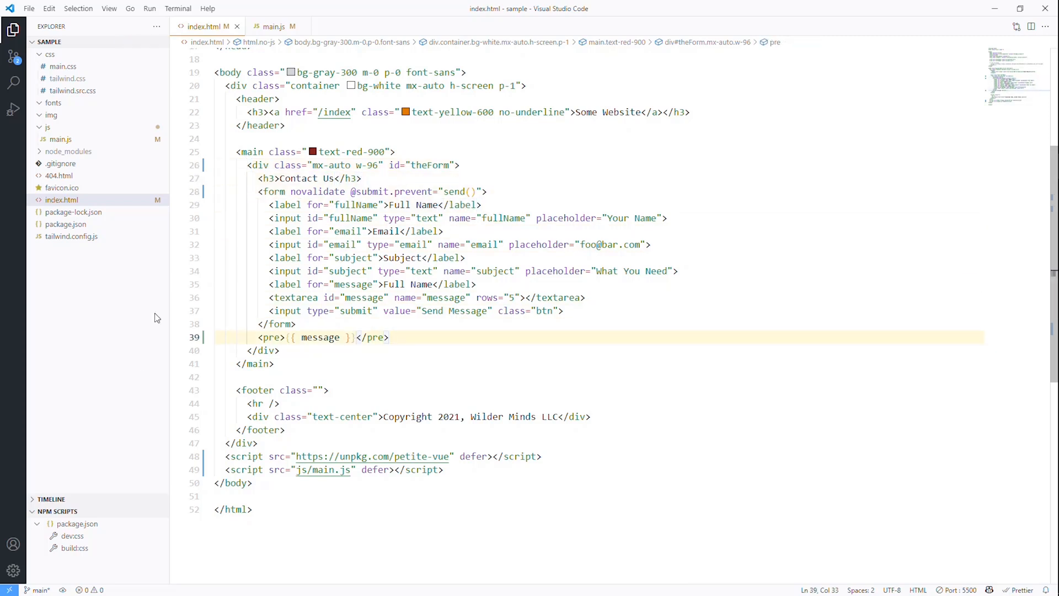
{"action": "mouse_move", "coordinate": [520, 280]}
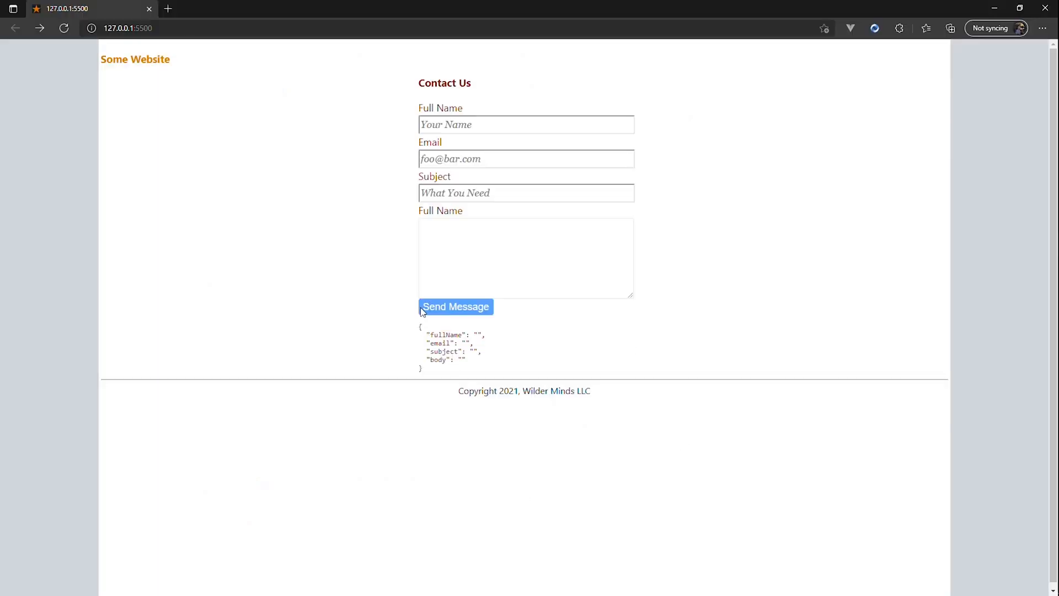
{"action": "mouse_move", "coordinate": [457, 124]}
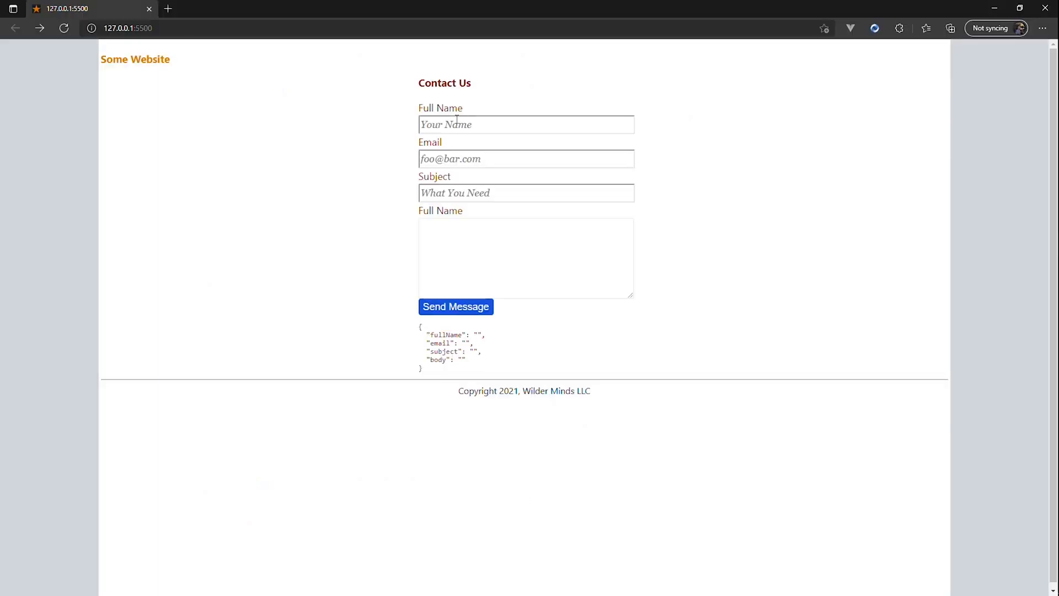
Refresh Edge to show empty fullName, email, subject and body values below the form
{"action": "type", "text": "asdfasdfa"}
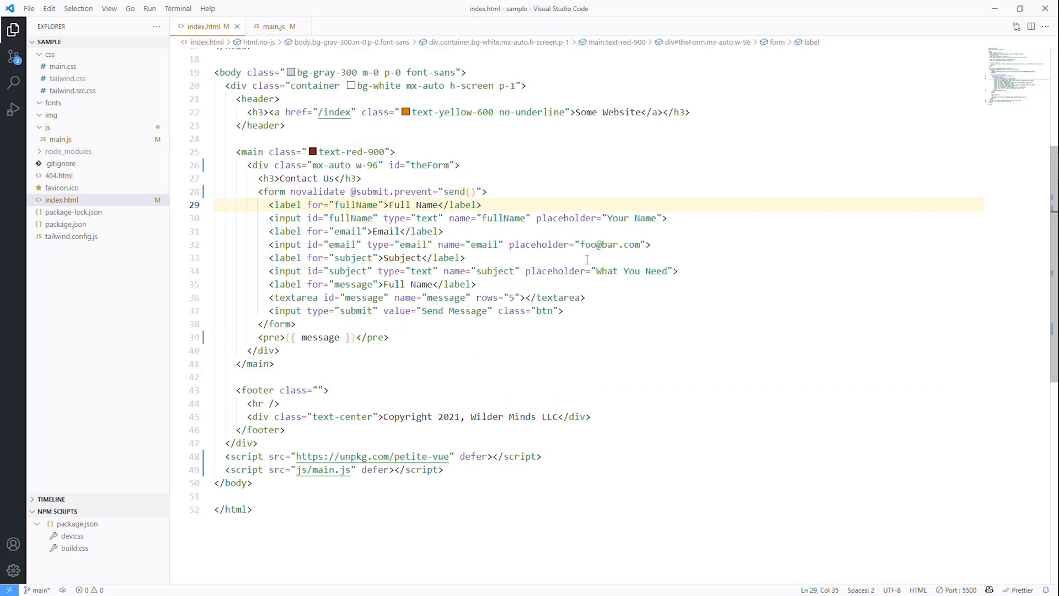
Add v-model="message.fullName" to the name input and v-model="message.email" to the email input
{"action": "type", "text": "v-model="}
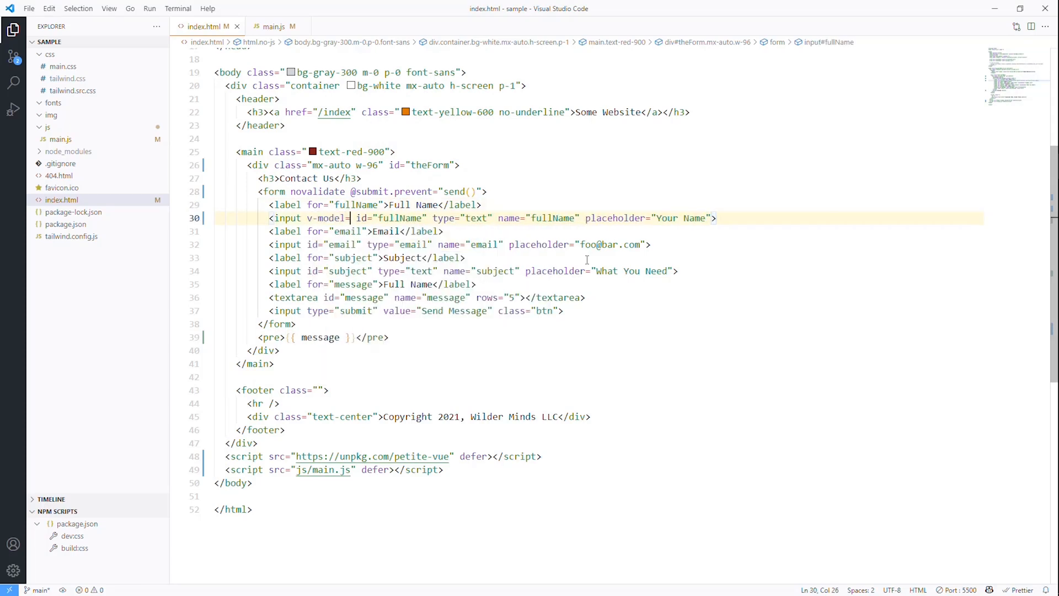
{"action": "type", "text": "message.fullName\""}
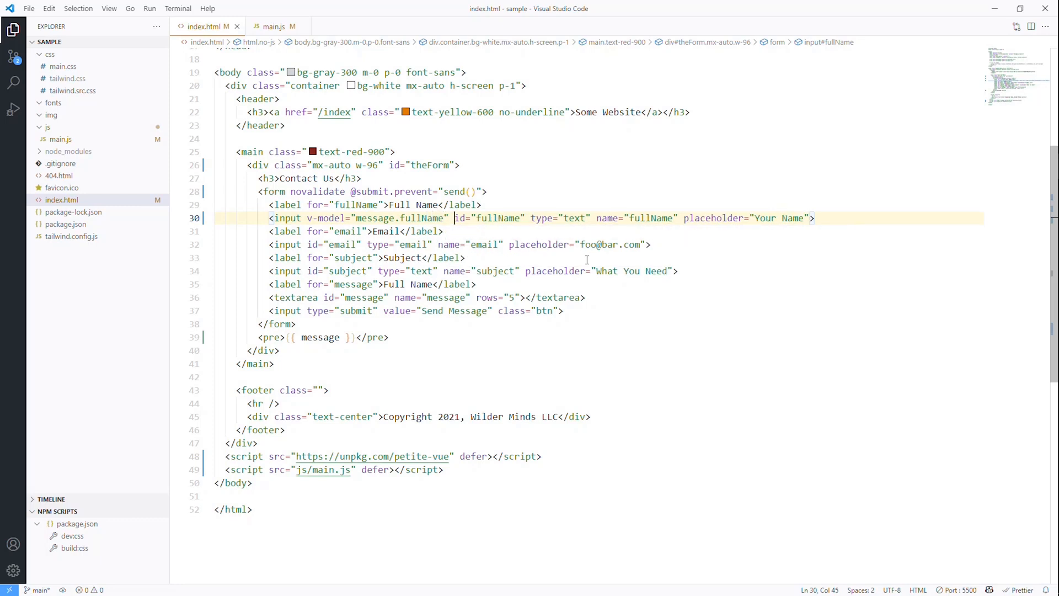
{"action": "left_click", "coordinate": [329, 244]}
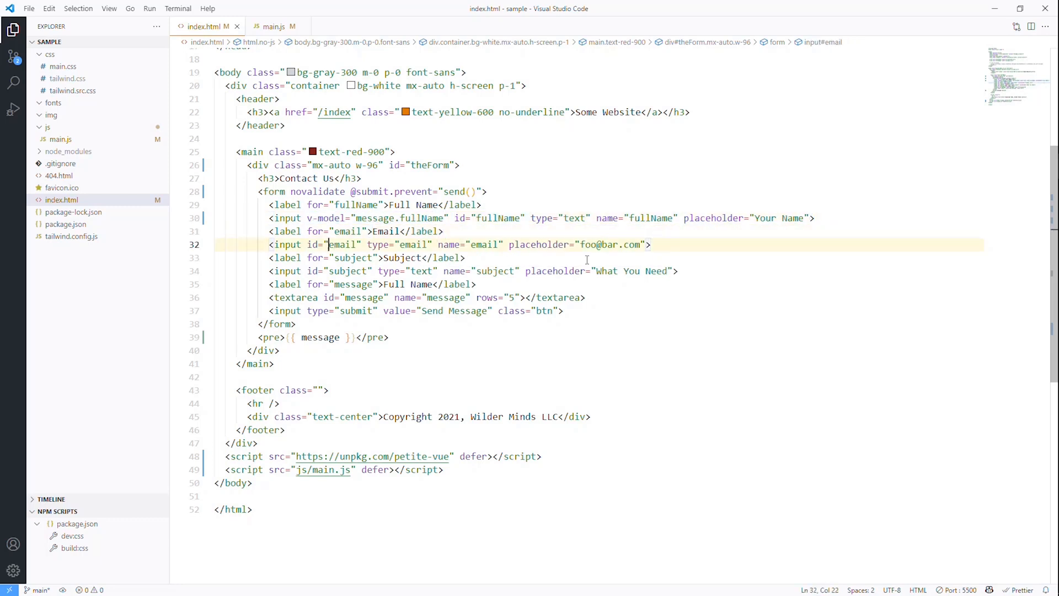
{"action": "type", "text": "v-model=\"message.email\""}
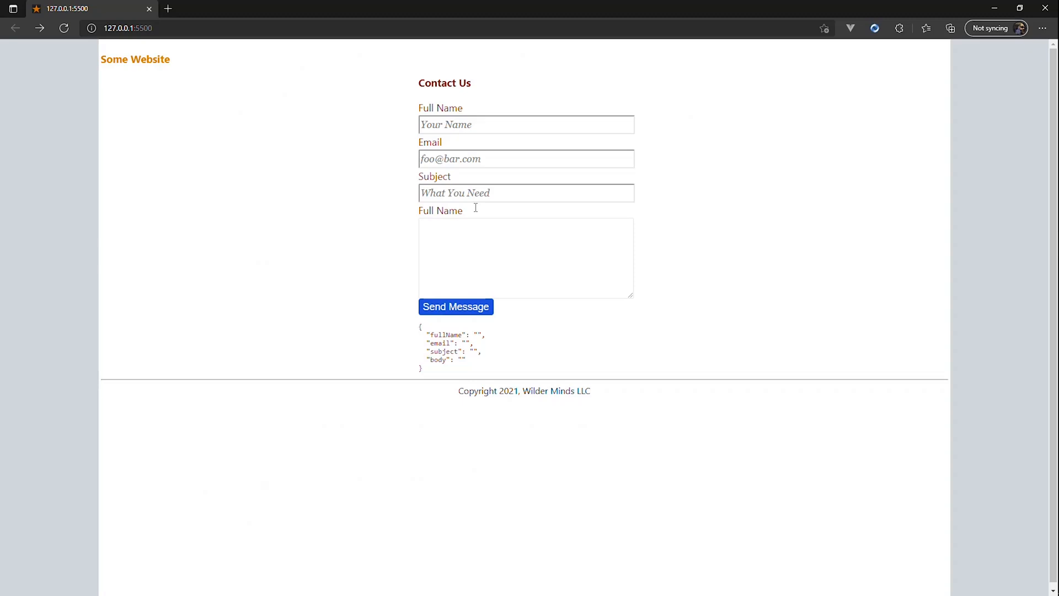
Type a name and an email into the Edge form fields
{"action": "type", "text": "Shawn wildermuth"}
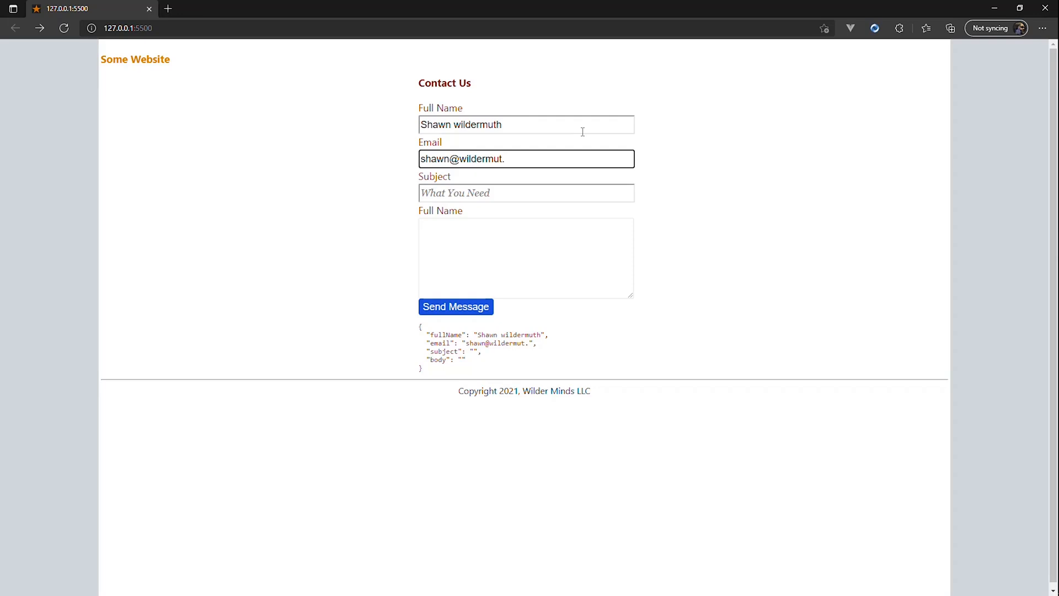
{"action": "type", "text": ";laksd;lakdsj"}
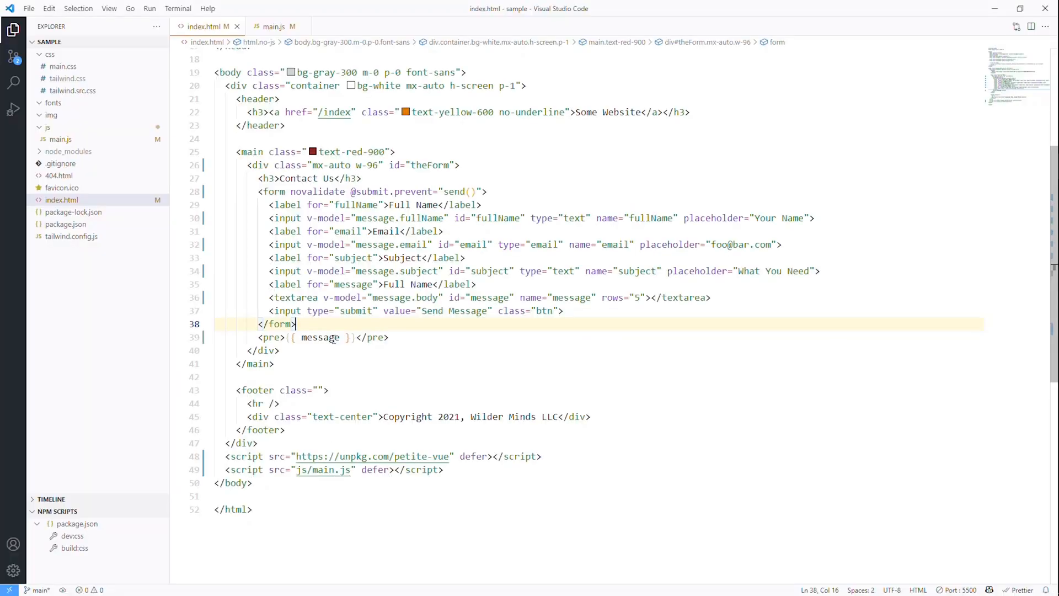
Open main.js beside index.html and add a status: "" property after the message object
{"action": "left_click", "coordinate": [274, 26]}
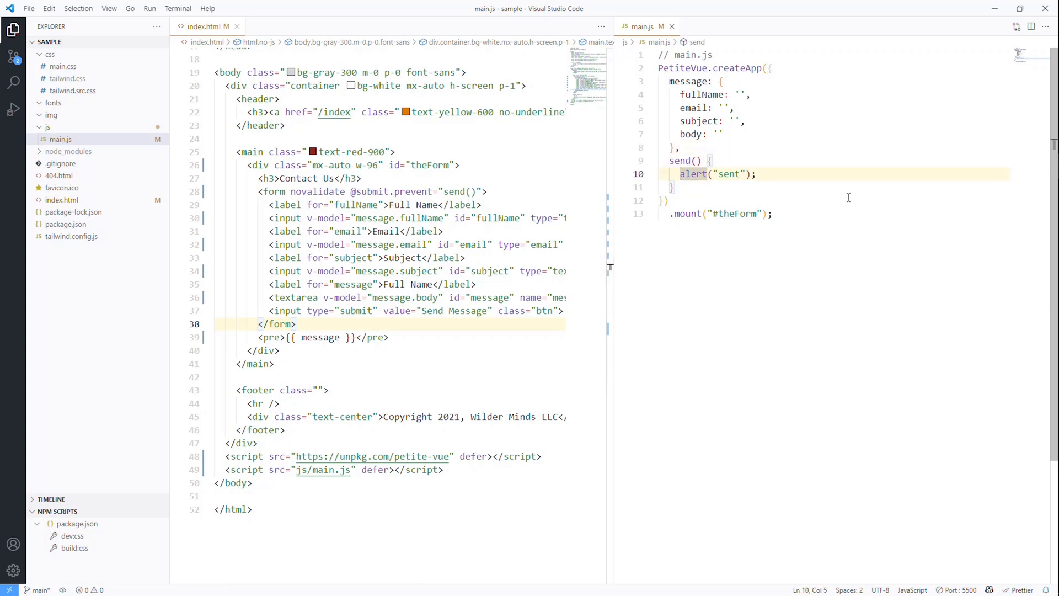
{"action": "left_click", "coordinate": [679, 147]}
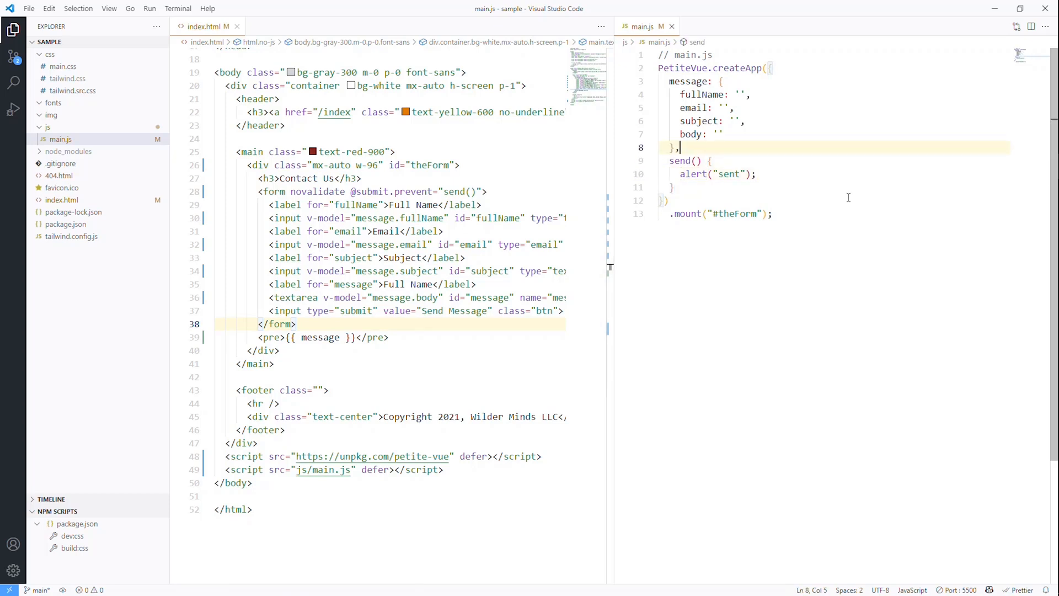
{"action": "type", "text": "status: \"\","}
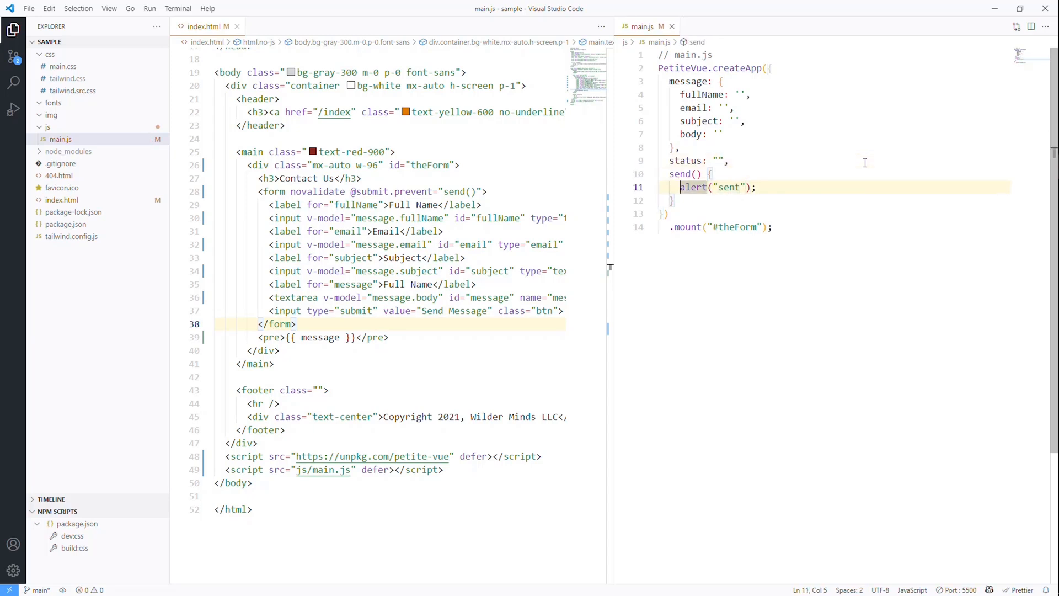
Replace the alert in send() with this.status = `Send to ${this.message.fullName}`, then type 'Shawn' as the name
{"action": "type", "text": "this.status"}
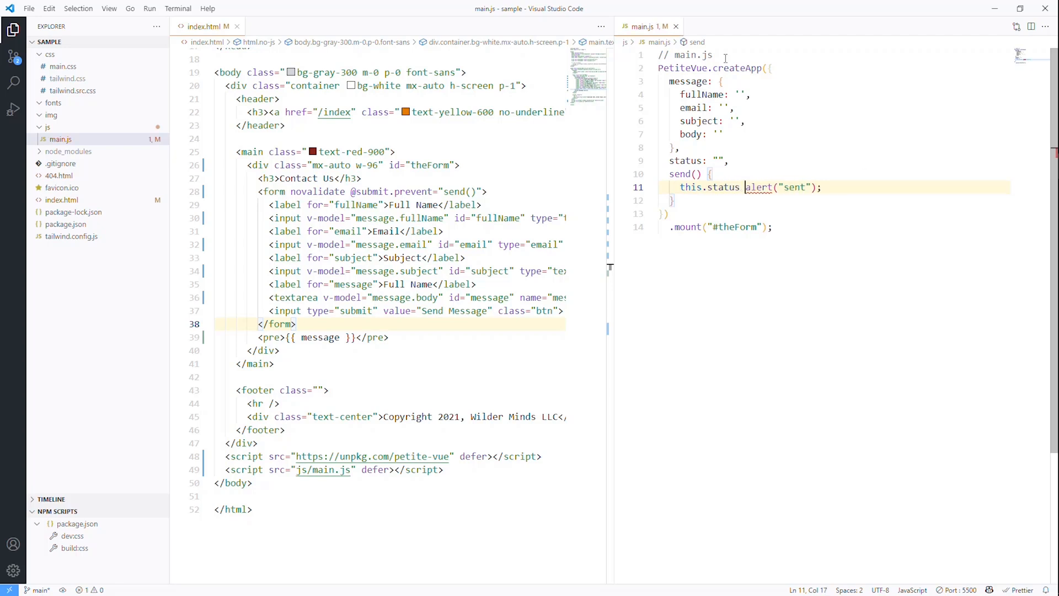
{"action": "mouse_move", "coordinate": [920, 258]}
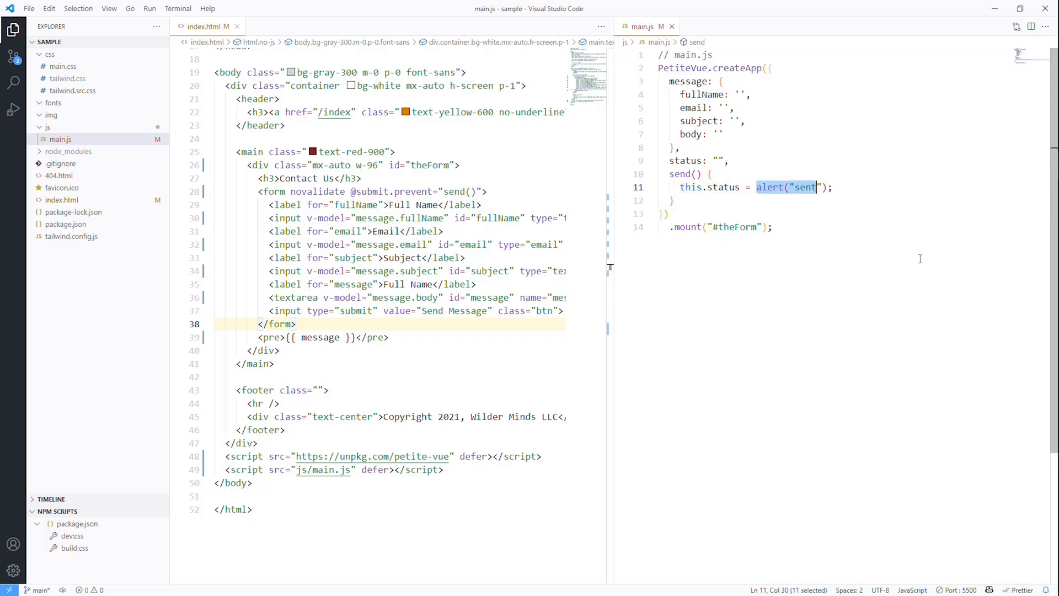
{"action": "type", "text": "`Send to `"}
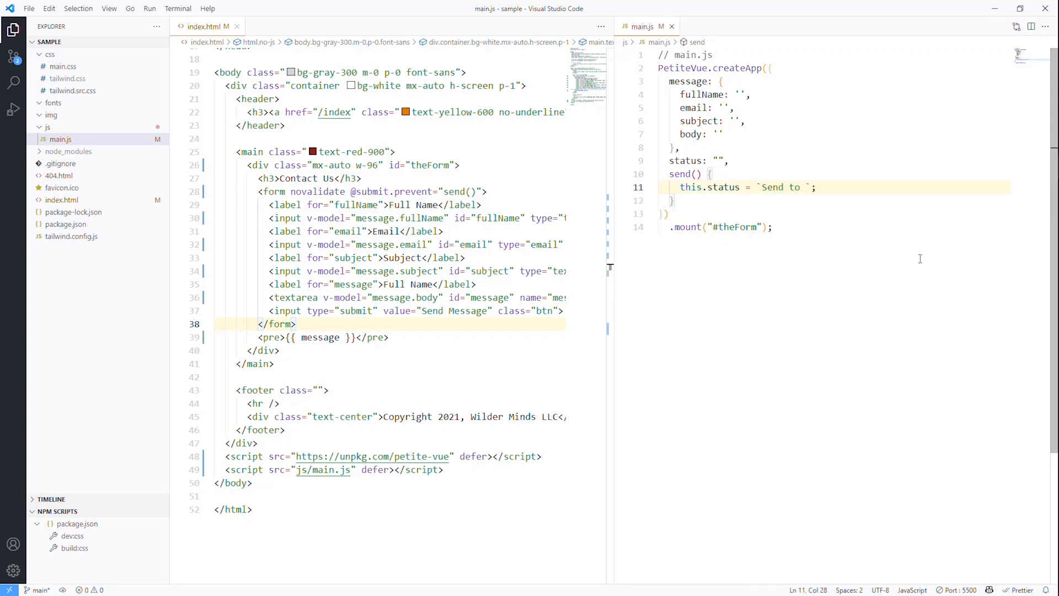
{"action": "type", "text": "${this.me"}
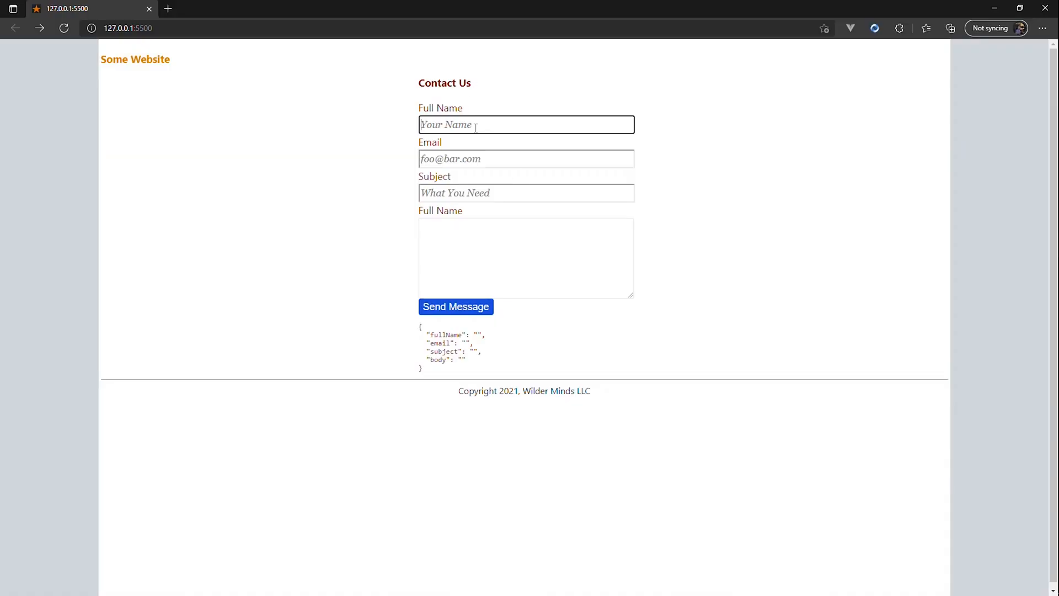
{"action": "type", "text": "Shawn"}
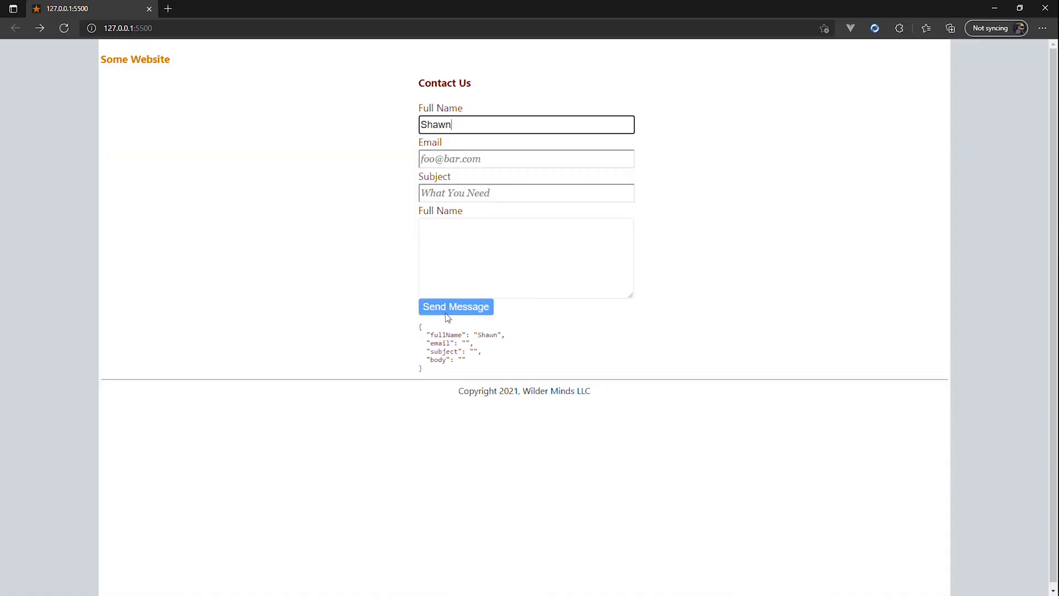
{"action": "mouse_move", "coordinate": [402, 133]}
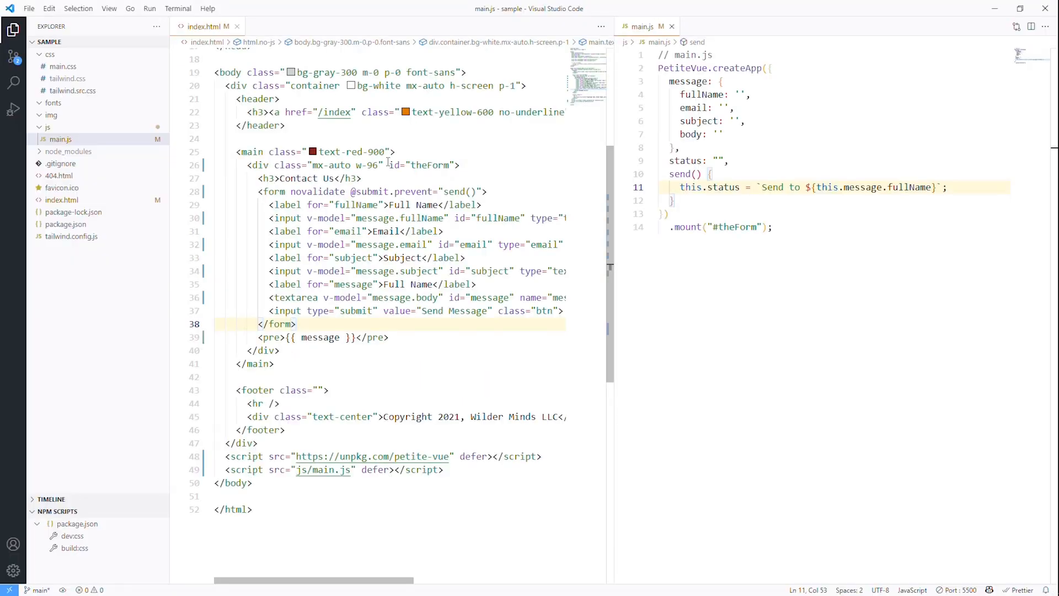
Add an element rendering {{ status }} just below the form in index.html
{"action": "left_click", "coordinate": [362, 192]}
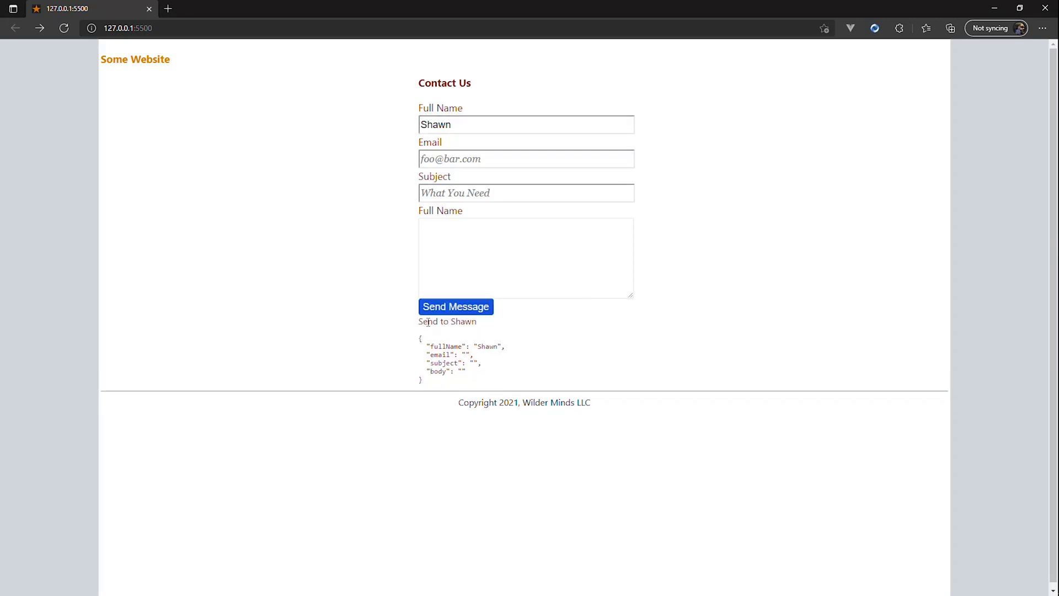
{"action": "mouse_move", "coordinate": [533, 325]}
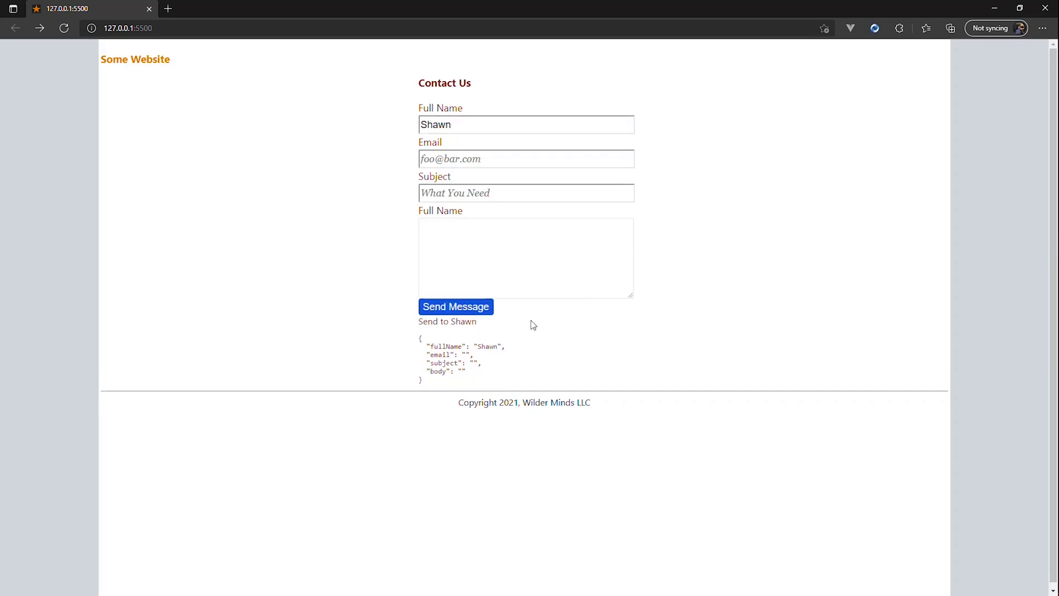
Type 'Wildermuth' into the Full Name field in Edge to test the live binding
{"action": "left_click", "coordinate": [526, 124]}
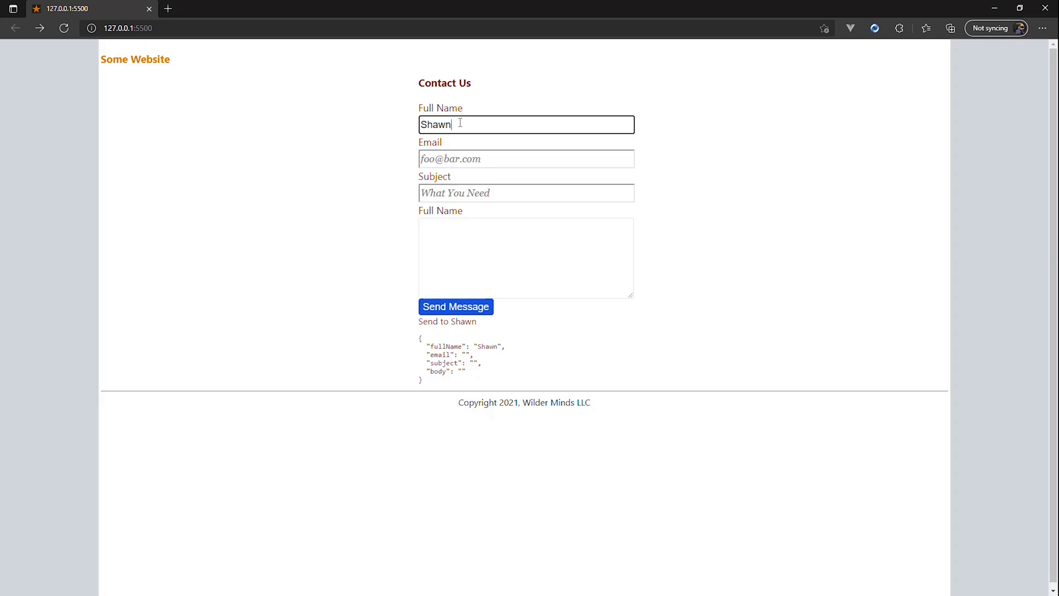
{"action": "type", "text": "Wildermuth"}
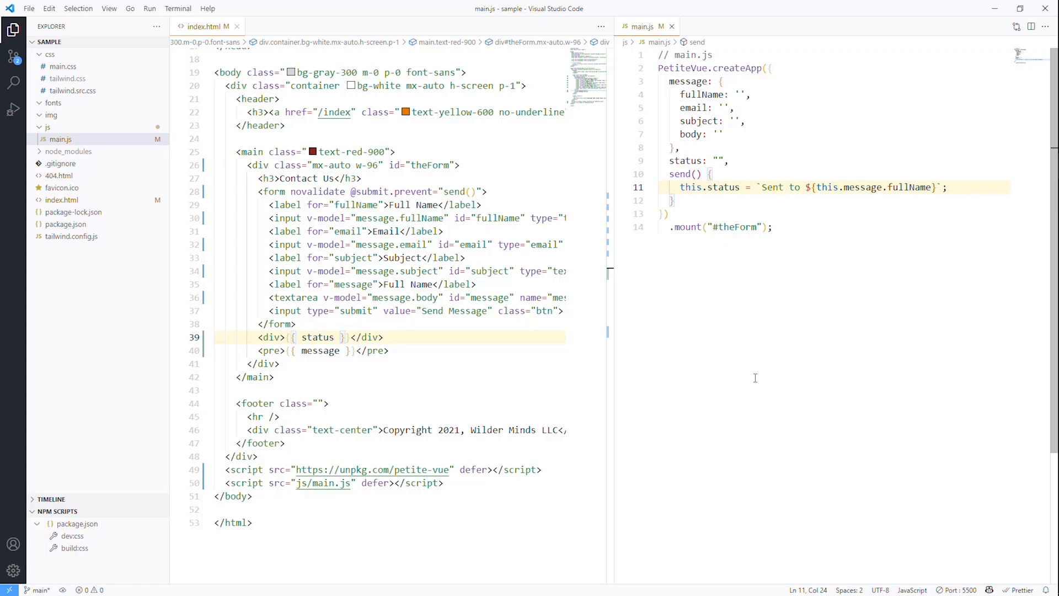
Wrap send()'s body in if (validate()) and add validate() with let valid = true, returning valid
{"action": "left_click", "coordinate": [783, 187]}
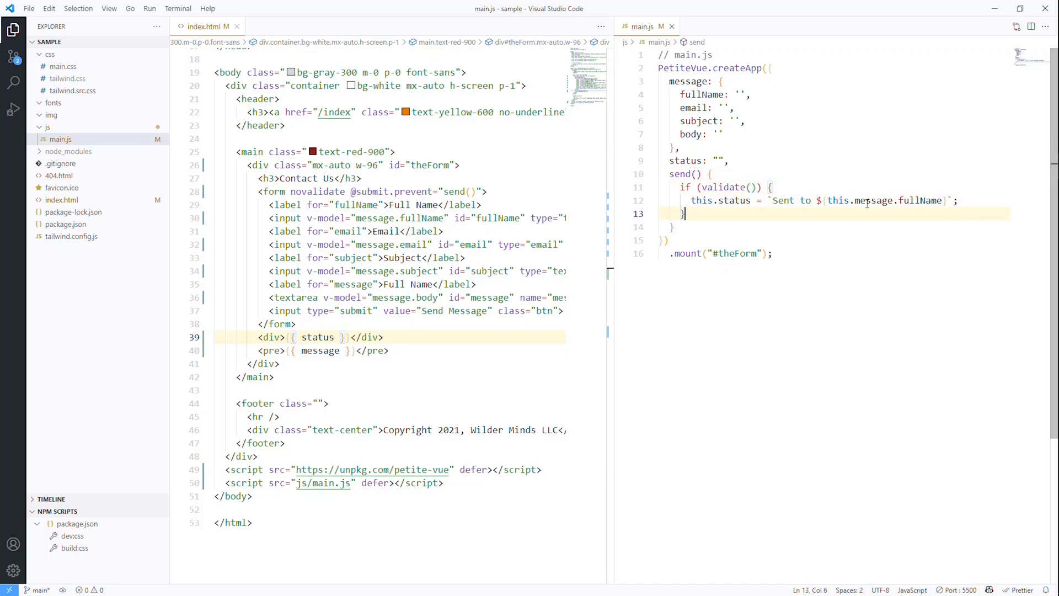
{"action": "type", "text": "valid"}
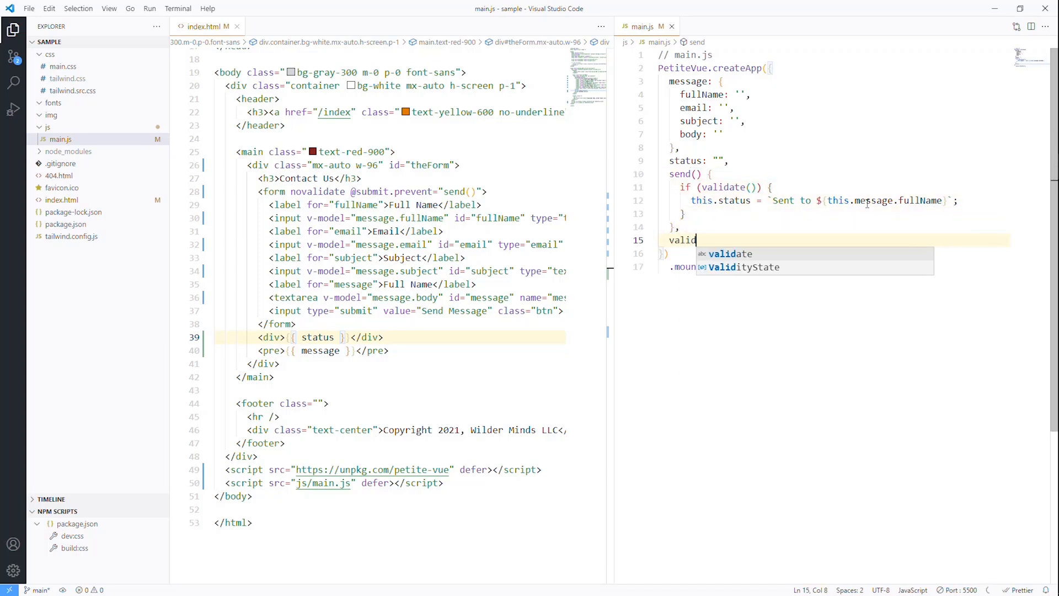
{"action": "type", "text": "ate() {"}
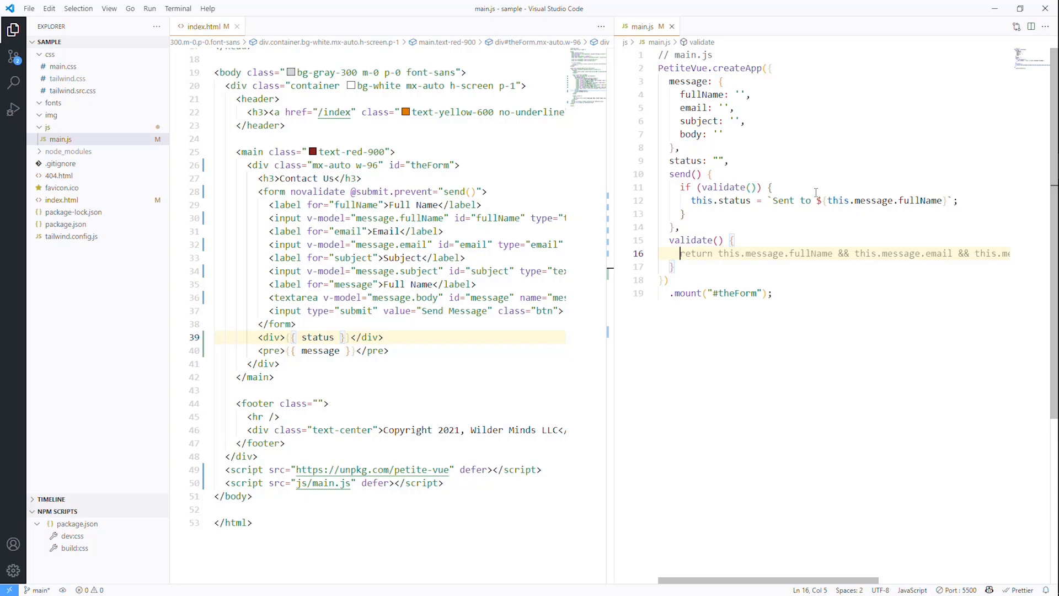
{"action": "type", "text": "let valid = true;"}
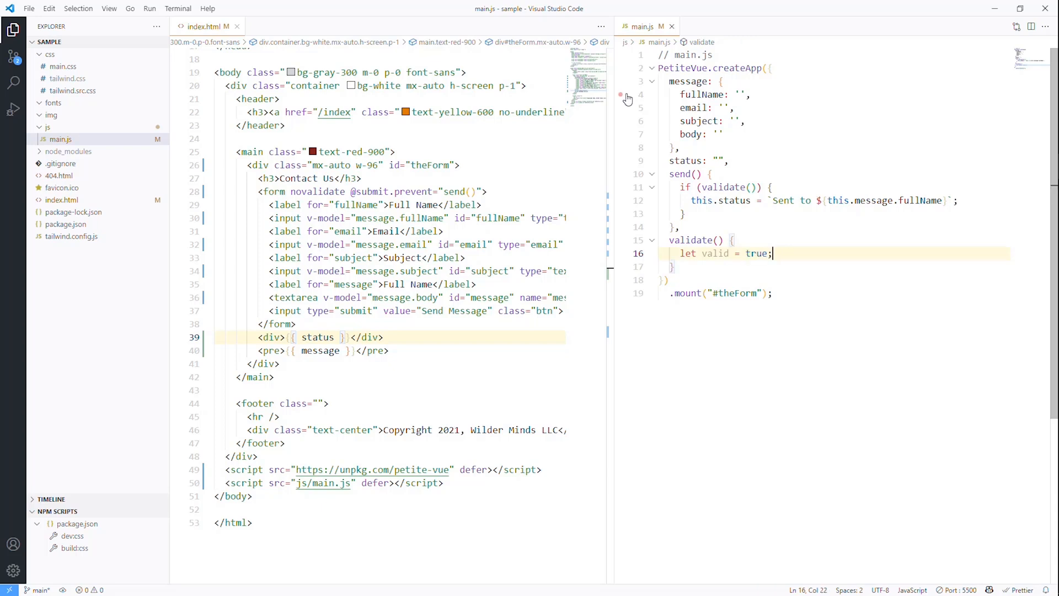
{"action": "type", "text": "return"}
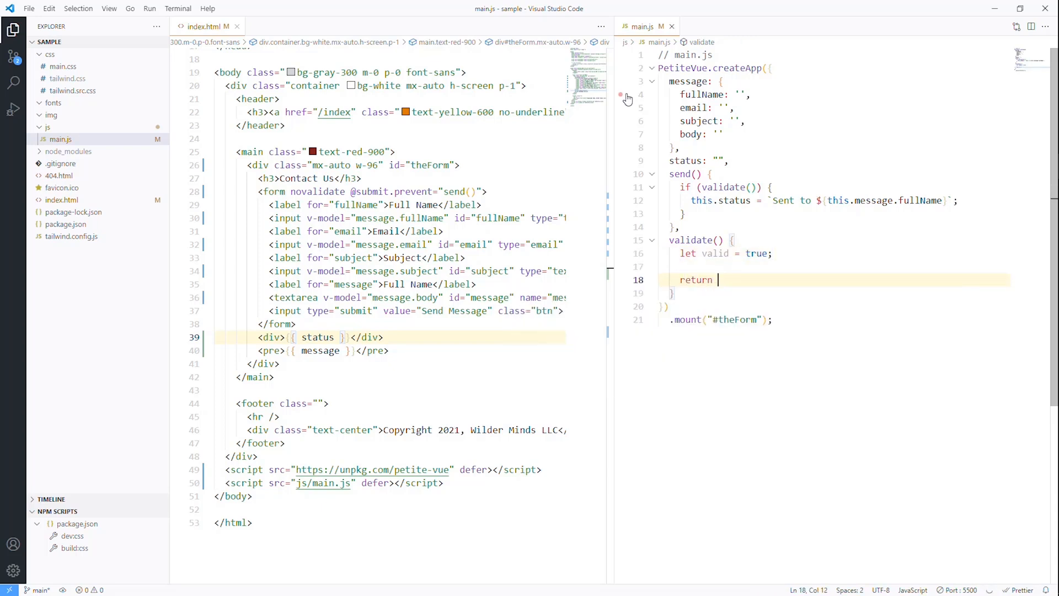
{"action": "type", "text": "valid;"}
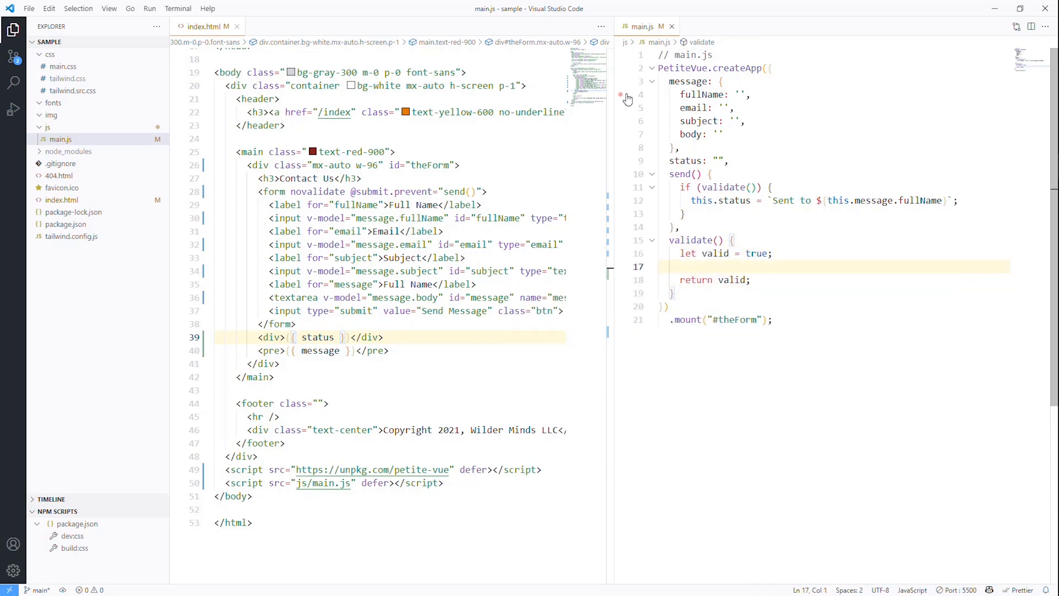
Draft if/else-if fullName checks for a missing name and a length under 3
{"action": "type", "text": "if (this.message.fullName.length < 3) {"}
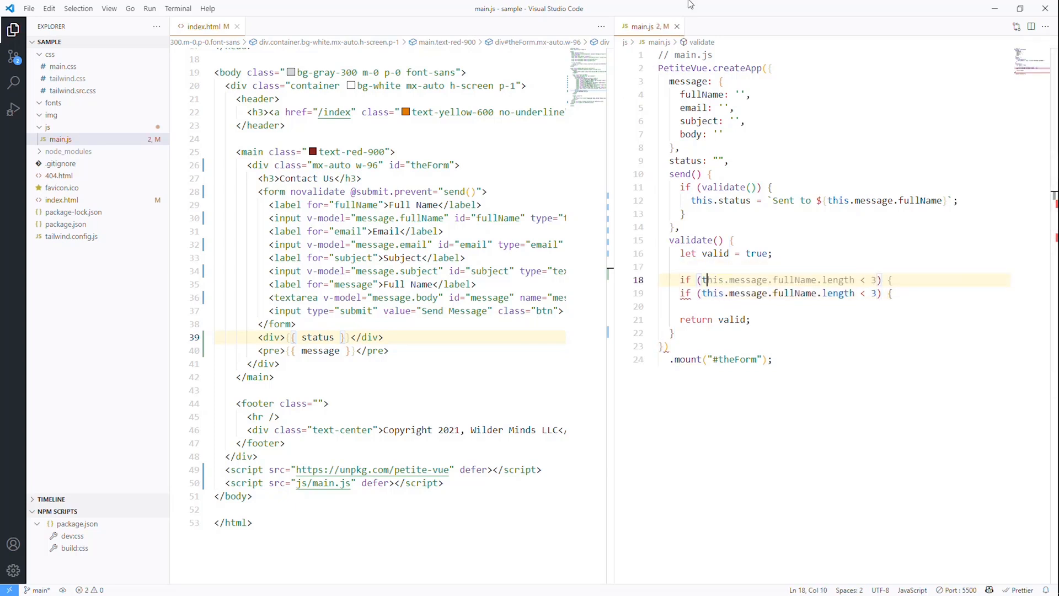
{"action": "left_click", "coordinate": [776, 280]}
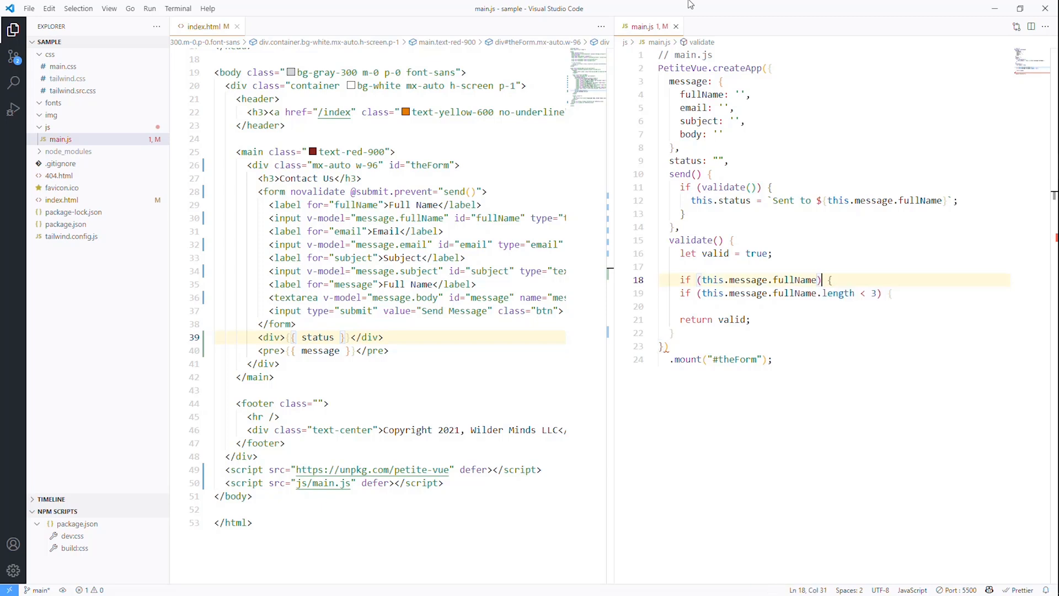
{"action": "type", "text": "!"}
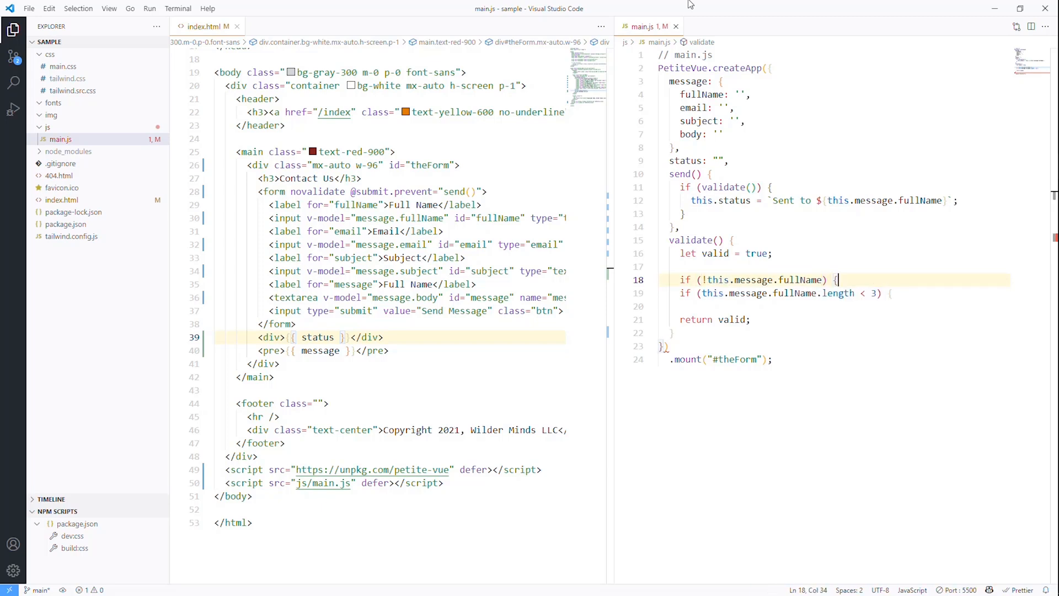
{"action": "key", "text": "Enter"}
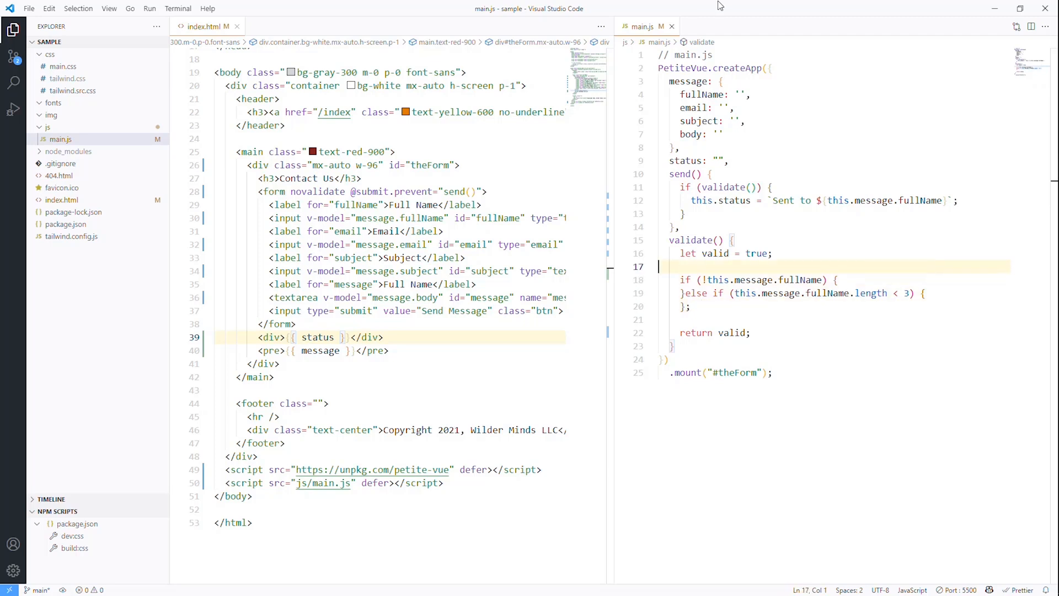
{"action": "left_click", "coordinate": [684, 280]}
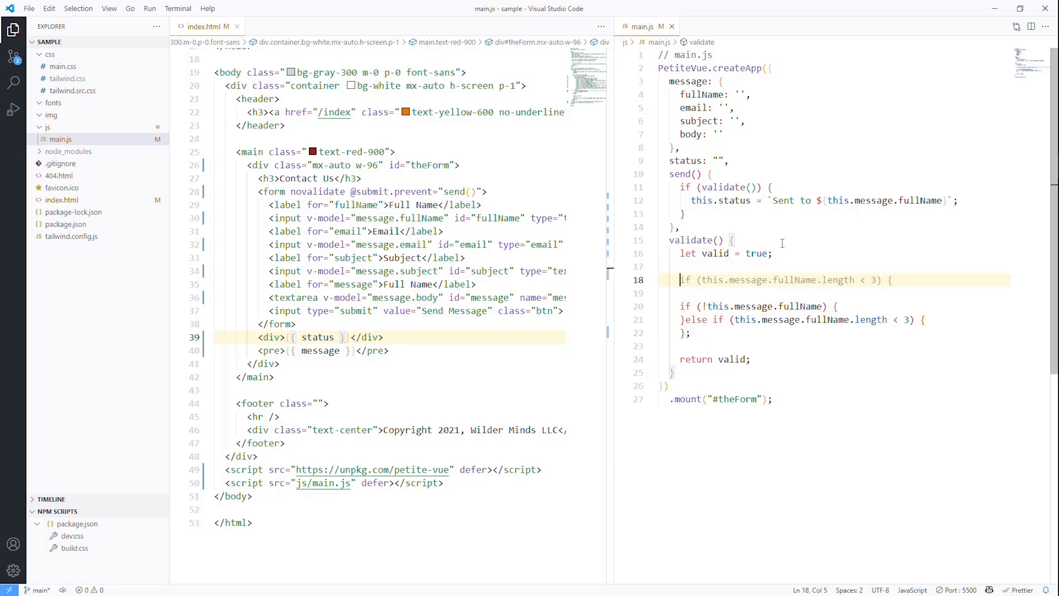
{"action": "mouse_move", "coordinate": [911, 219]}
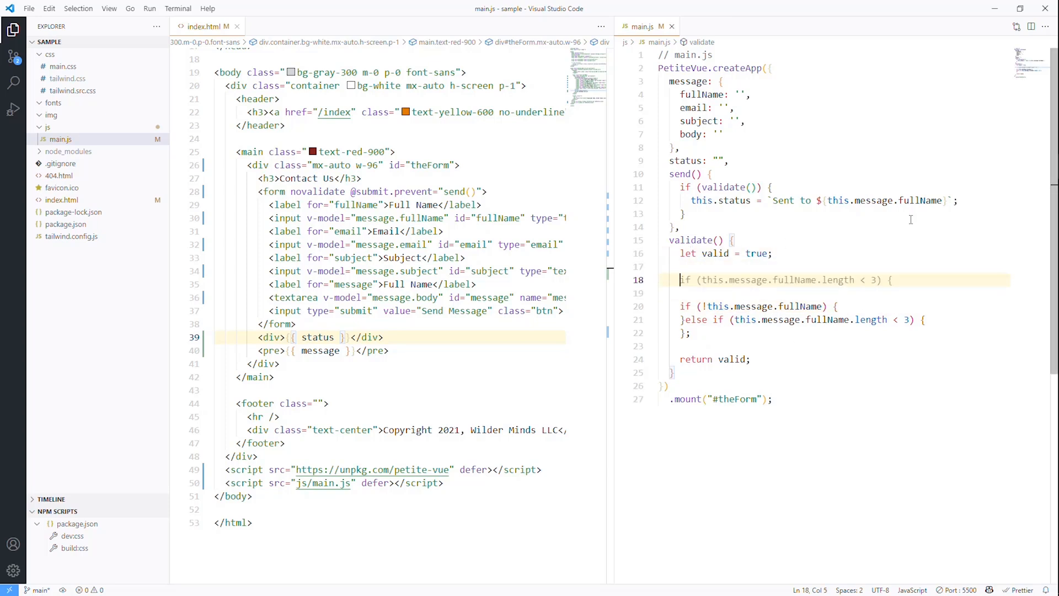
Destructure fullName from this.message and add an errors object starting with fullName: ""
{"action": "type", "text": "const { fullName, email, subject, body } = this.message;"}
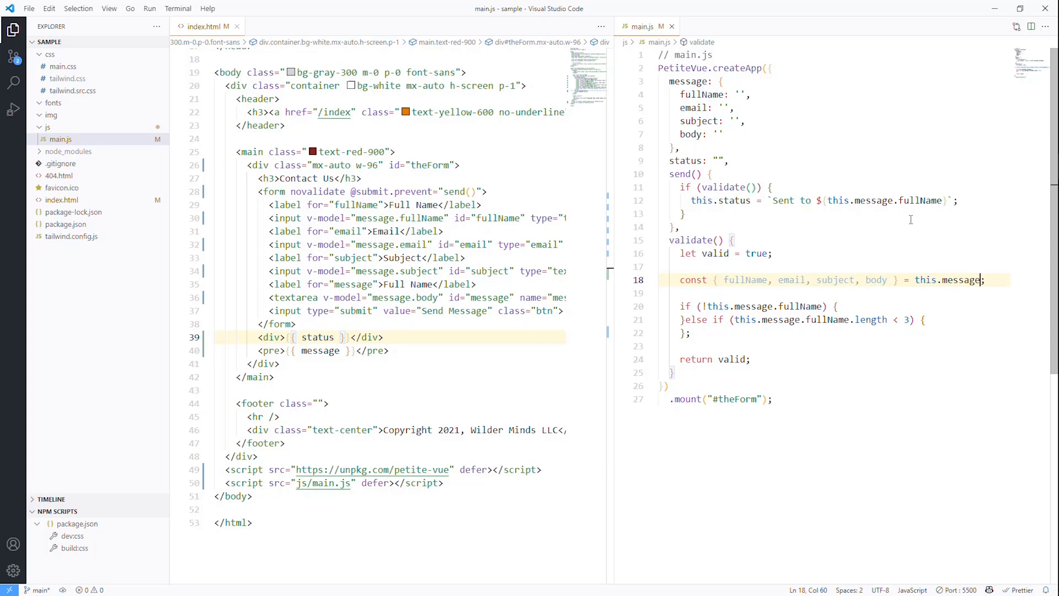
{"action": "double_click", "coordinate": [925, 280]}
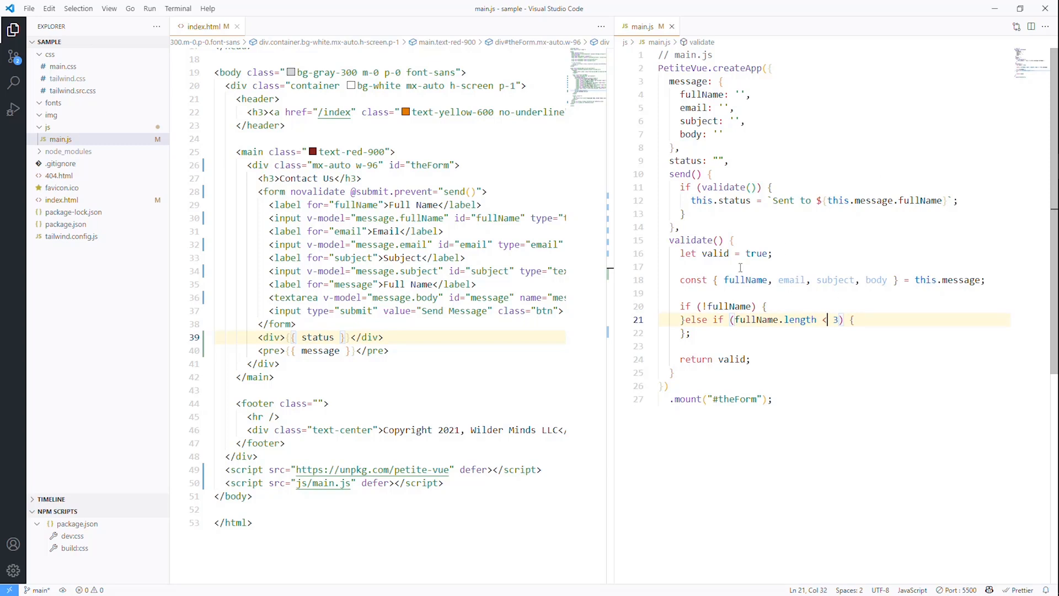
{"action": "mouse_move", "coordinate": [1030, 414]}
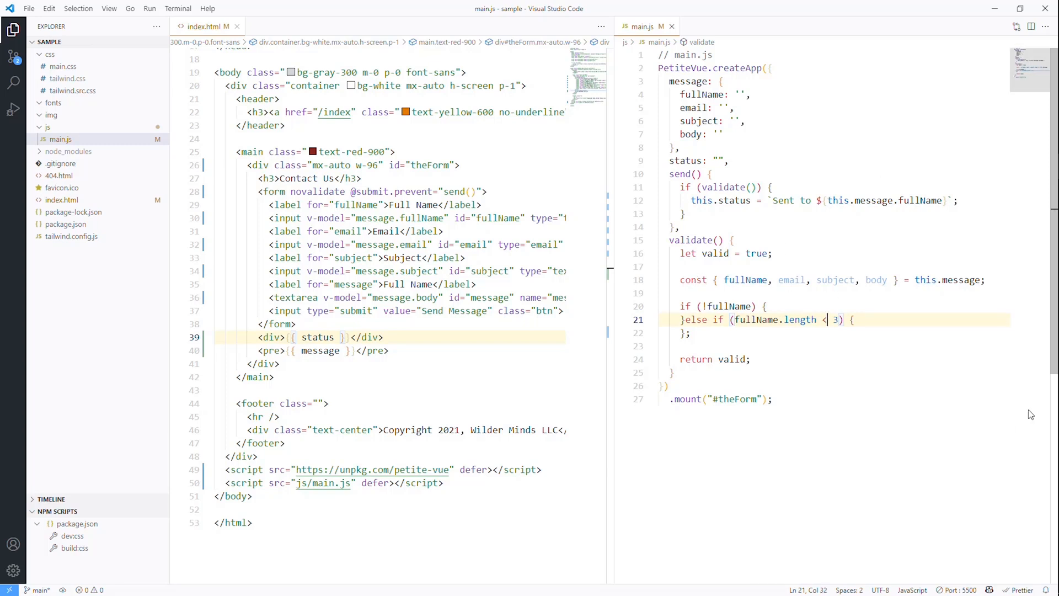
{"action": "type", "text": "valid = false;"}
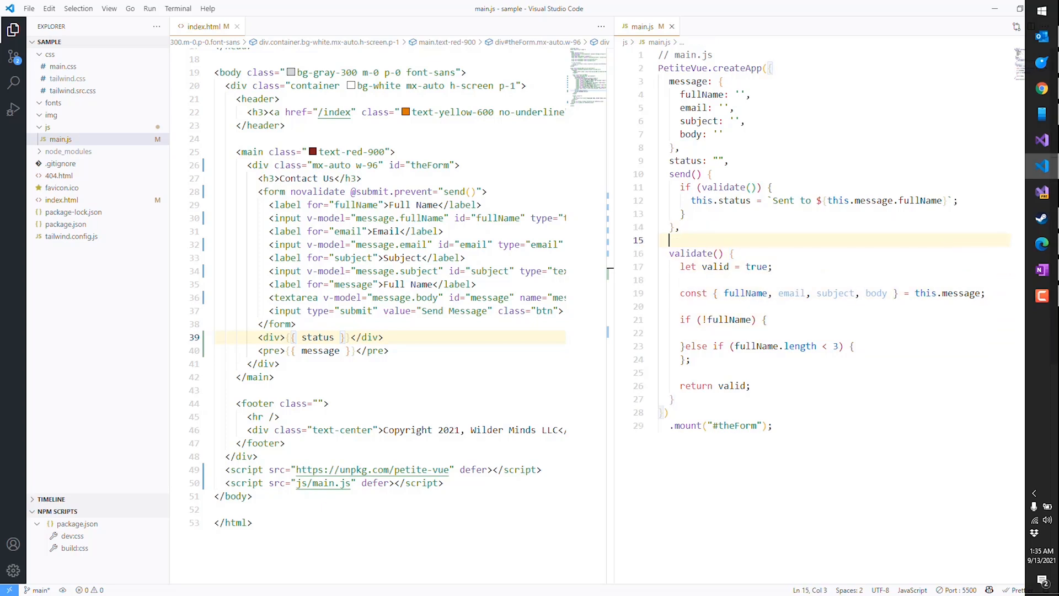
{"action": "type", "text": "errors\" {"}
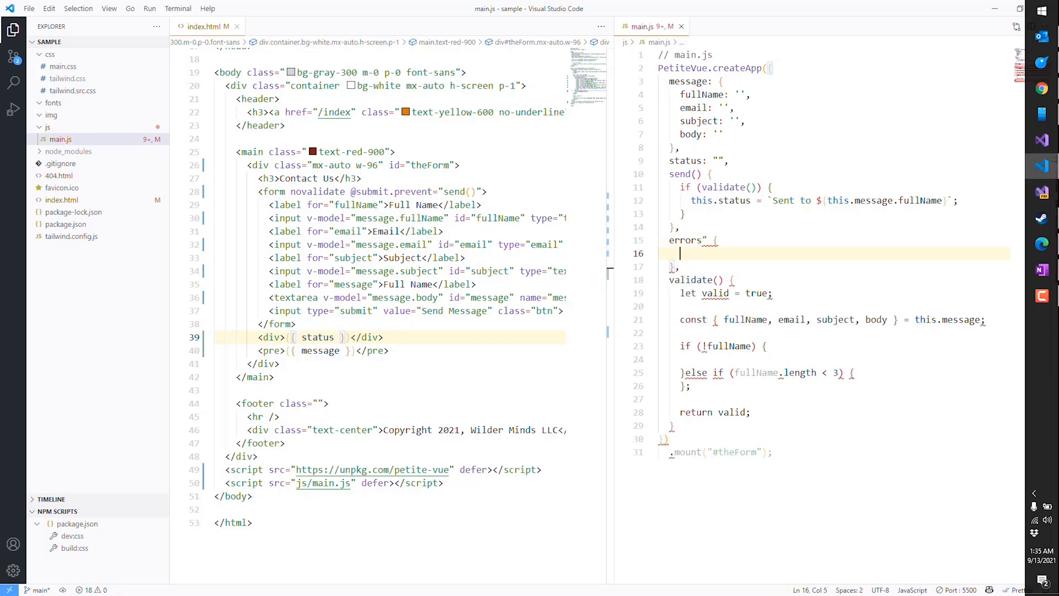
{"action": "type", "text": "fullName: \"\","}
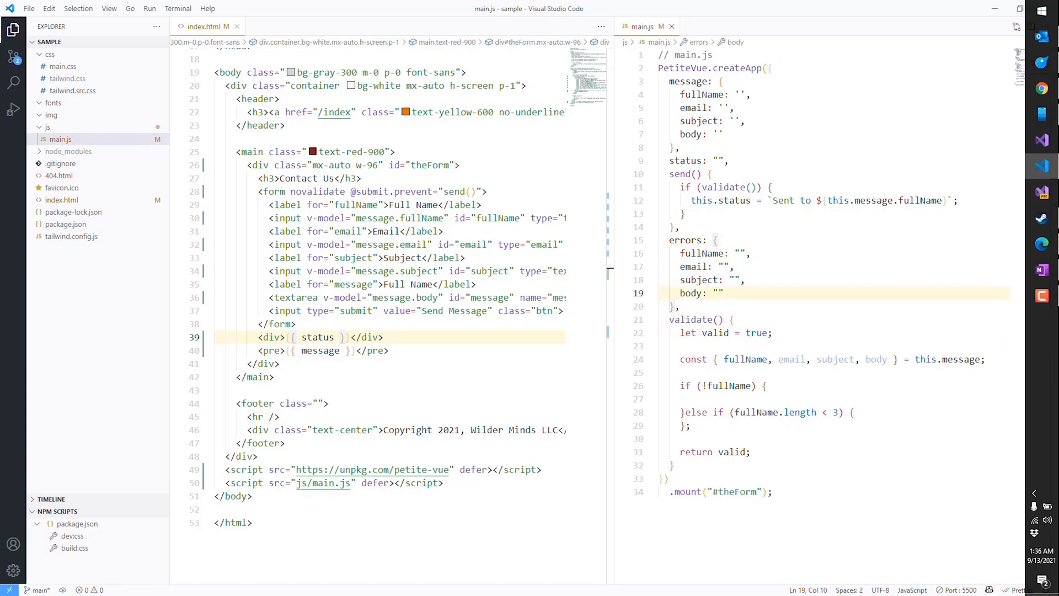
{"action": "mouse_move", "coordinate": [862, 261]}
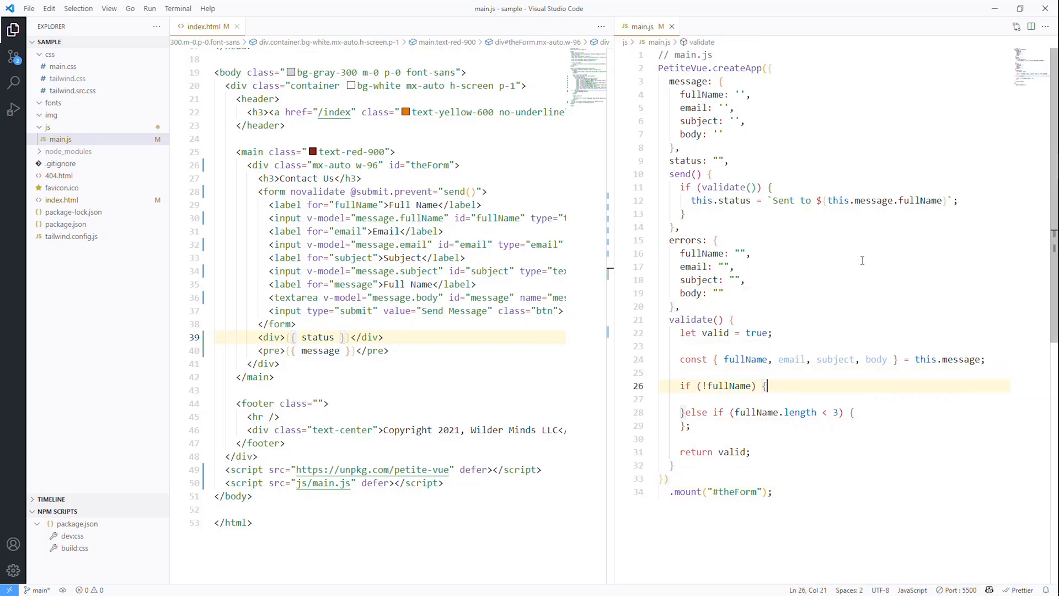
Set this.errors.fullName to "Full name is required" and valid = false in the fullName branches
{"action": "key", "text": "Enter"}
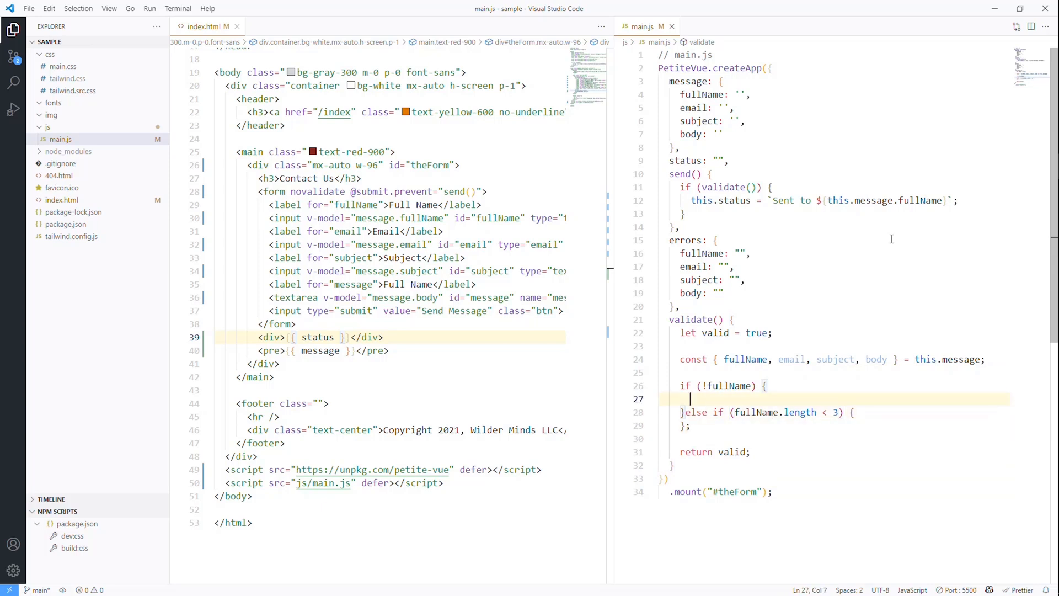
{"action": "type", "text": "this.errors.fullName"}
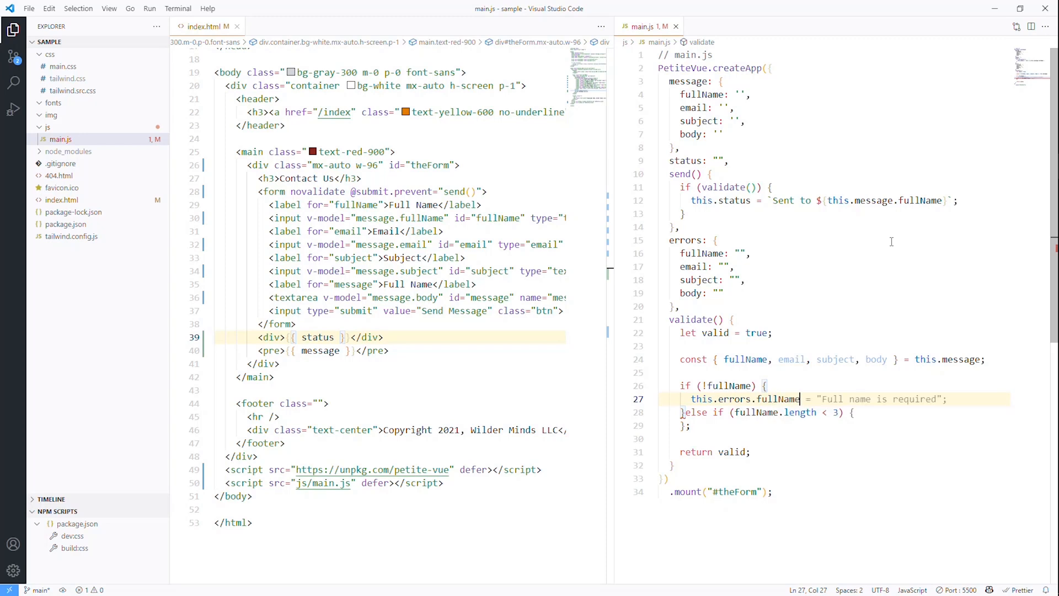
{"action": "type", "text": "valid = false;"}
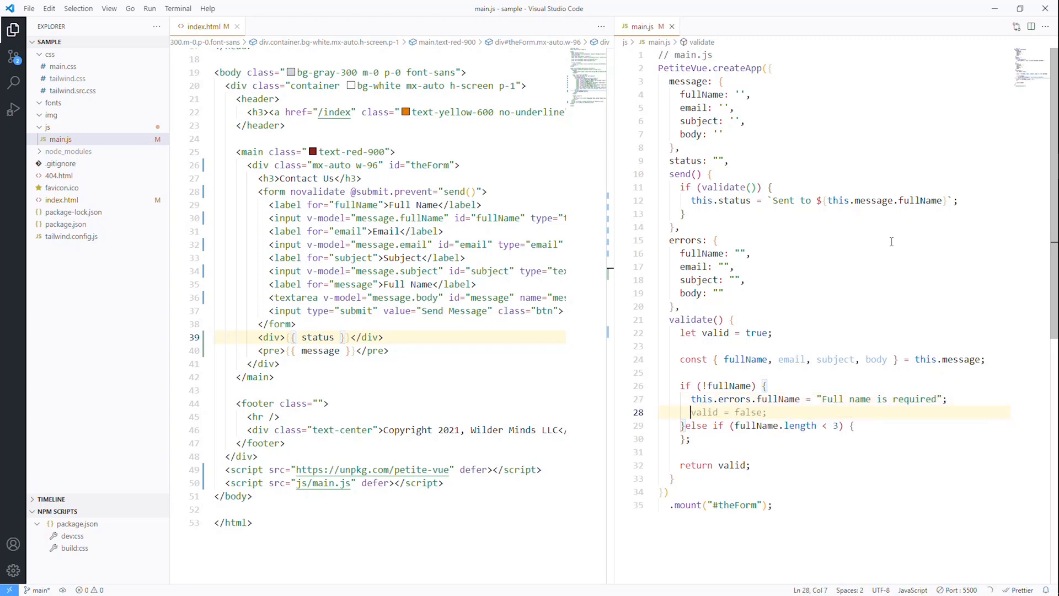
{"action": "left_click", "coordinate": [756, 425]}
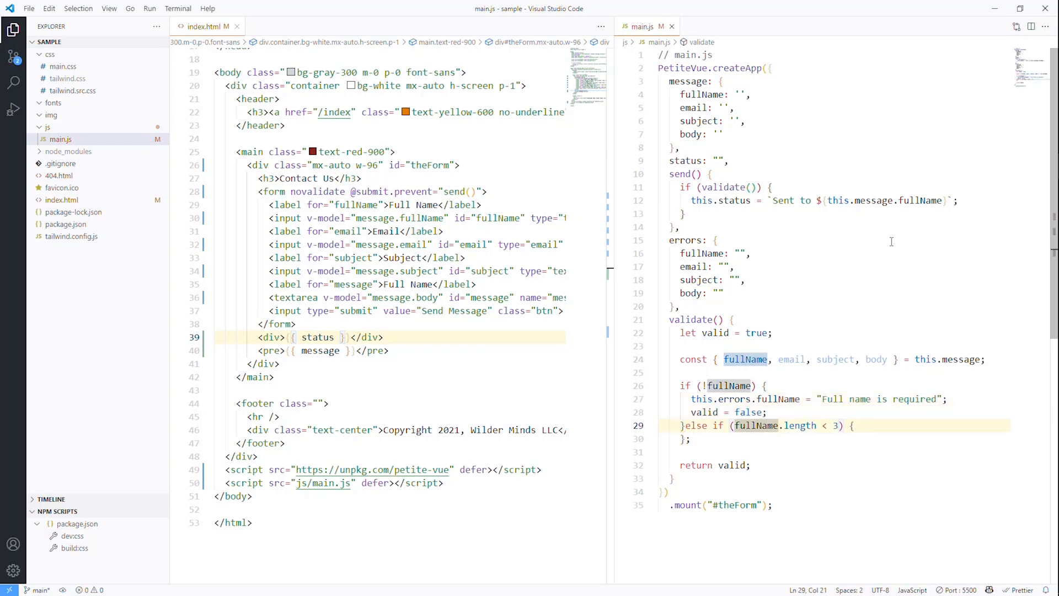
{"action": "left_click", "coordinate": [683, 425]}
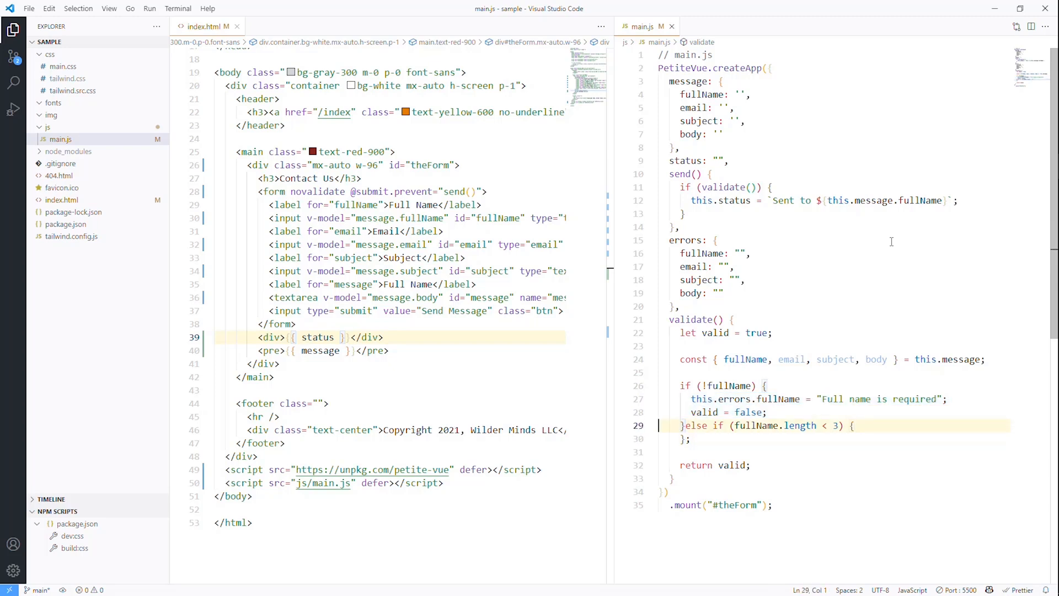
{"action": "type", "text": "this.errors.fullName = \"Full name is required\";"}
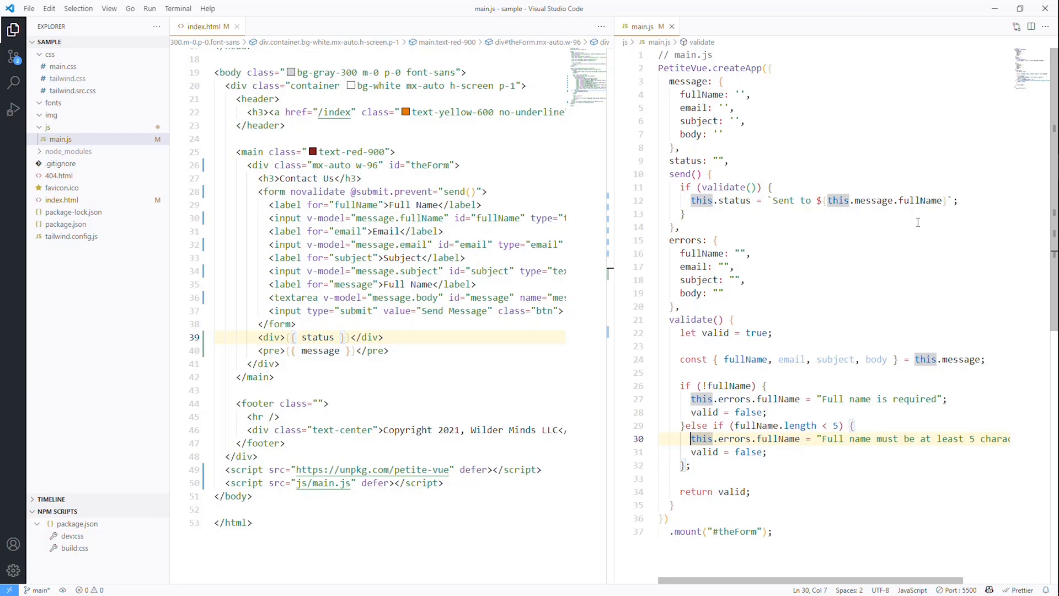
Add email checks after the full-name checks by adapting the copied length check
{"action": "left_click", "coordinate": [692, 359]}
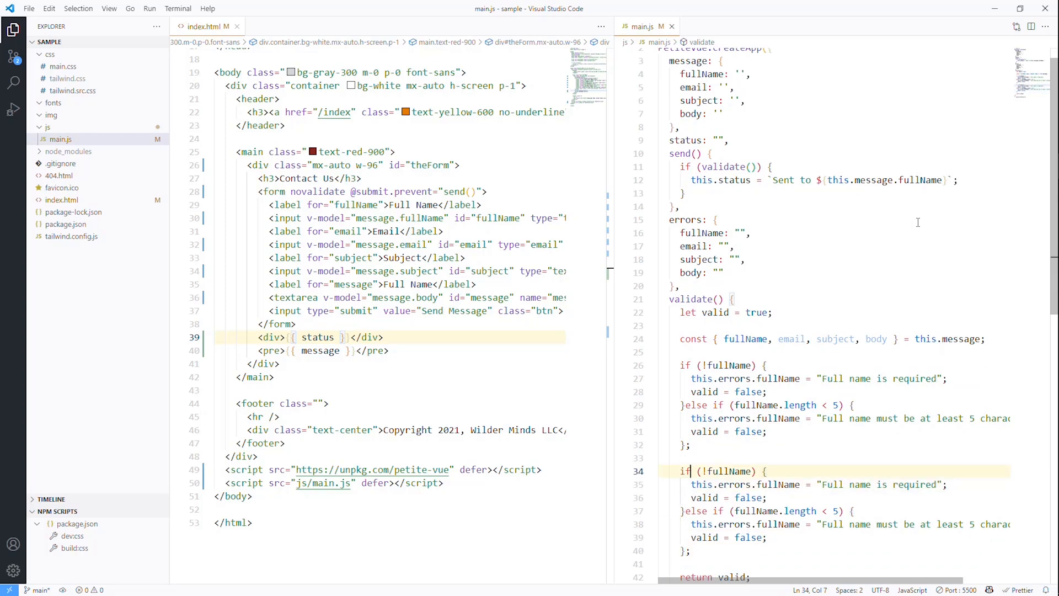
{"action": "type", "text": "email"}
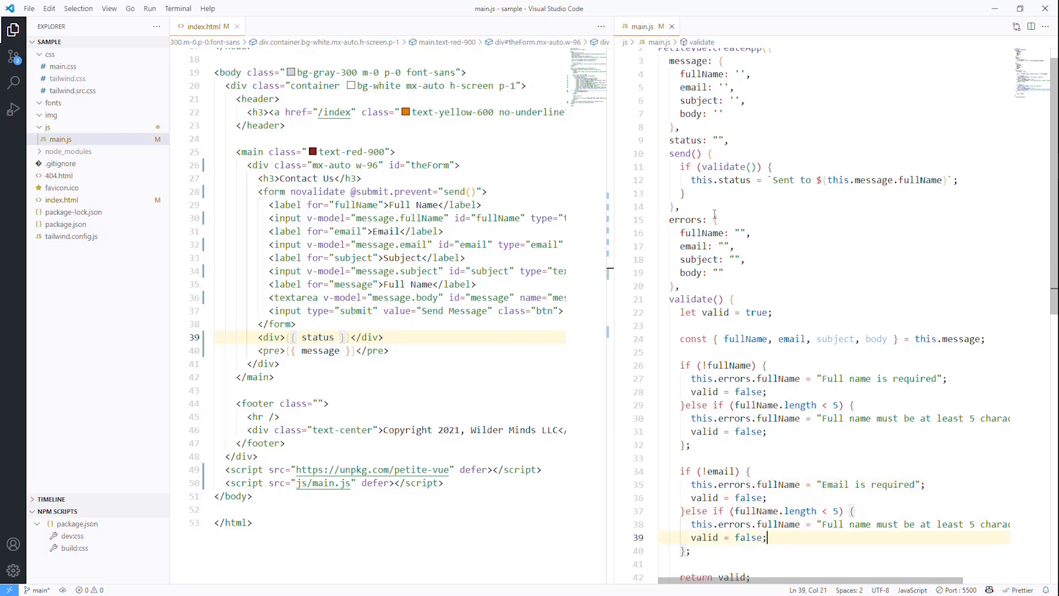
{"action": "scroll", "scroll_direction": "down", "scroll_amount": 3}
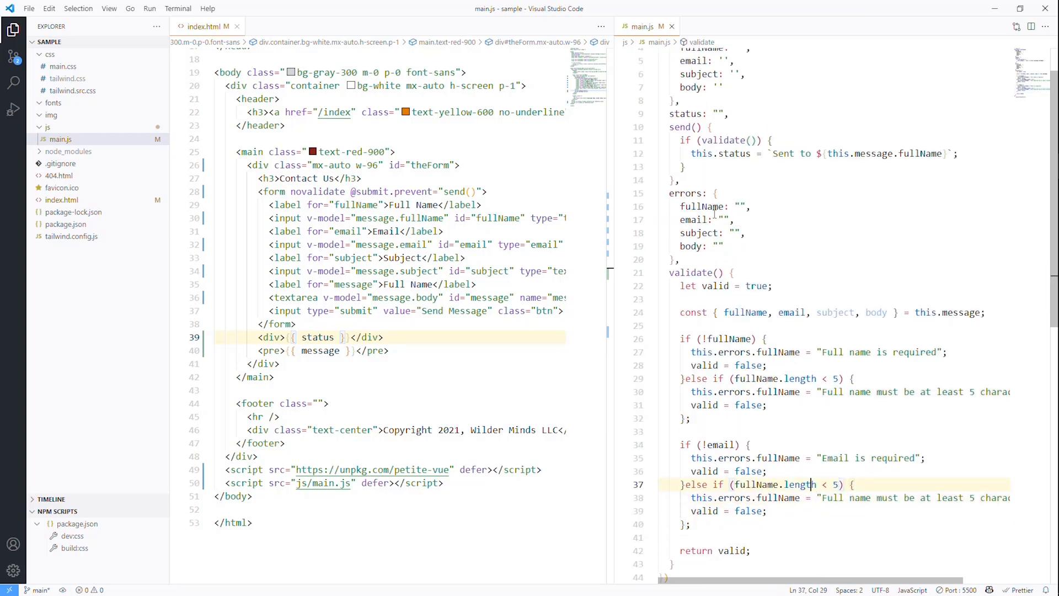
{"action": "double_click", "coordinate": [775, 485]}
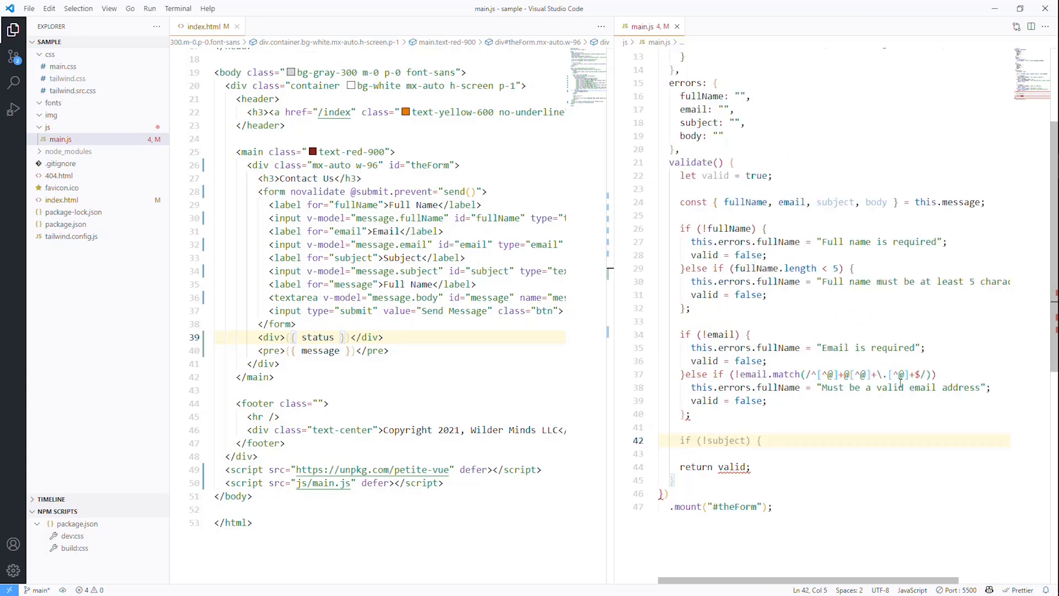
Add subject checks ("Subject is required", under 5) and body checks (required, under 5, over 500)
{"action": "key", "text": "enter"}
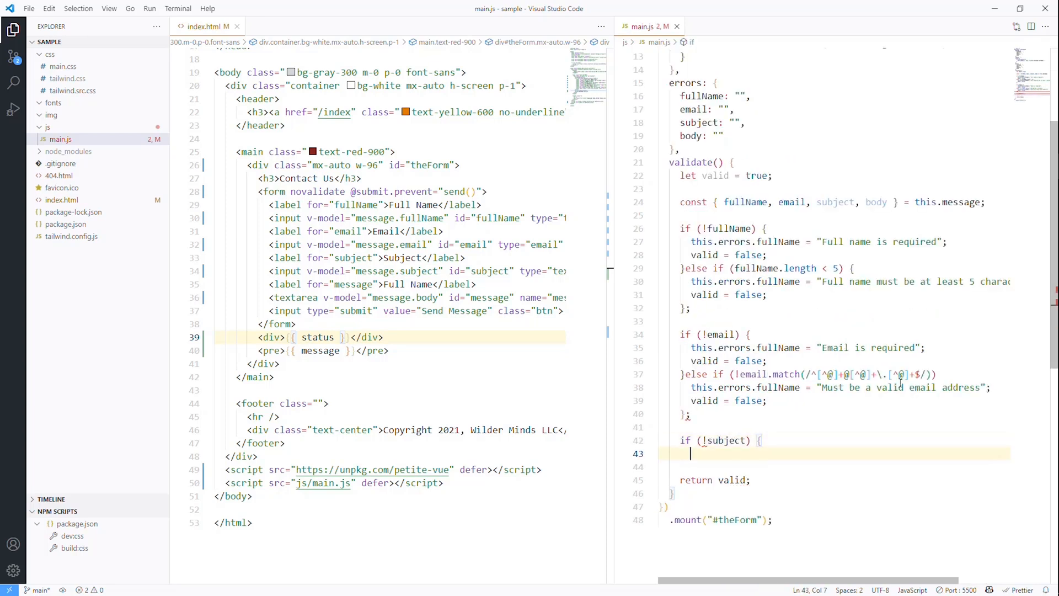
{"action": "type", "text": "this.errors.subject = \"Subject is required\";"}
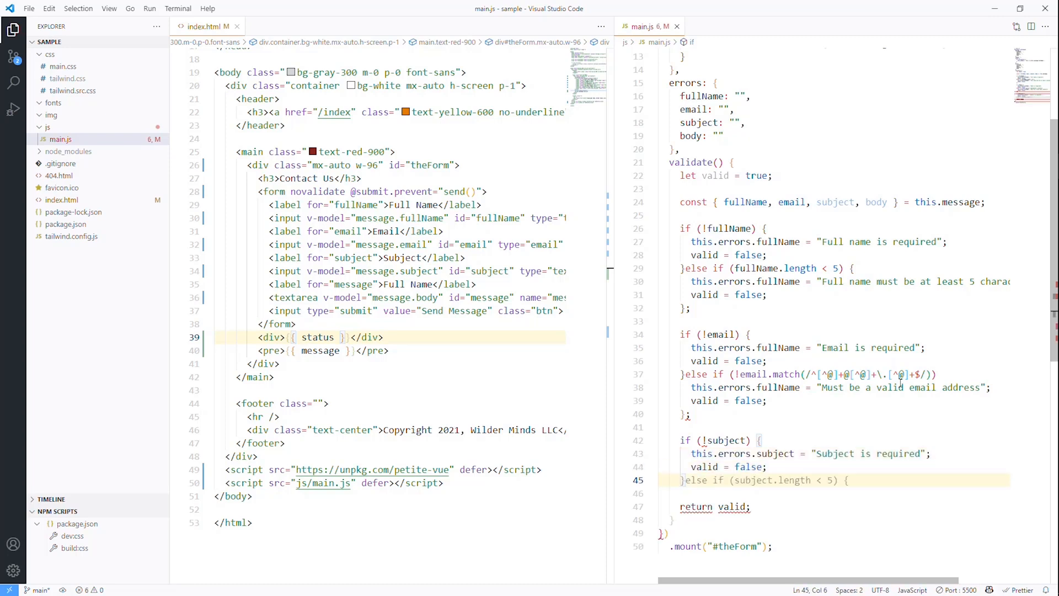
{"action": "key", "text": "Enter"}
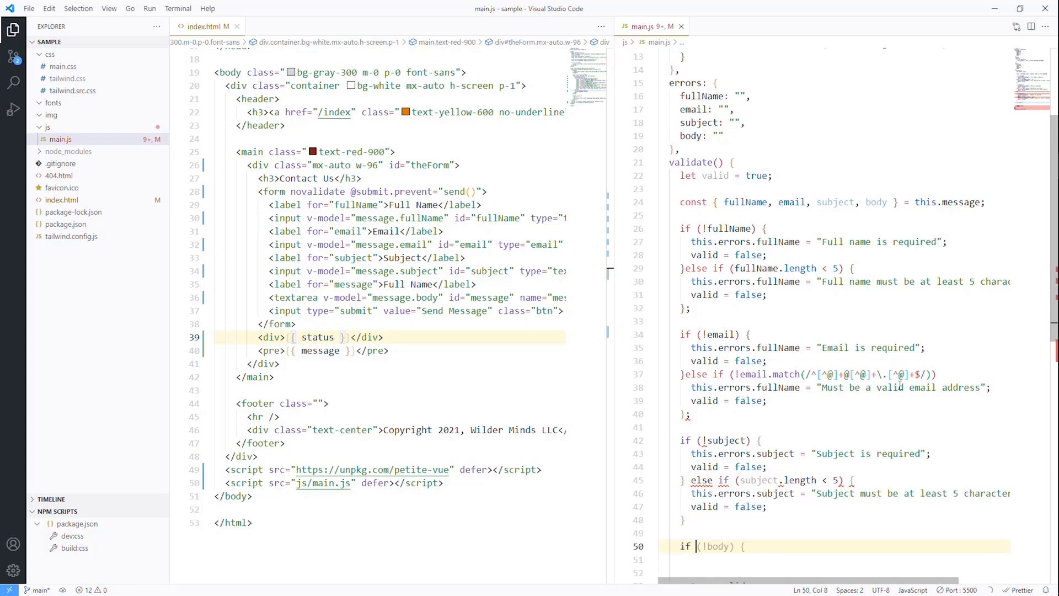
{"action": "scroll", "scroll_direction": "down", "scroll_amount": 3}
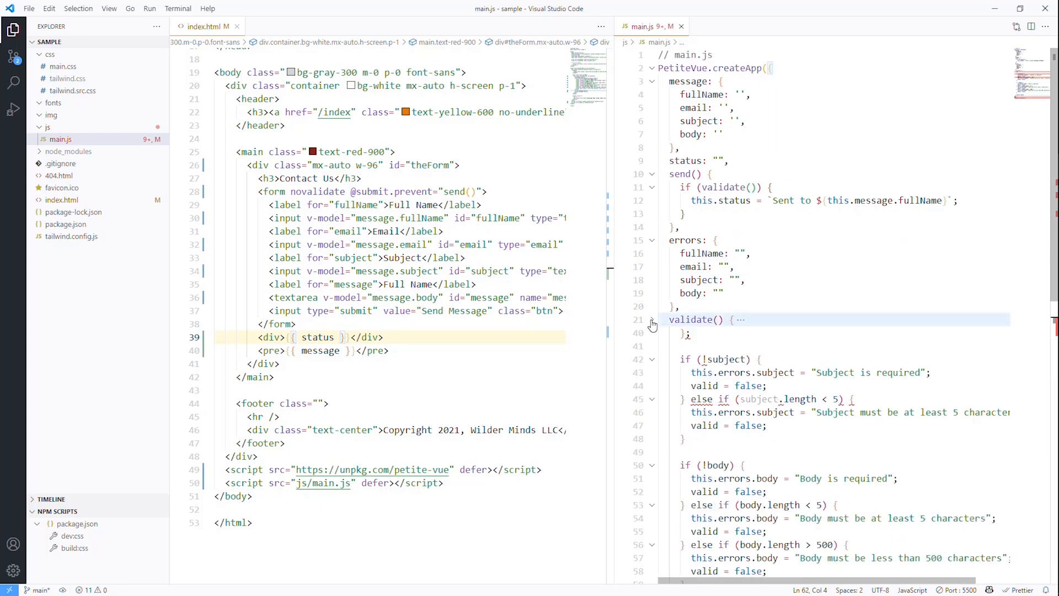
{"action": "scroll", "scroll_direction": "down", "scroll_amount": 3}
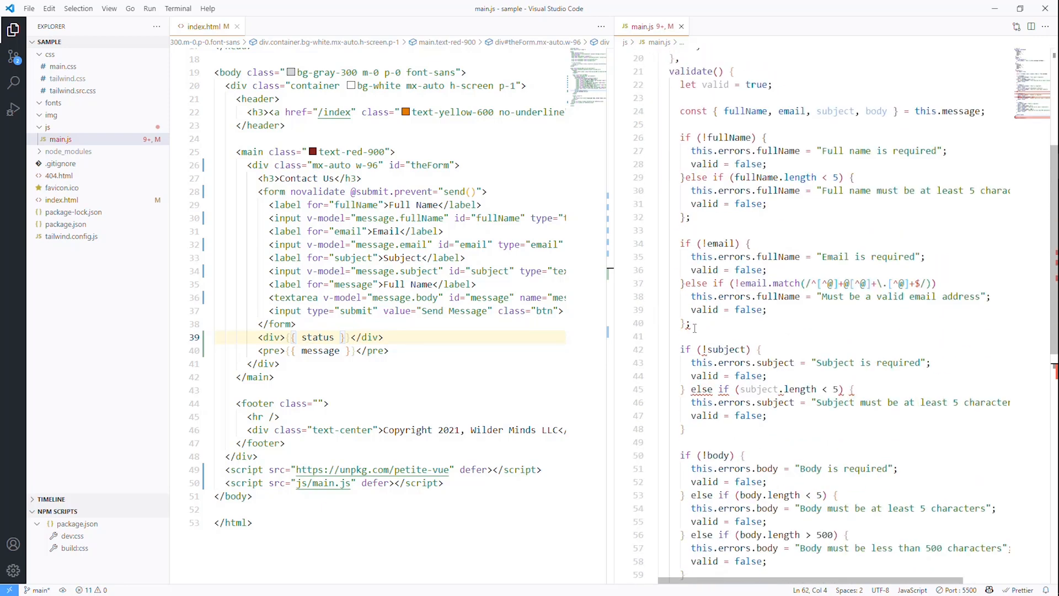
{"action": "left_click", "coordinate": [684, 244]}
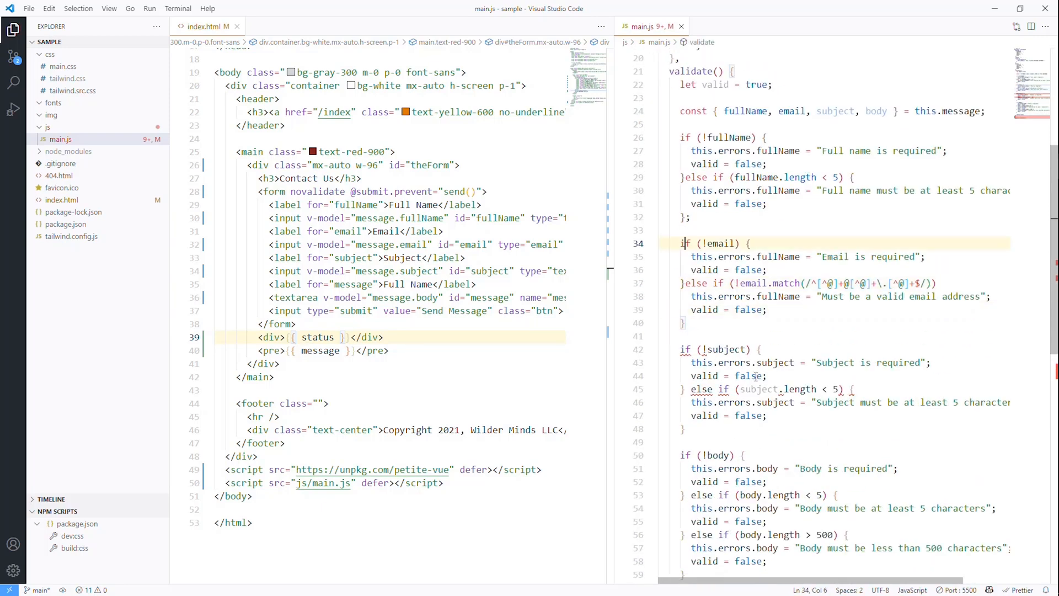
{"action": "left_click", "coordinate": [730, 481]}
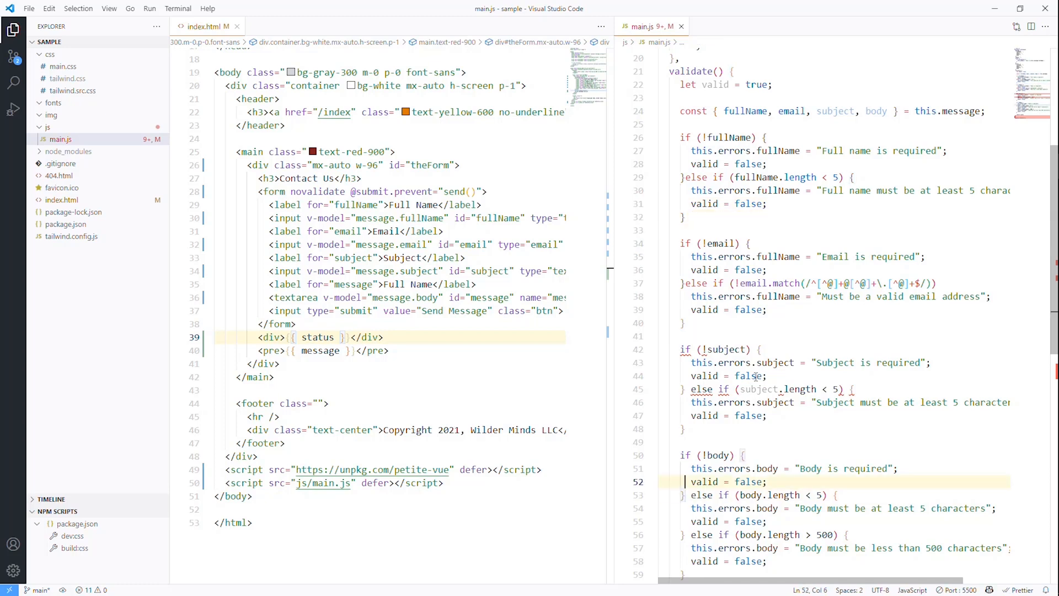
{"action": "left_click", "coordinate": [683, 323]}
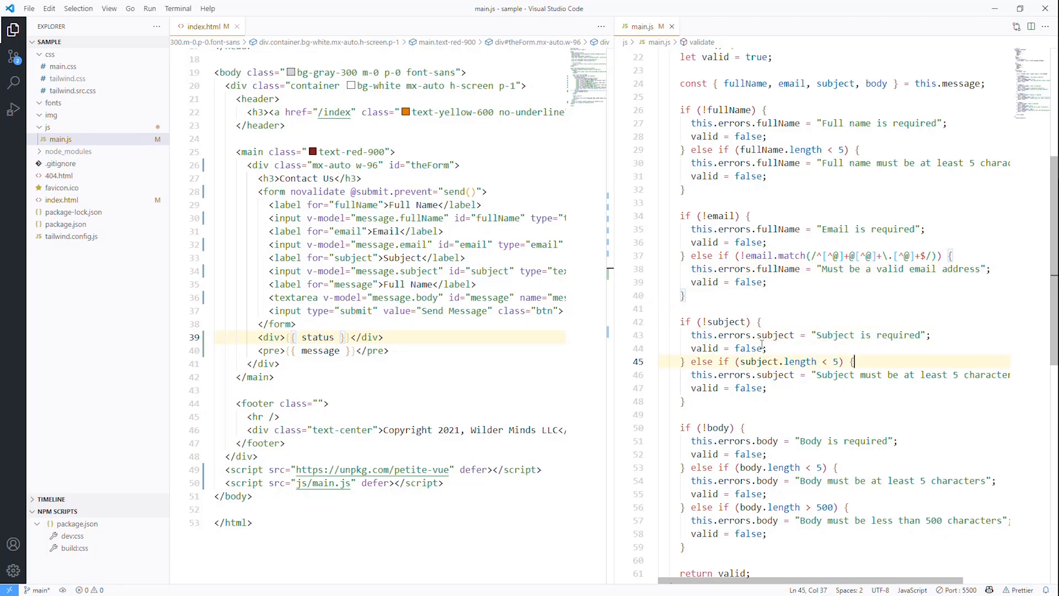
{"action": "scroll", "scroll_direction": "down", "scroll_amount": 3}
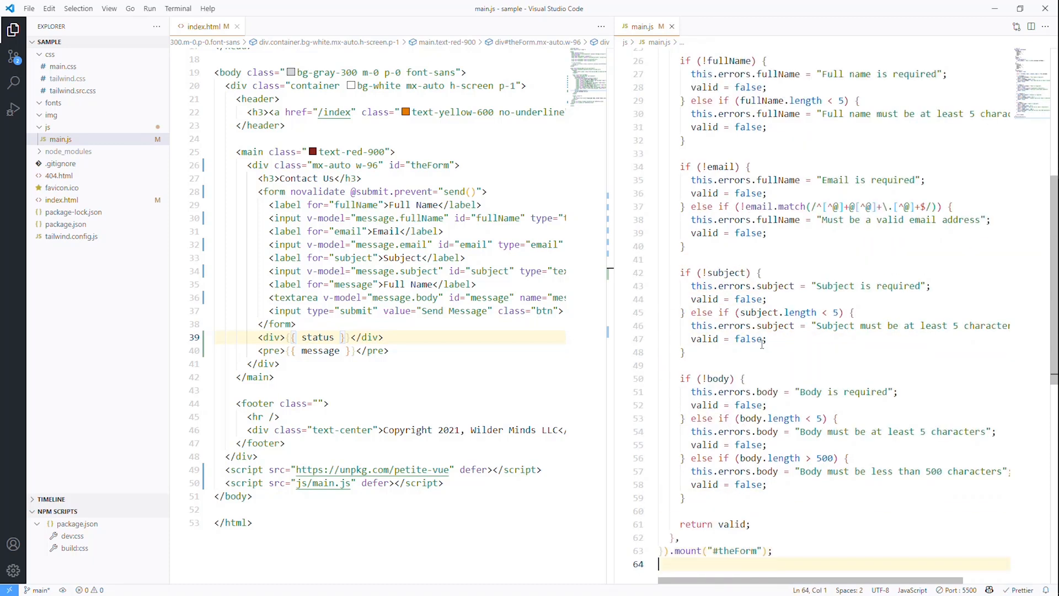
{"action": "mouse_move", "coordinate": [568, 372]}
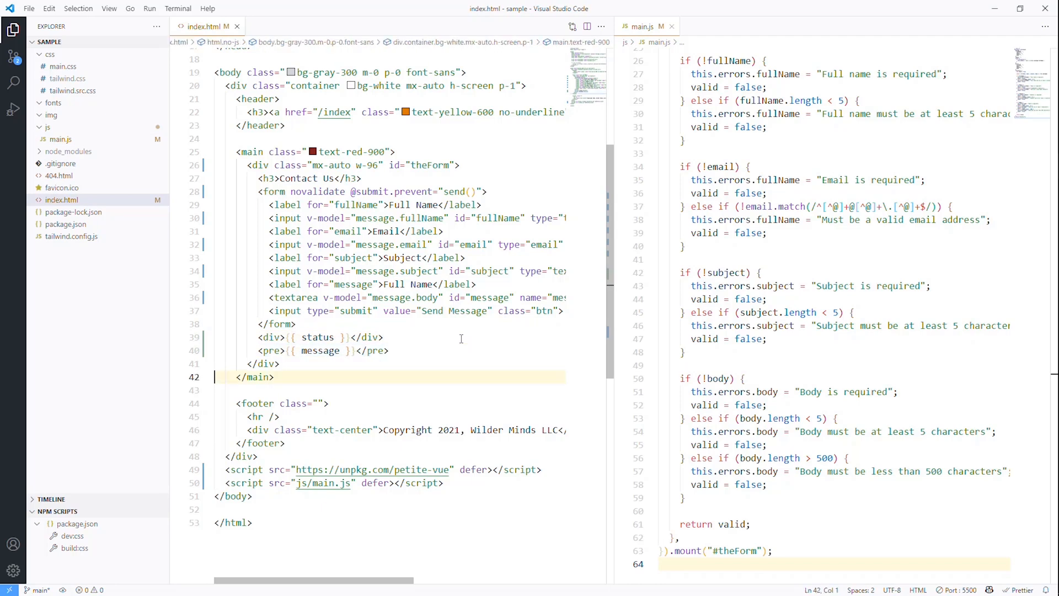
Show <pre>{{ error }}</pre> below the message data and type test letters into Full Name
{"action": "type", "text": "<pre>{{ error }}</pre>"}
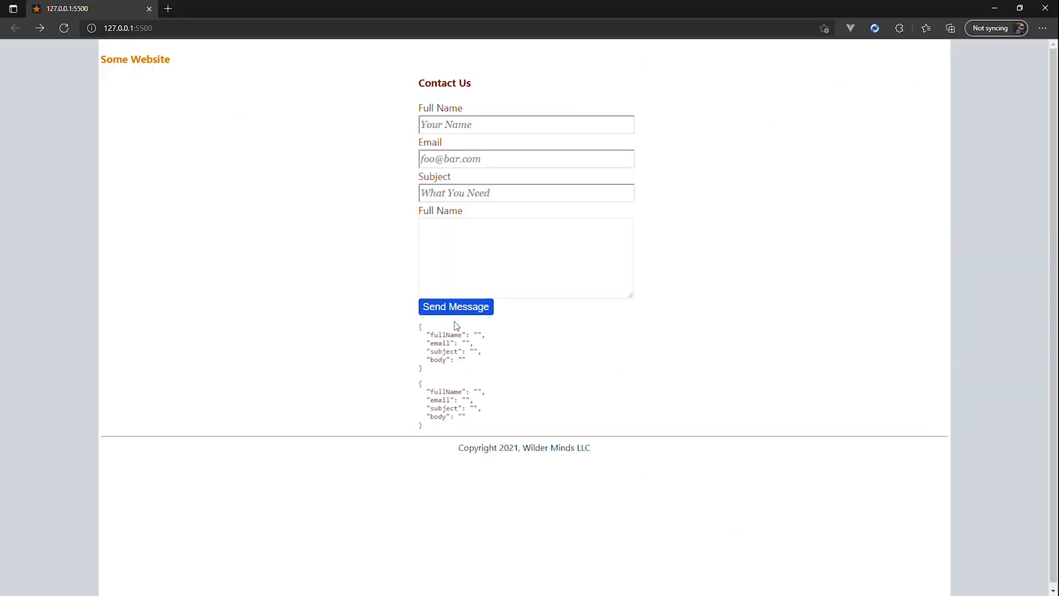
{"action": "type", "text": "S"}
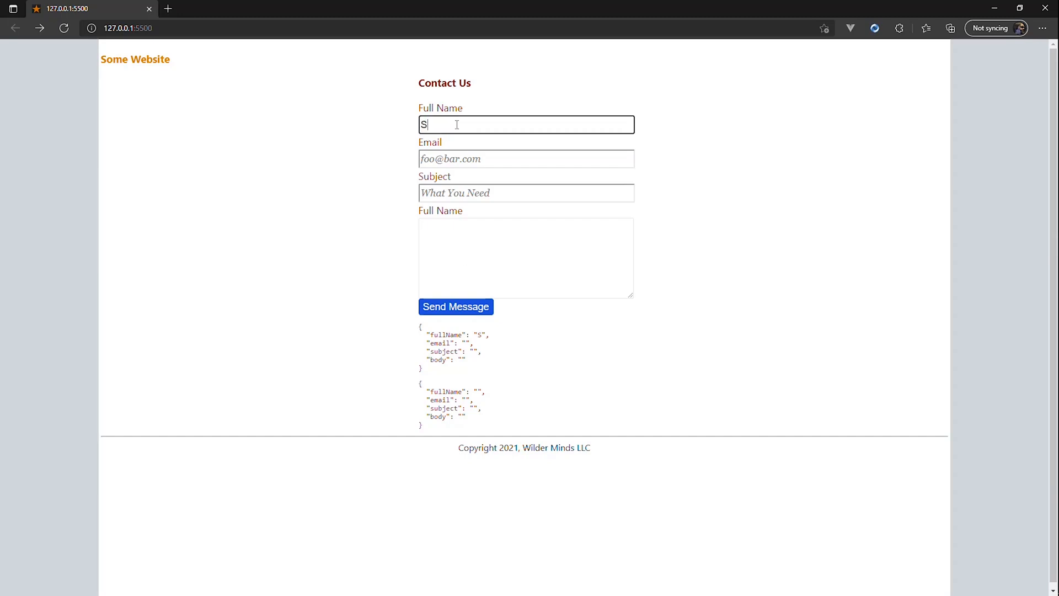
{"action": "type", "text": "sa;slkd"}
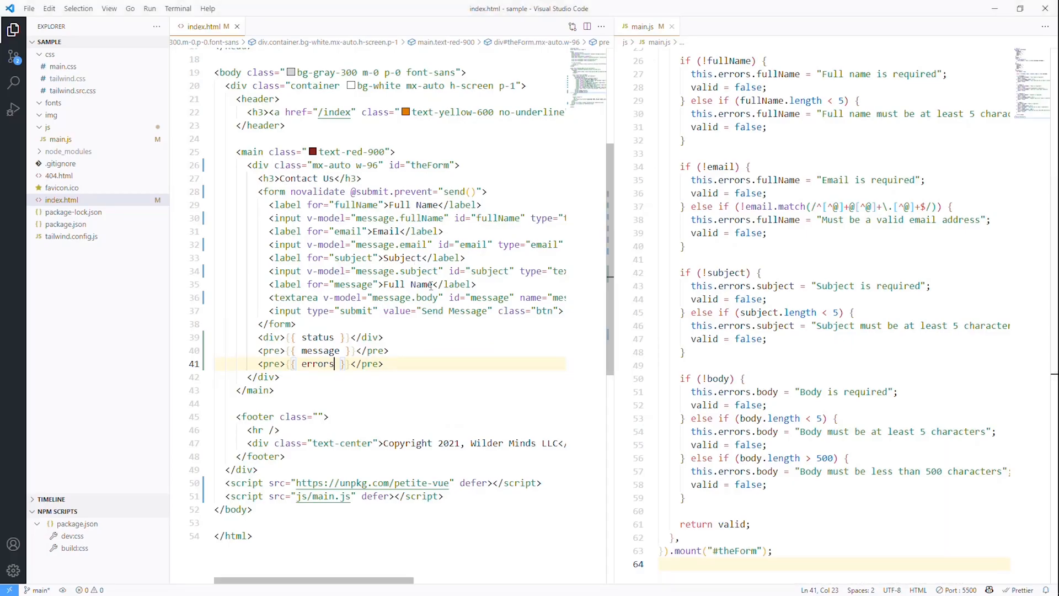
Change send()'s condition from validate() to this.validate()
{"action": "scroll", "scroll_direction": "up", "scroll_amount": 3}
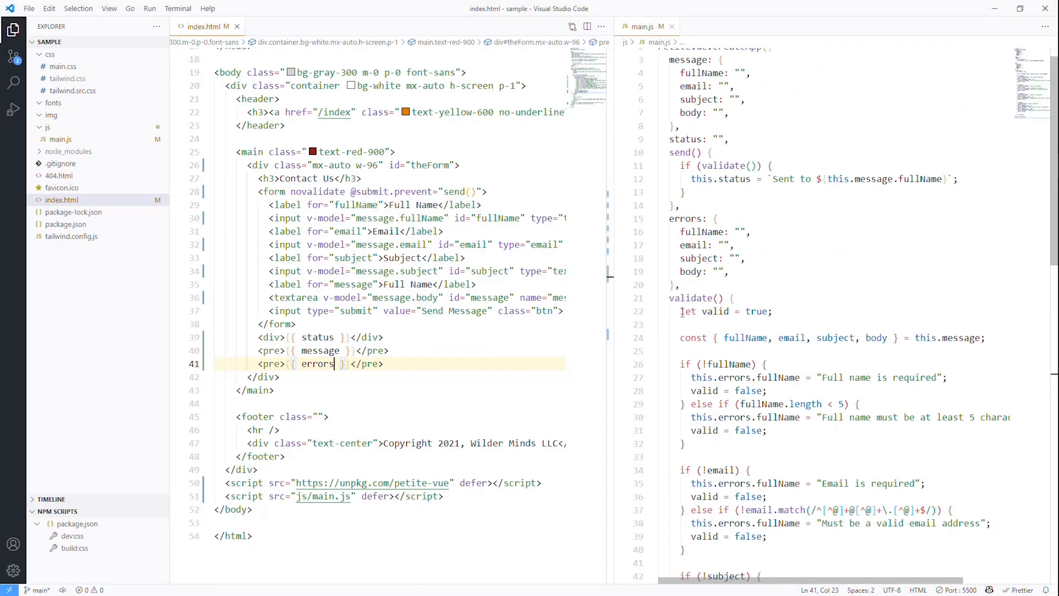
{"action": "mouse_move", "coordinate": [736, 165]}
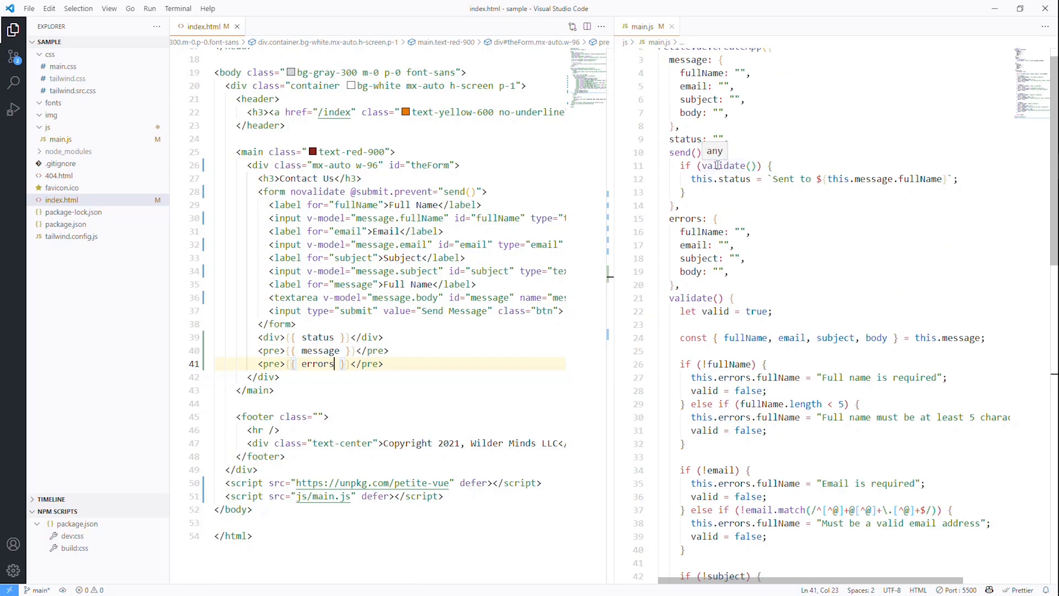
{"action": "left_click", "coordinate": [719, 166]}
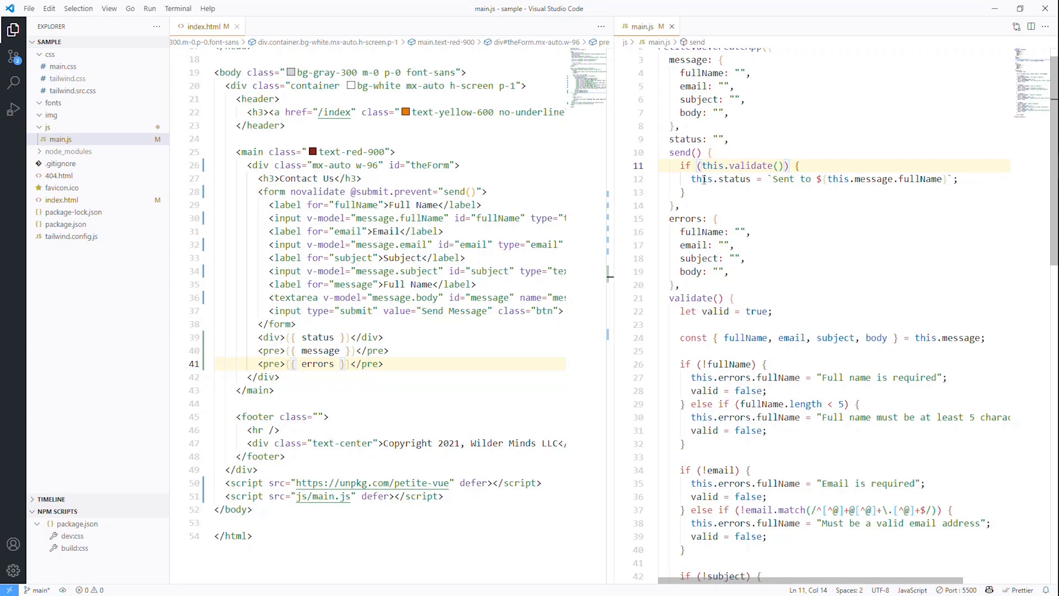
{"action": "mouse_move", "coordinate": [748, 166]}
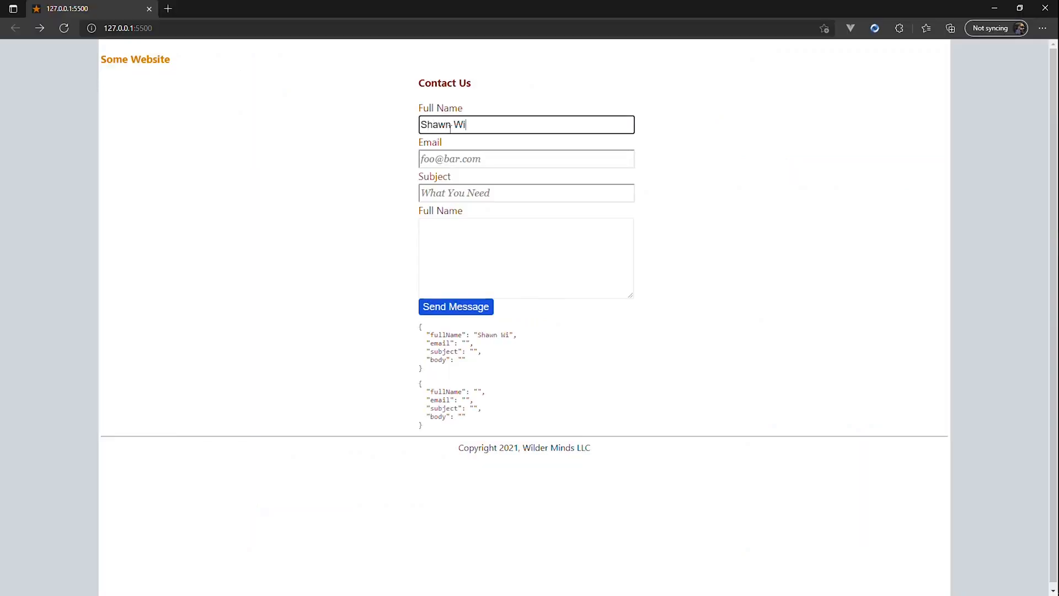
{"action": "left_click", "coordinate": [455, 307]}
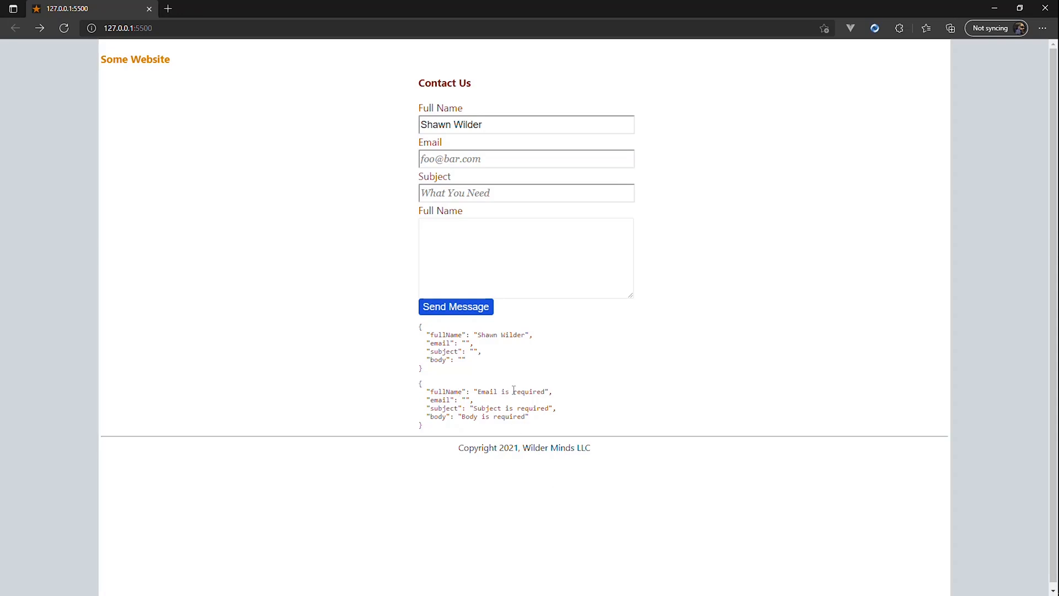
{"action": "mouse_move", "coordinate": [486, 386]}
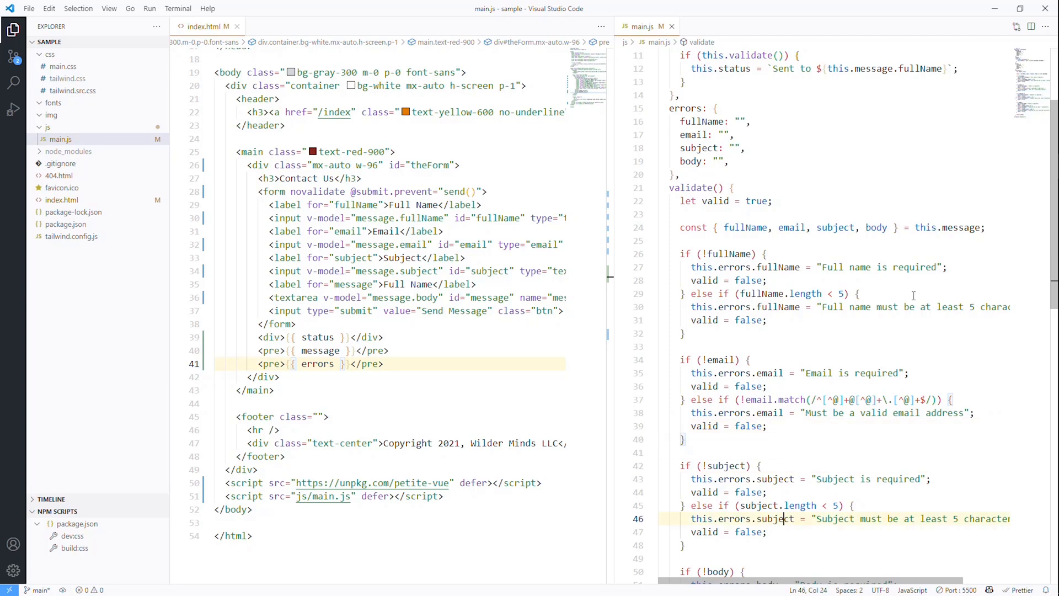
Review the validate() checks so both email branches write to this.errors.email
{"action": "scroll", "scroll_direction": "down", "scroll_amount": 3}
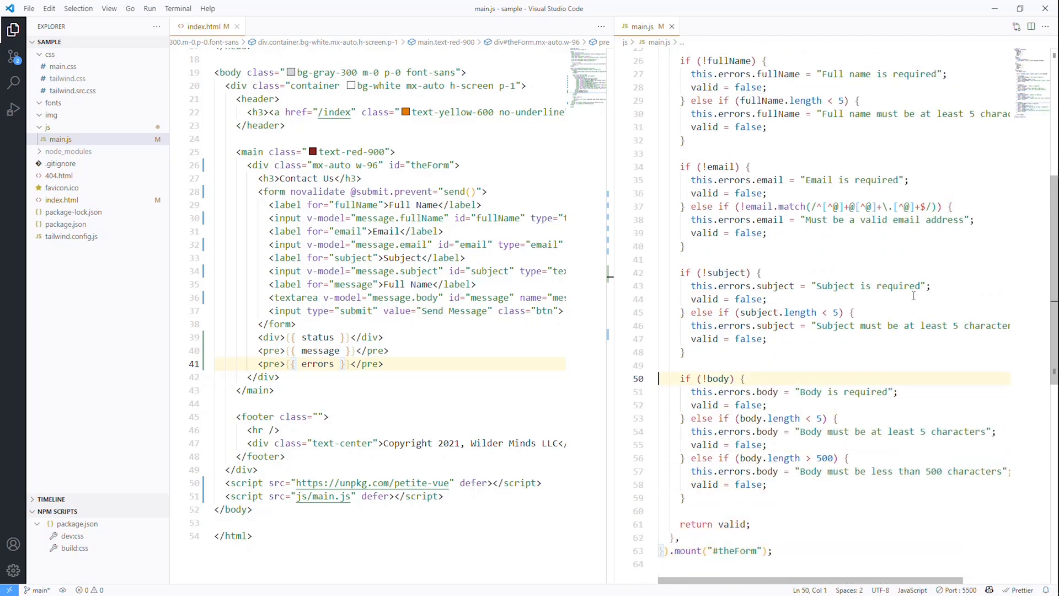
{"action": "scroll", "scroll_direction": "up", "scroll_amount": 3}
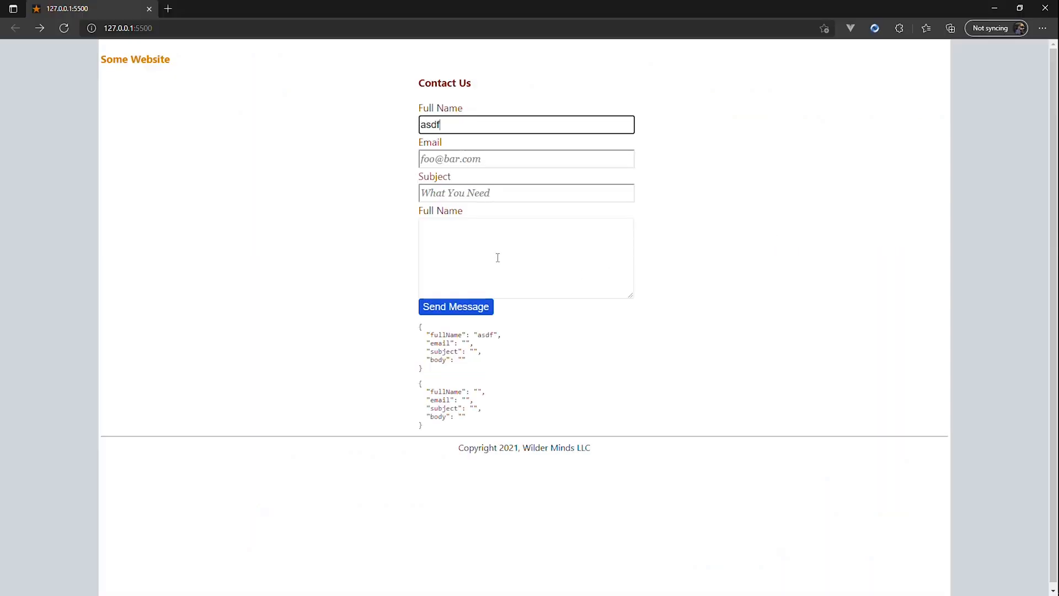
Shorten the Full Name to 'asd' and submit to get the 5-character name error
{"action": "key", "text": "Backspace"}
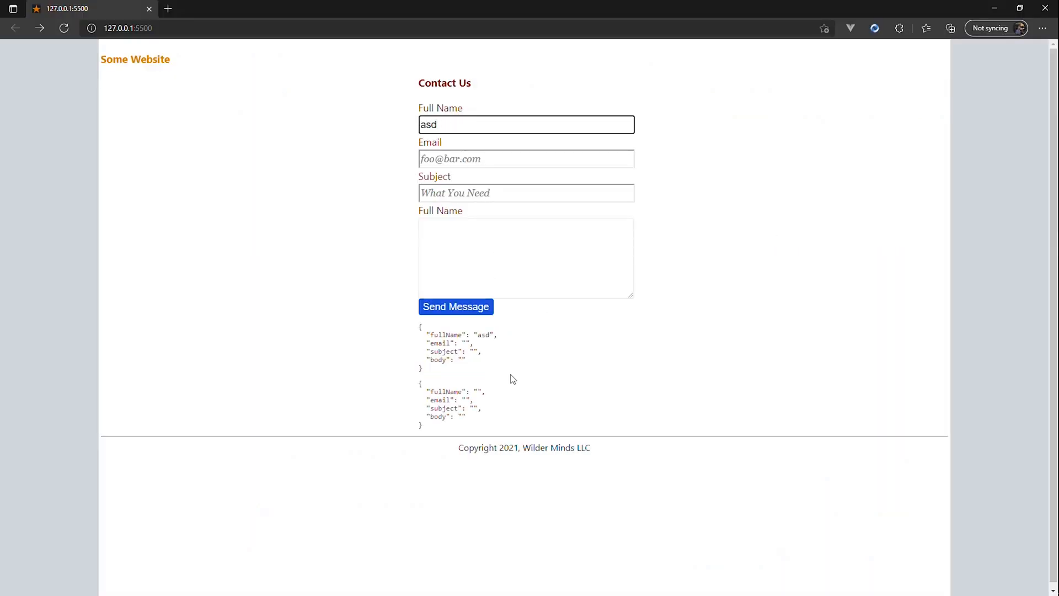
{"action": "left_click", "coordinate": [455, 306]}
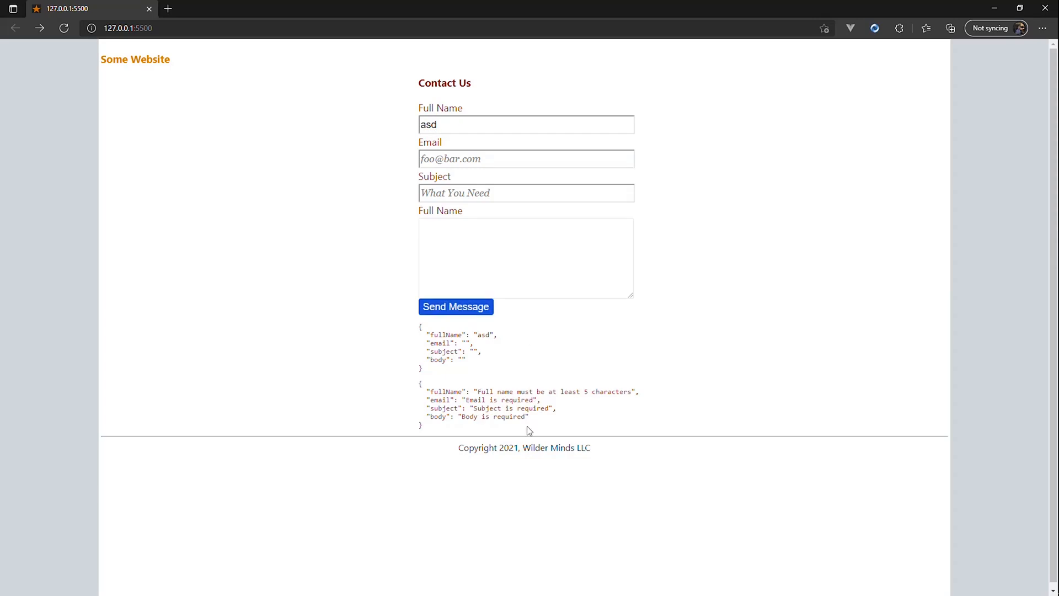
{"action": "type", "text": "asdf"}
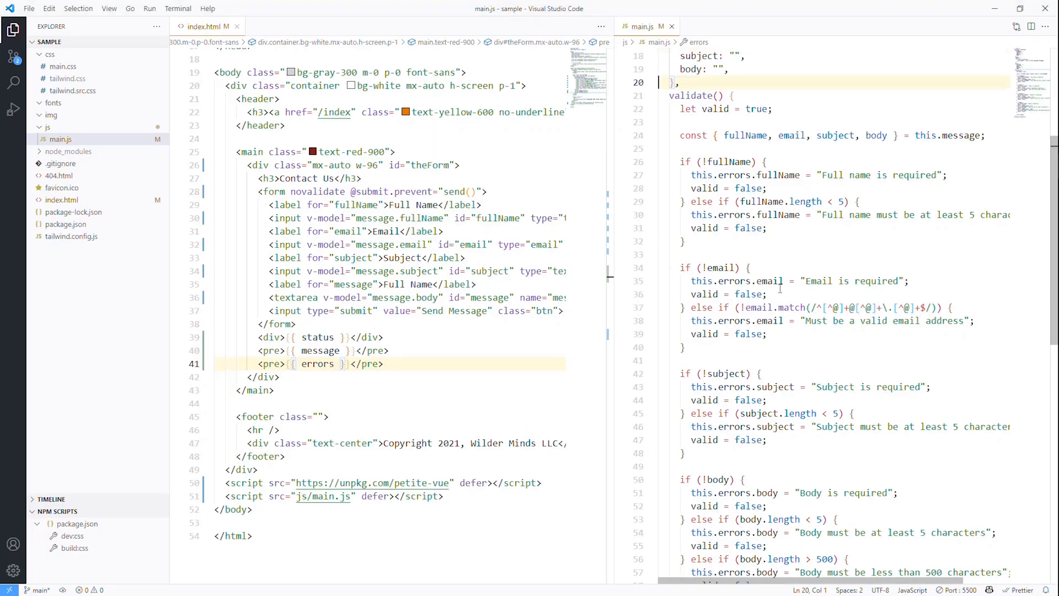
Add else clauses to validate() that clear errors.fullName and errors.email when valid
{"action": "type", "text": "else"}
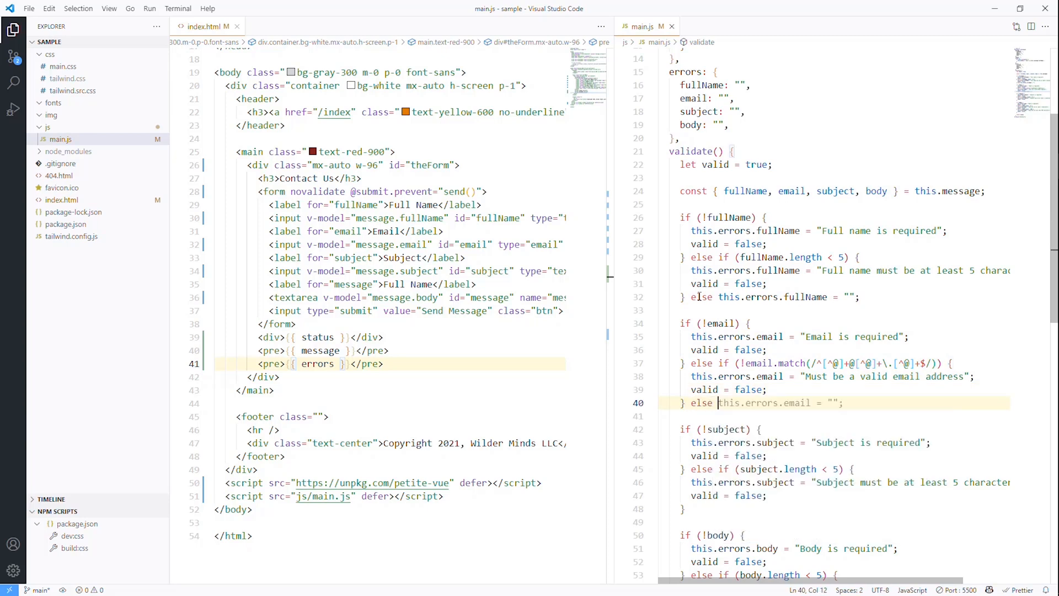
{"action": "scroll", "scroll_direction": "down", "scroll_amount": 3}
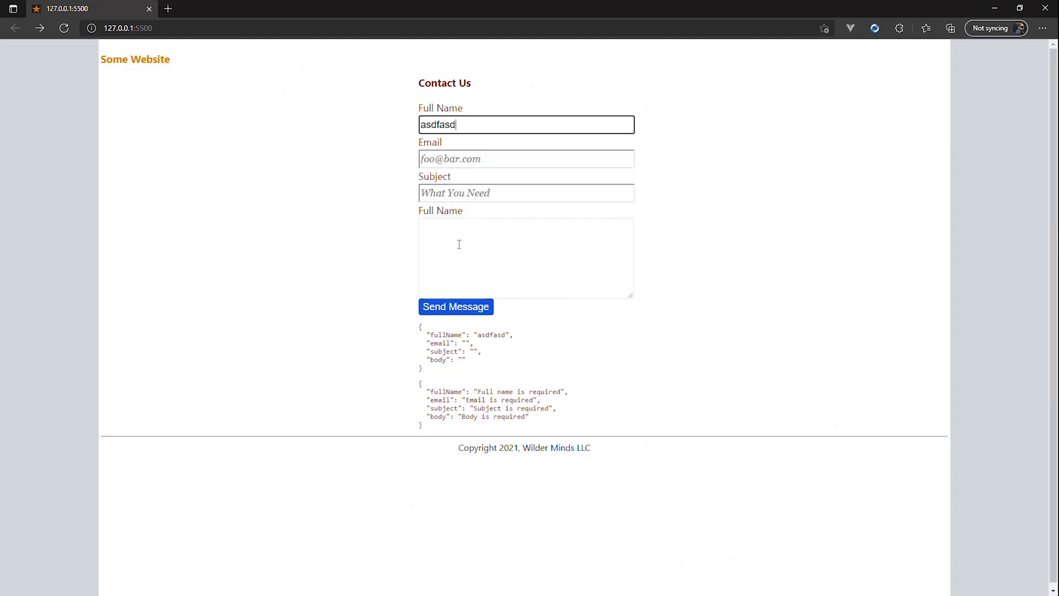
Submit a seven-letter name, then shorten it to 'asdf' and resubmit
{"action": "type", "text": "f"}
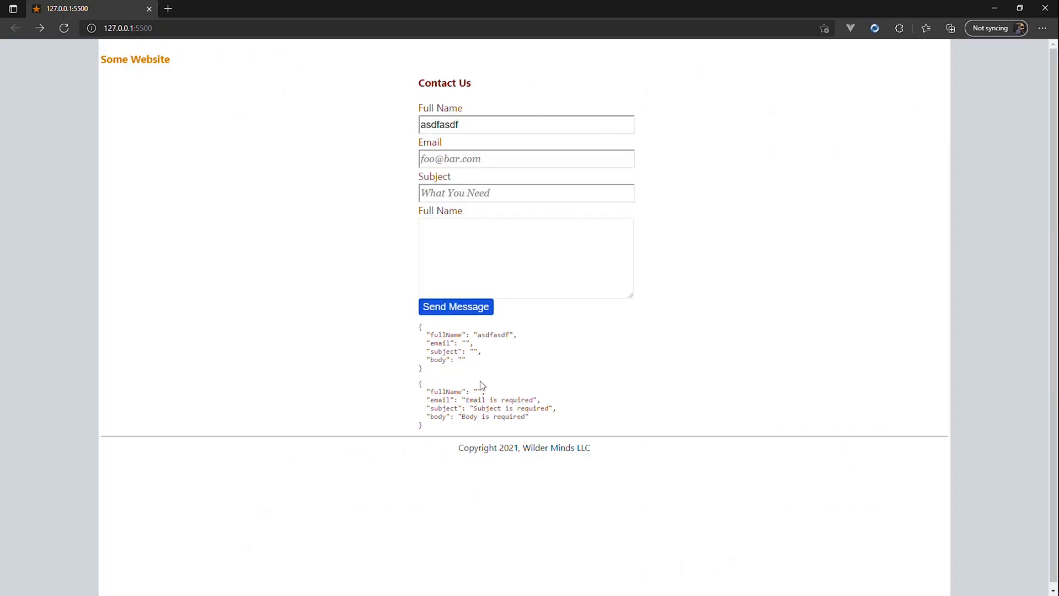
{"action": "key", "text": "Backspace"}
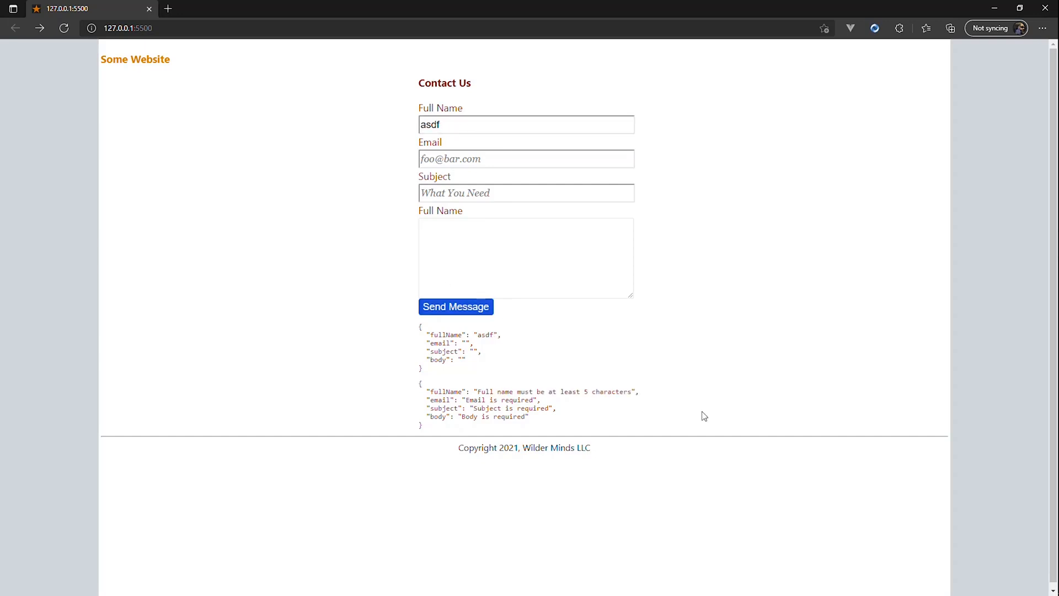
{"action": "mouse_move", "coordinate": [560, 332]}
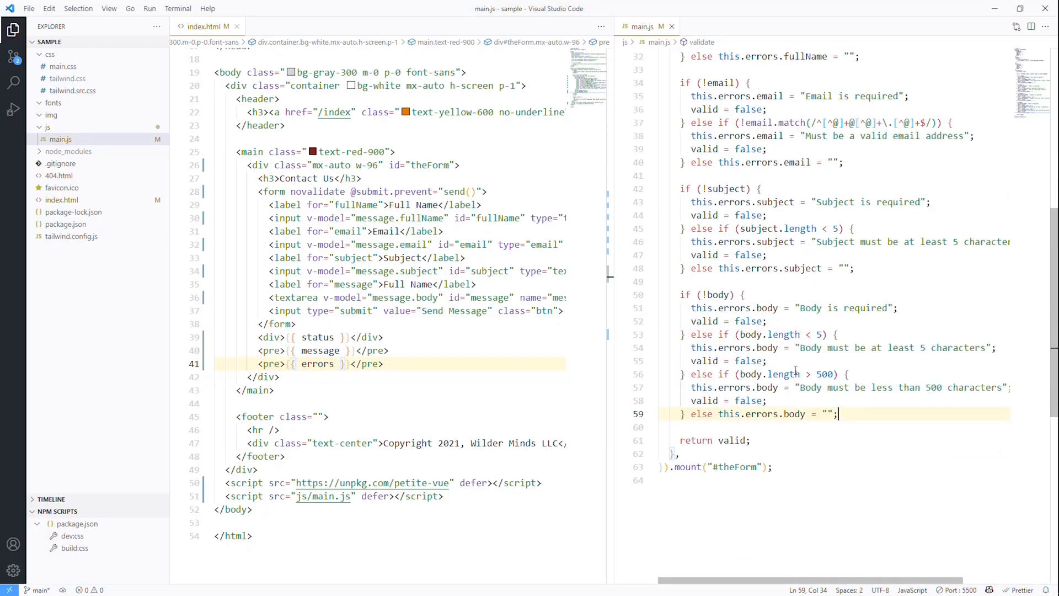
Add a red italic v-if error div under each input, starting with errors.fullName, then email
{"action": "scroll", "scroll_direction": "up", "scroll_amount": 3}
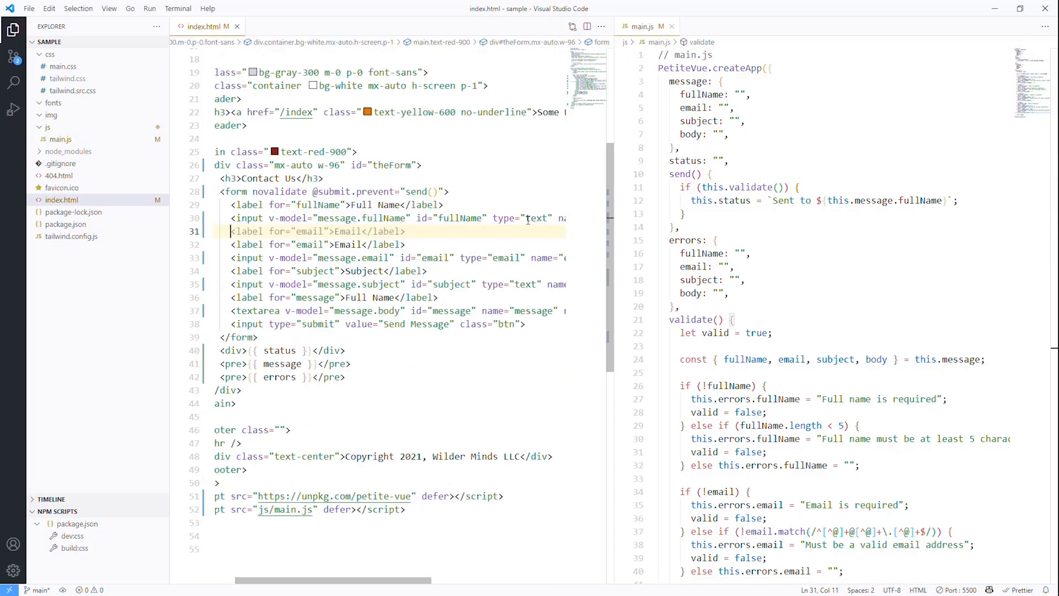
{"action": "type", "text": "div v-if="}
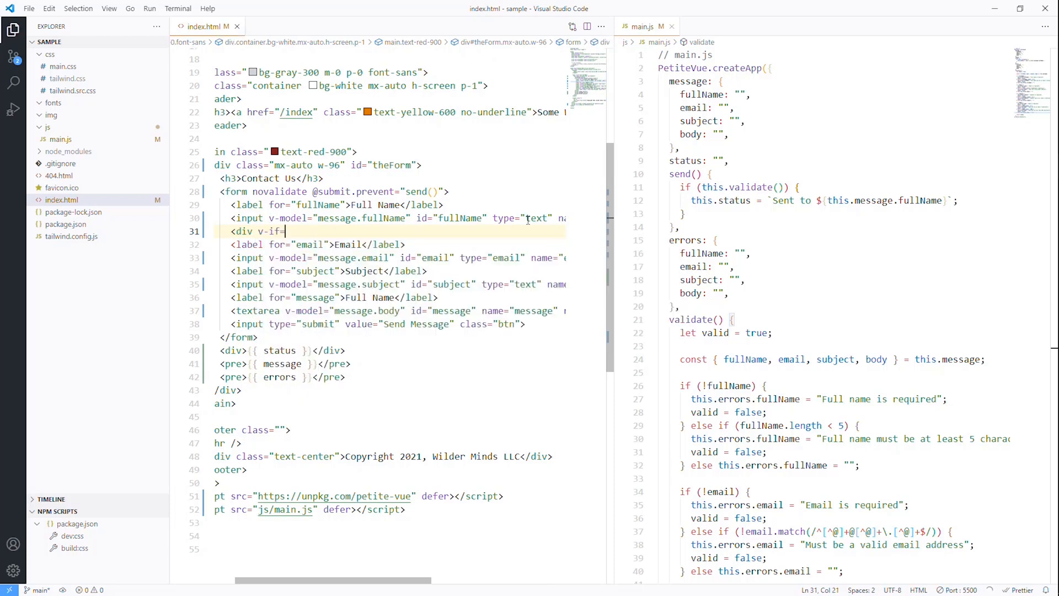
{"action": "type", "text": "\"errors.\""}
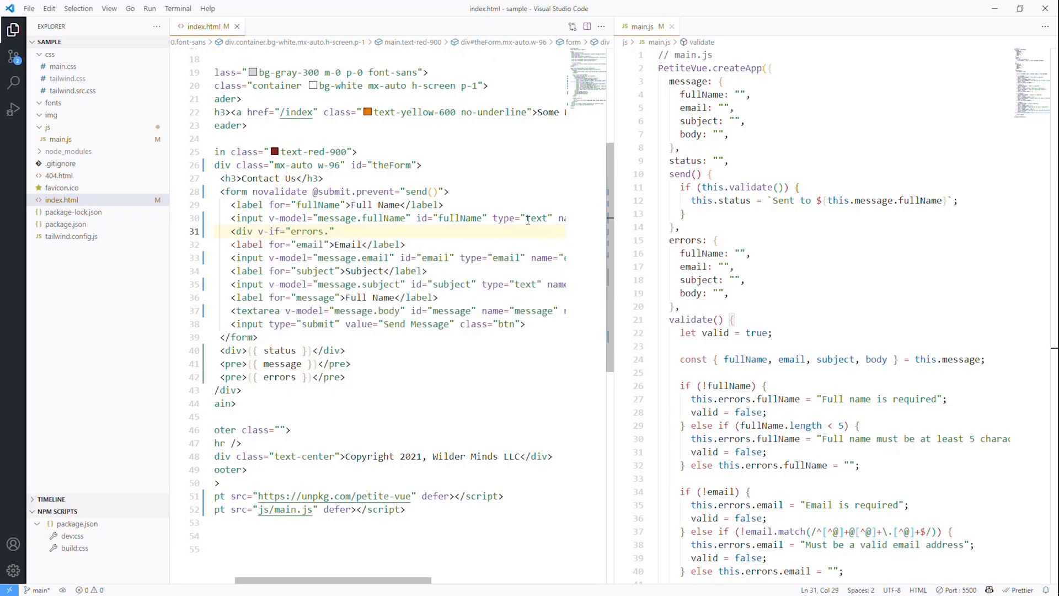
{"action": "type", "text": "fullName\">{{ errors.fullName }}</div>"}
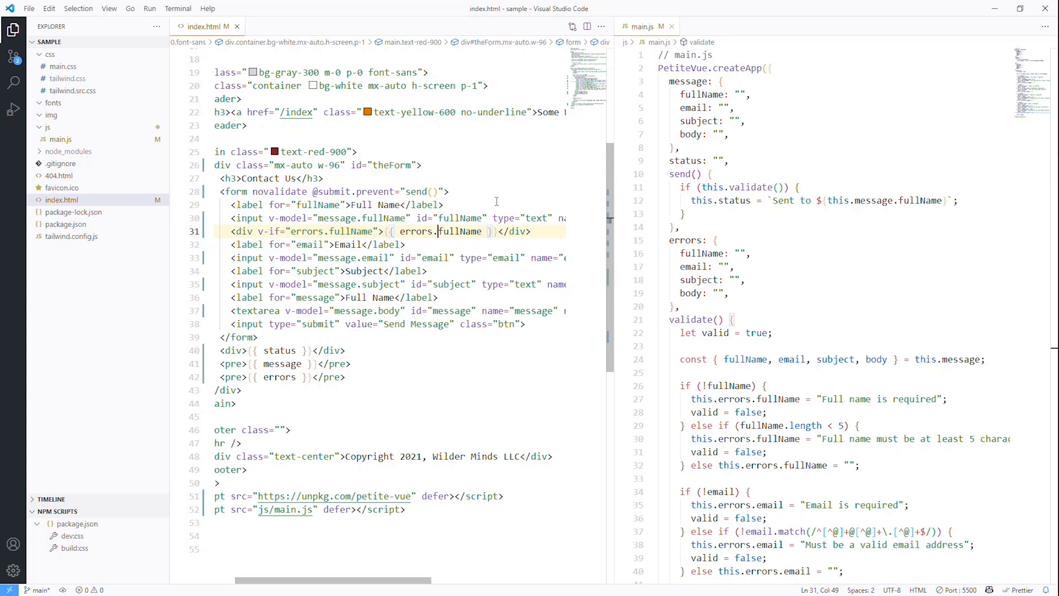
{"action": "type", "text": "class=\"text-red-300\""}
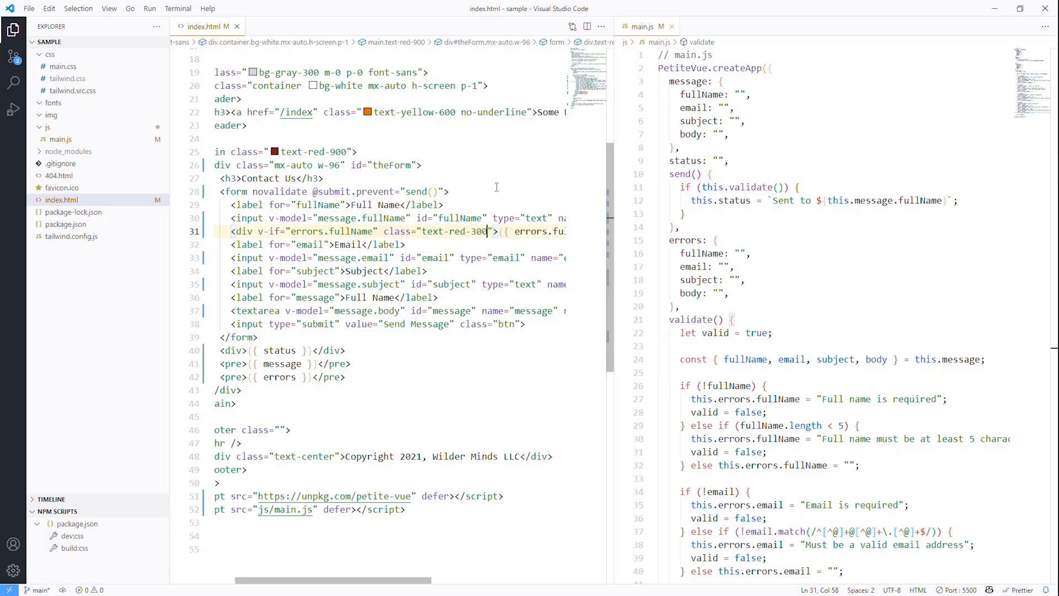
{"action": "type", "text": "ital"}
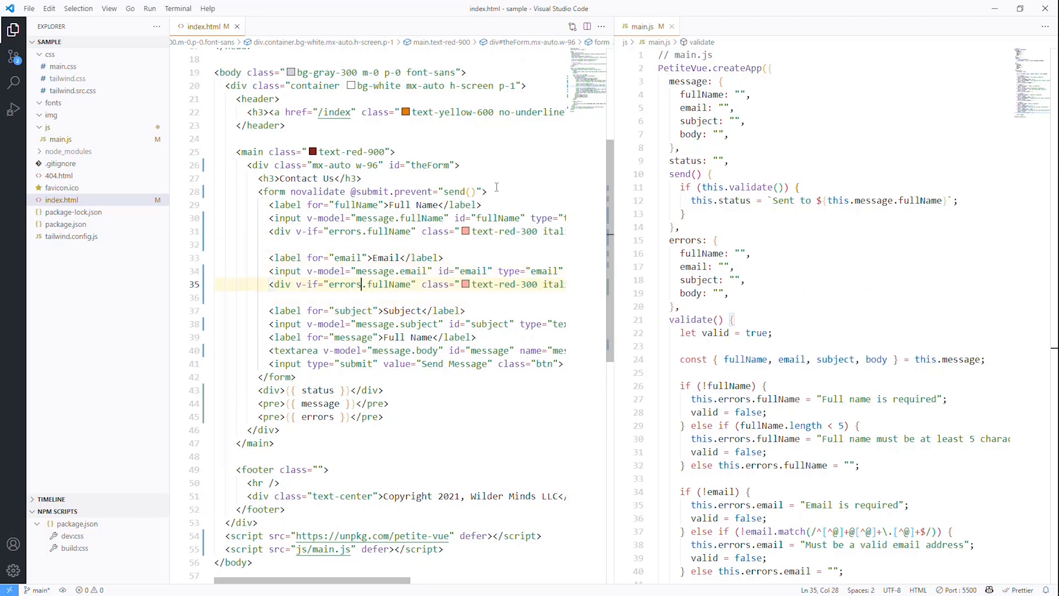
{"action": "double_click", "coordinate": [390, 284]}
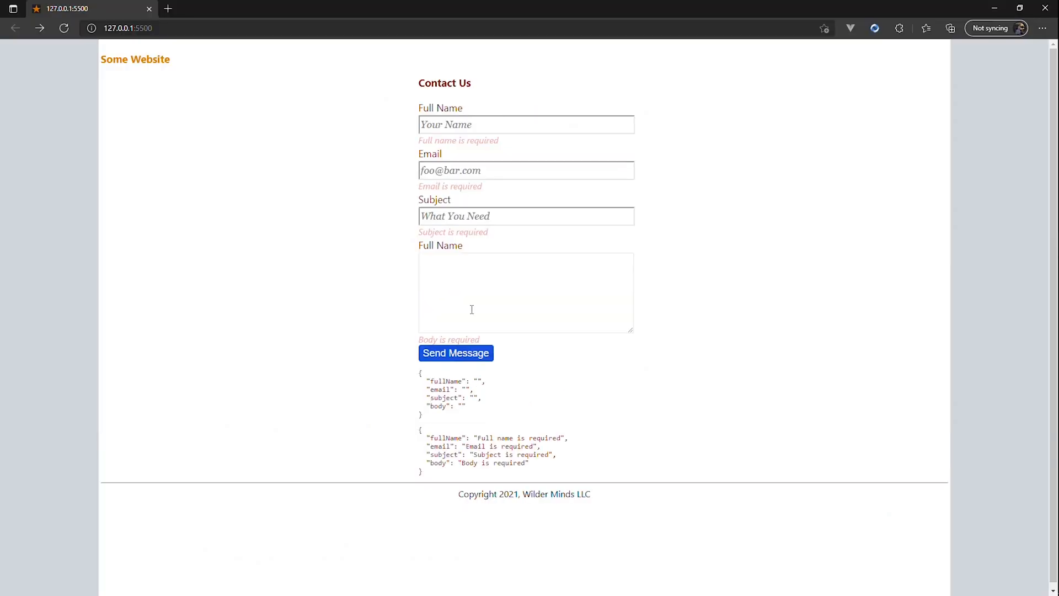
{"action": "mouse_move", "coordinate": [463, 322]}
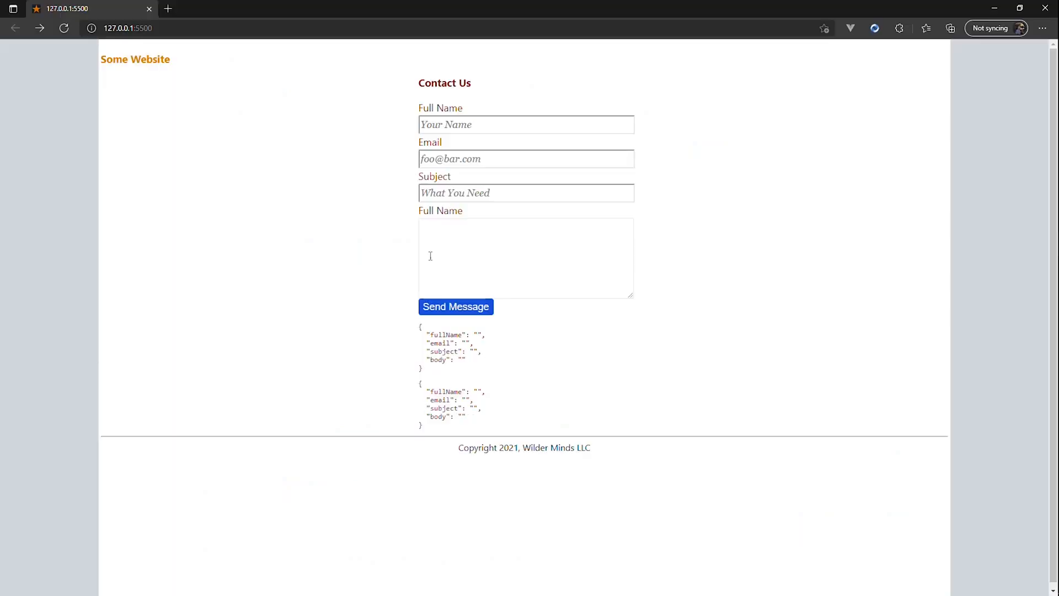
Submit the empty form so 'required' appears under every field
{"action": "left_click", "coordinate": [455, 306]}
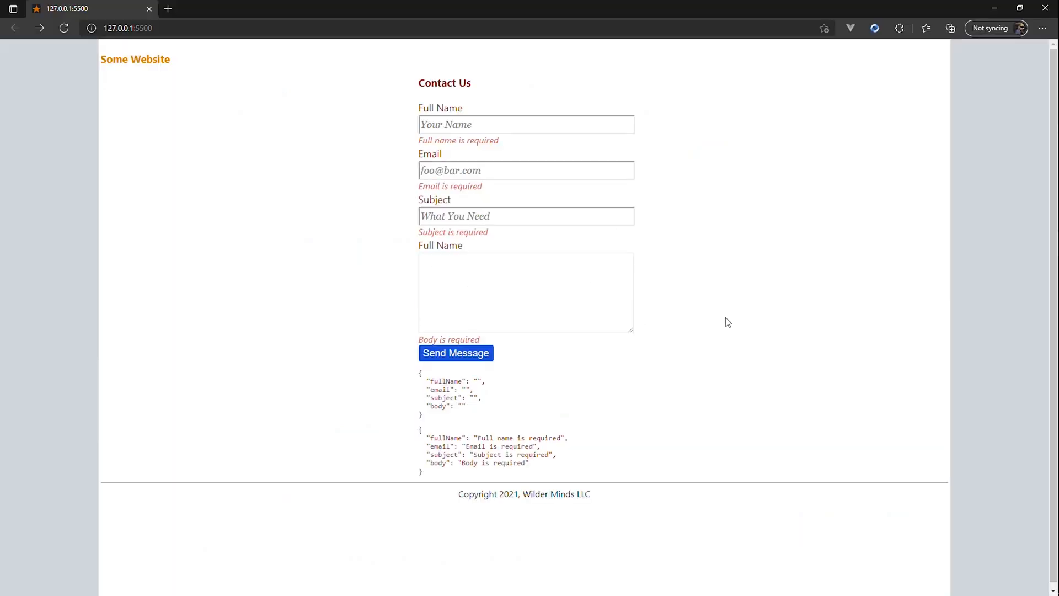
{"action": "mouse_move", "coordinate": [502, 185]}
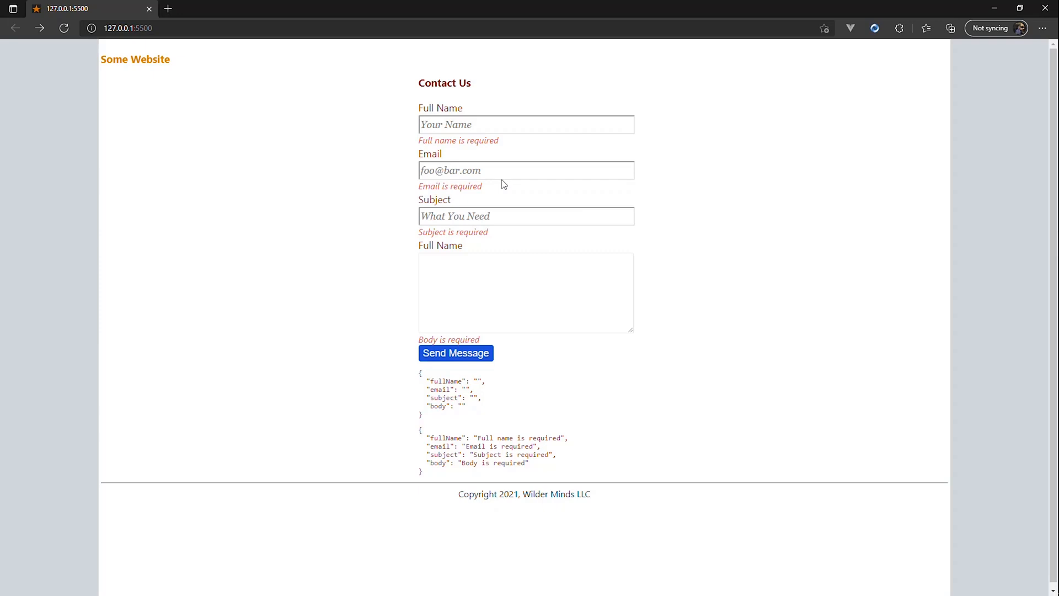
{"action": "mouse_move", "coordinate": [357, 197]}
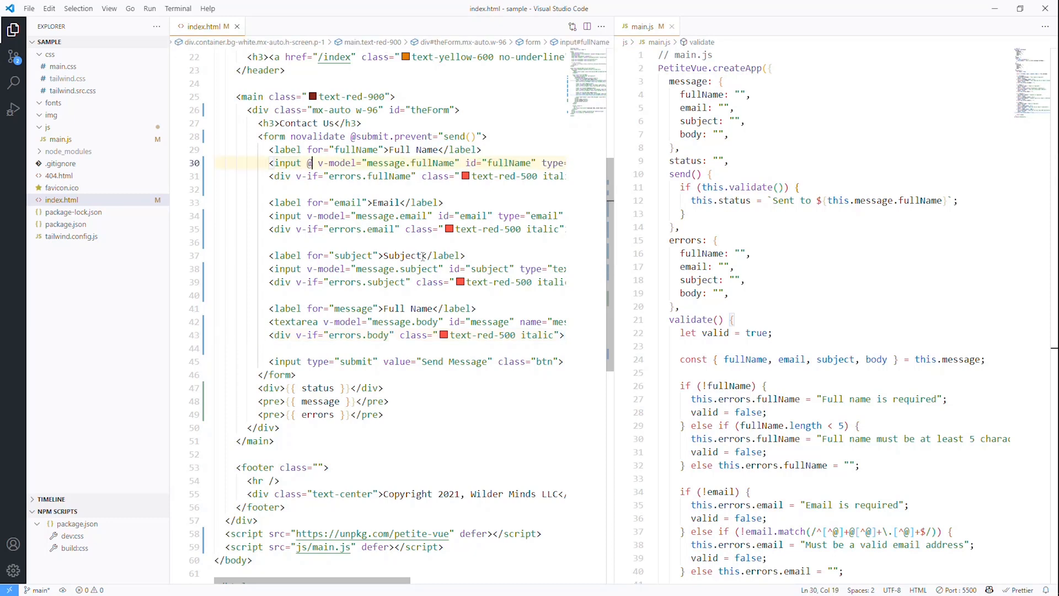
{"action": "type", "text": "@keyup=\"validate("}
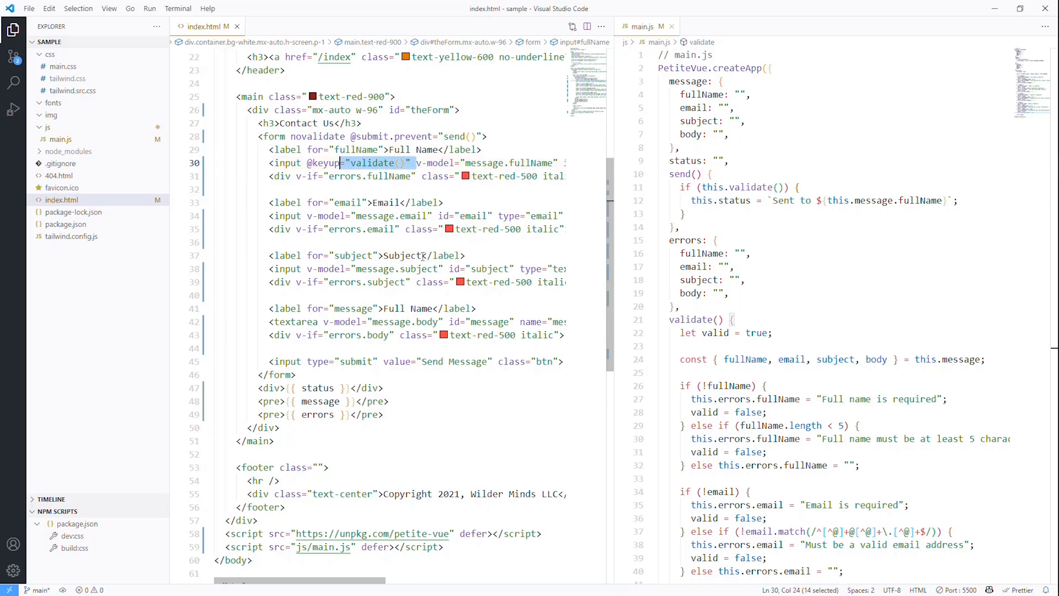
{"action": "left_click", "coordinate": [412, 215]}
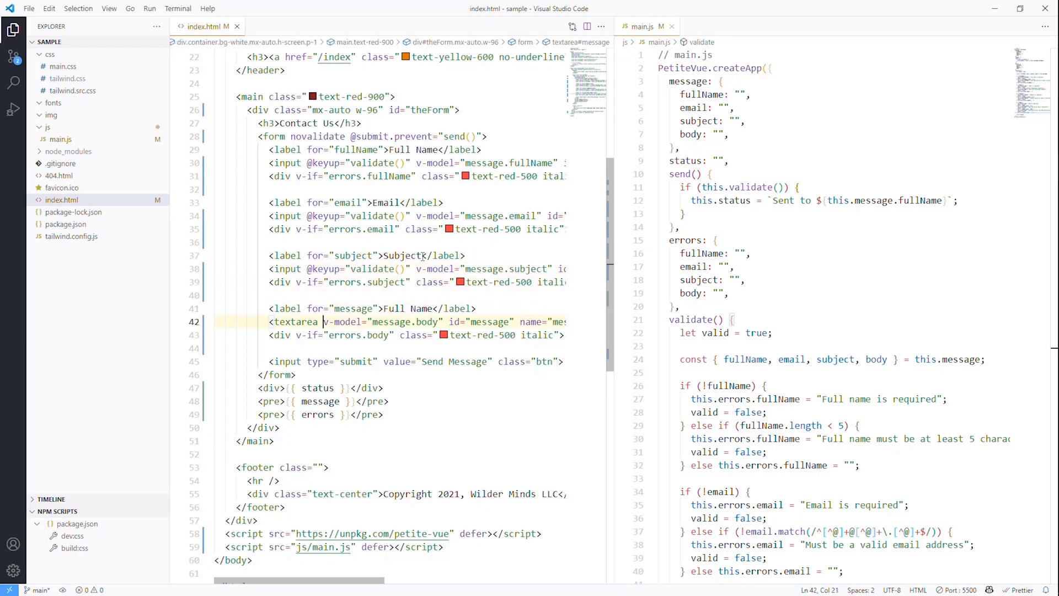
{"action": "key", "text": "alt+tab"}
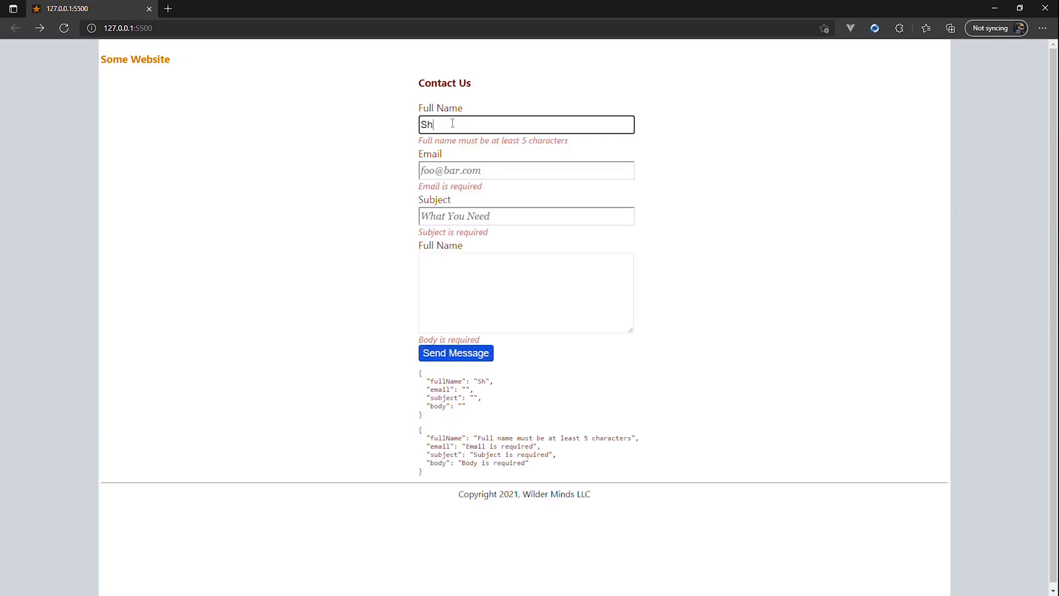
Type and delete characters in Full Name and Email ('shawn@w') to watch errors update live
{"action": "type", "text": "awn"}
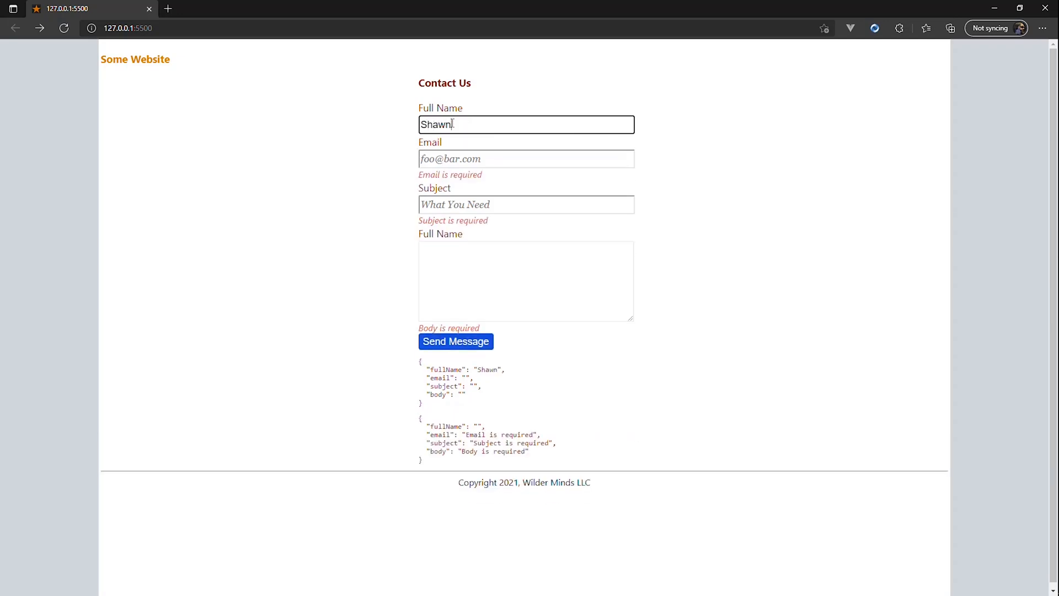
{"action": "key", "text": "Backspace"}
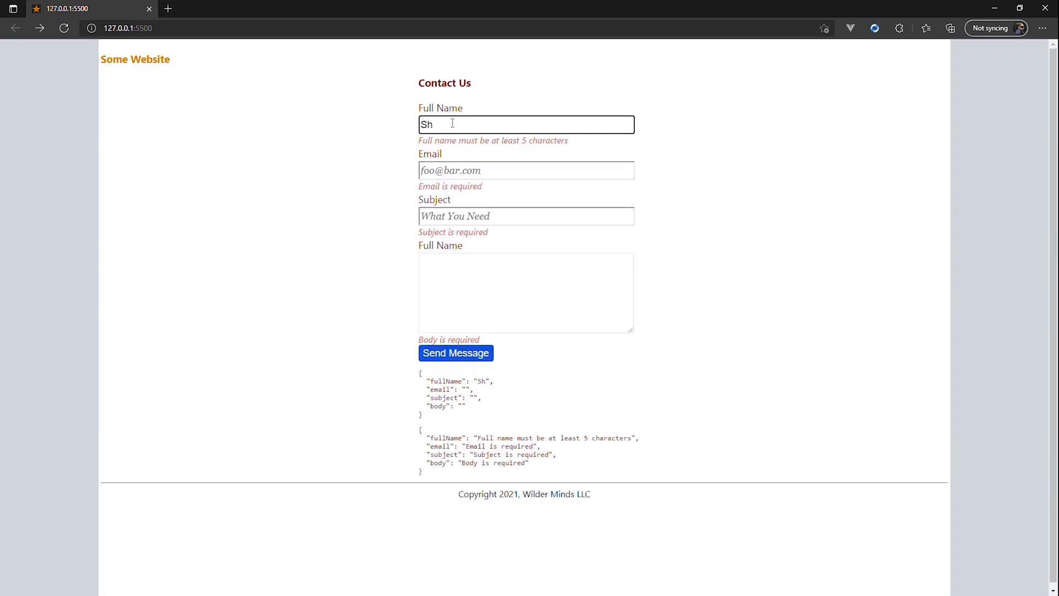
{"action": "type", "text": "as"}
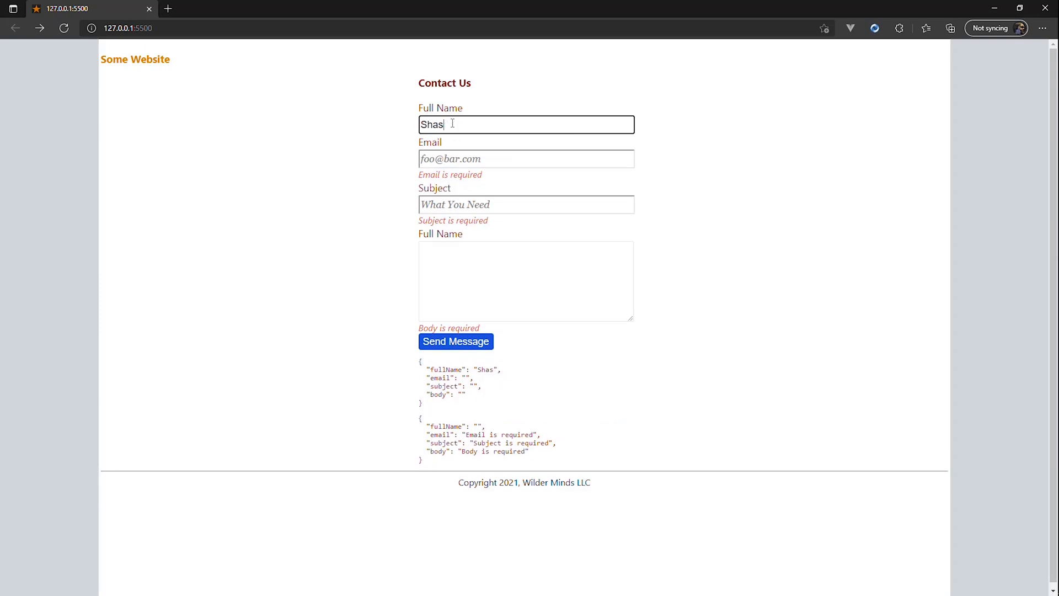
{"action": "type", "text": "shawn@w"}
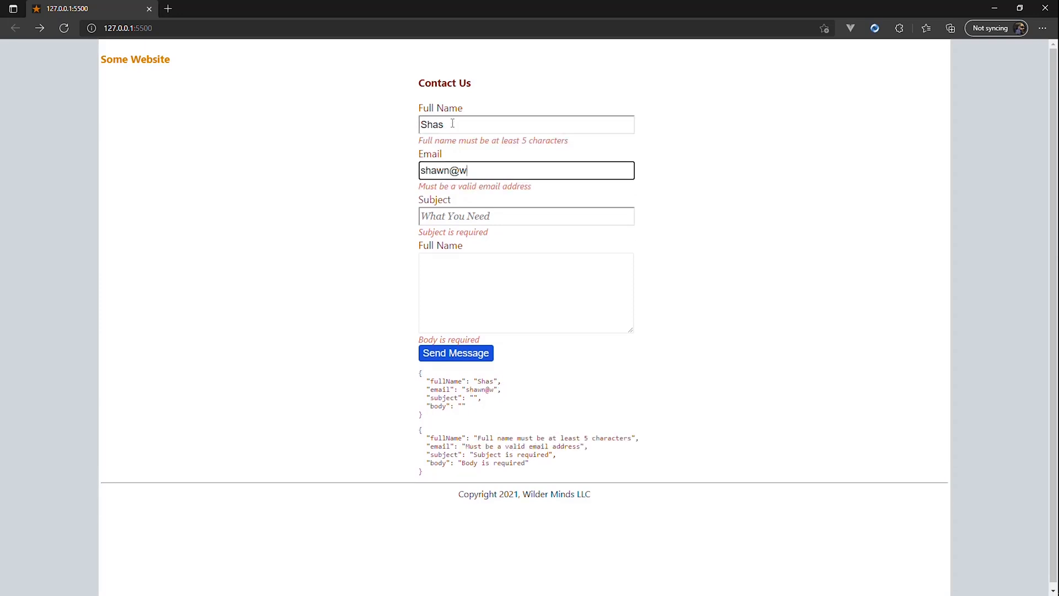
{"action": "key", "text": "Backspace"}
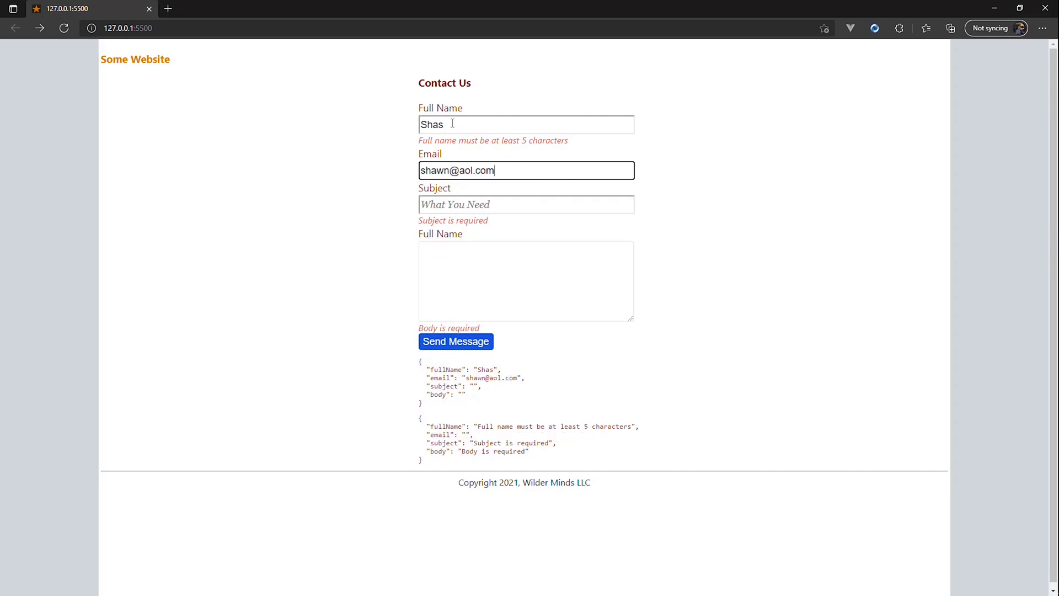
{"action": "mouse_move", "coordinate": [95, 279]}
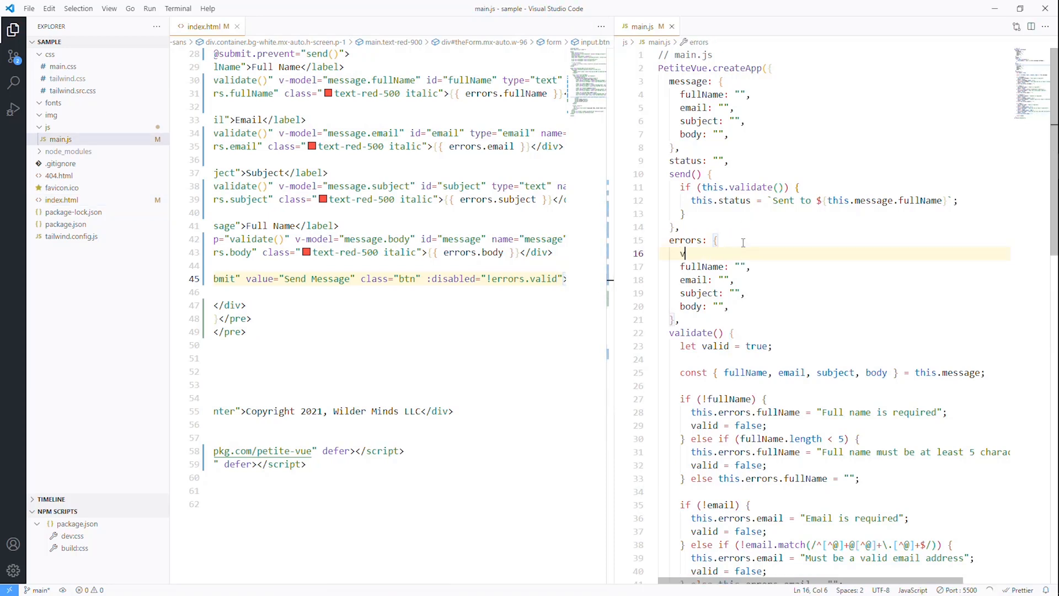
Add valid: false to errors in main.js and set this.errors.valid before the return
{"action": "type", "text": "alid: false,"}
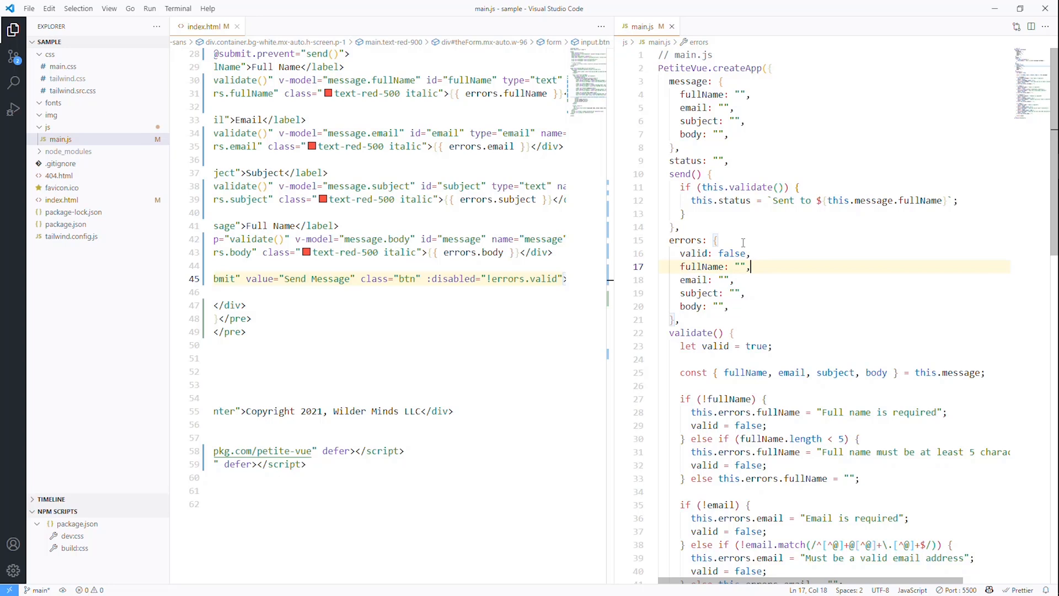
{"action": "scroll", "scroll_direction": "down", "scroll_amount": 3}
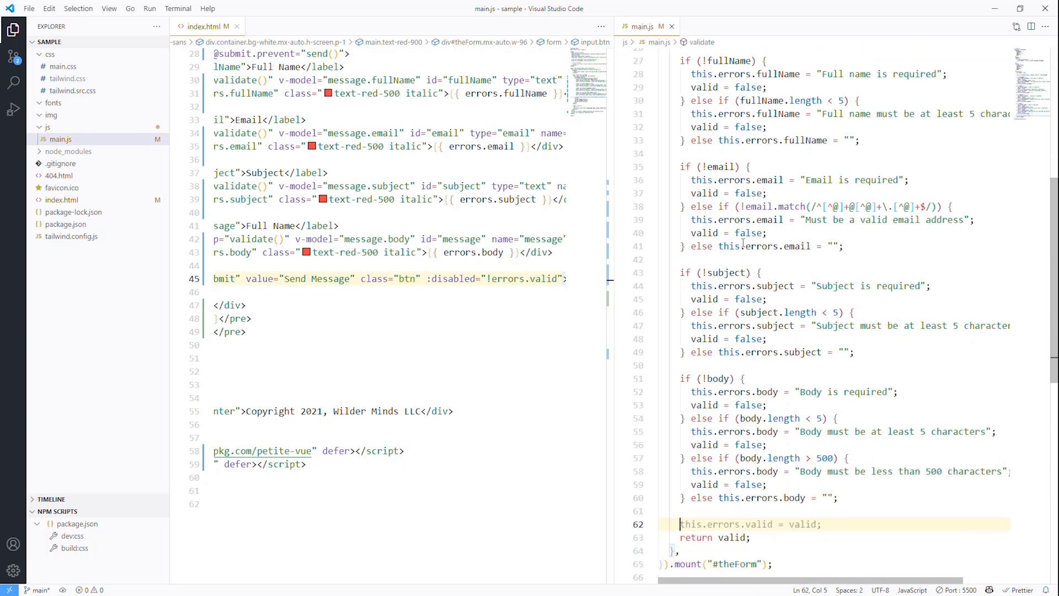
{"action": "left_click", "coordinate": [750, 524]}
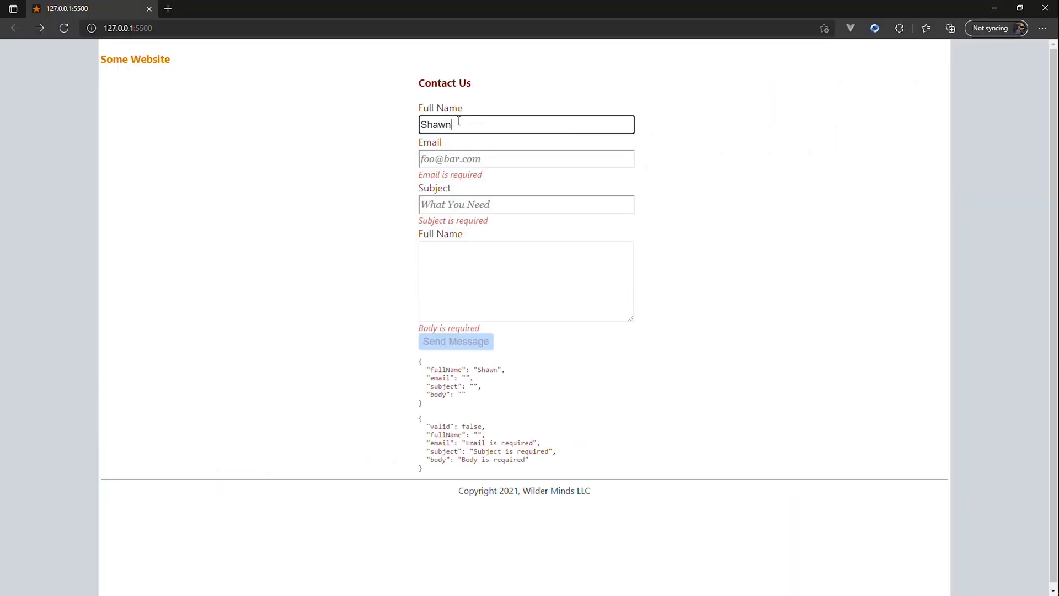
Fill every field to enable Send Message, then shorten the message body to disable it
{"action": "type", "text": "asdfaas"}
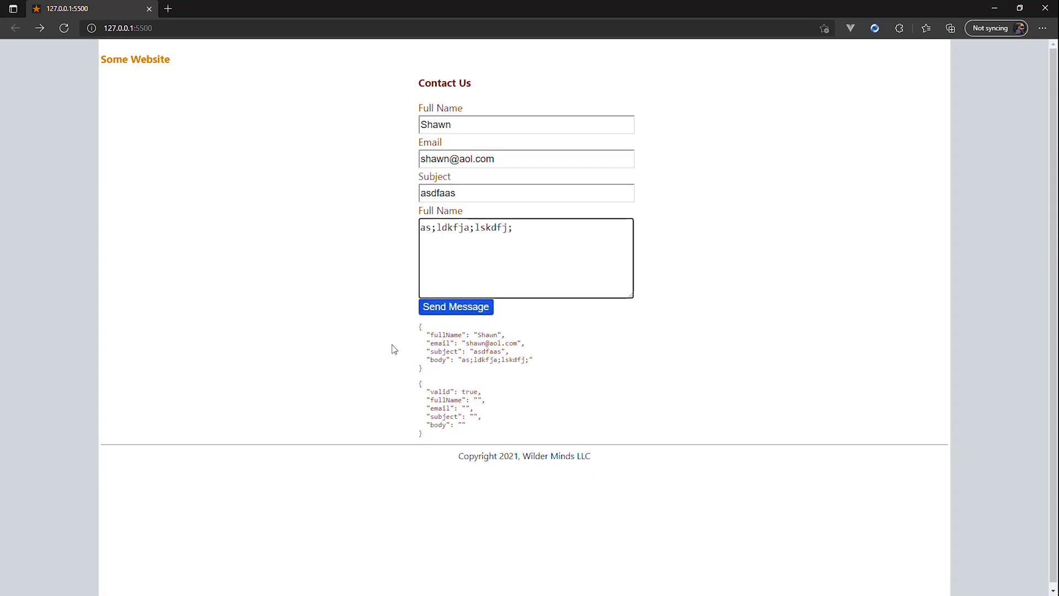
{"action": "mouse_move", "coordinate": [456, 306]}
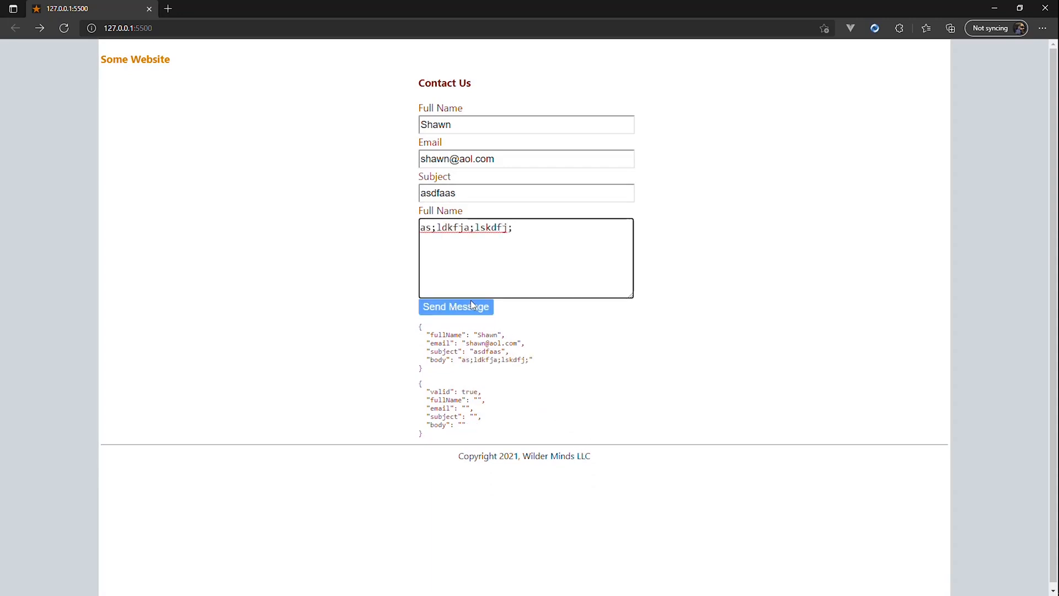
{"action": "key", "text": "Backspace"}
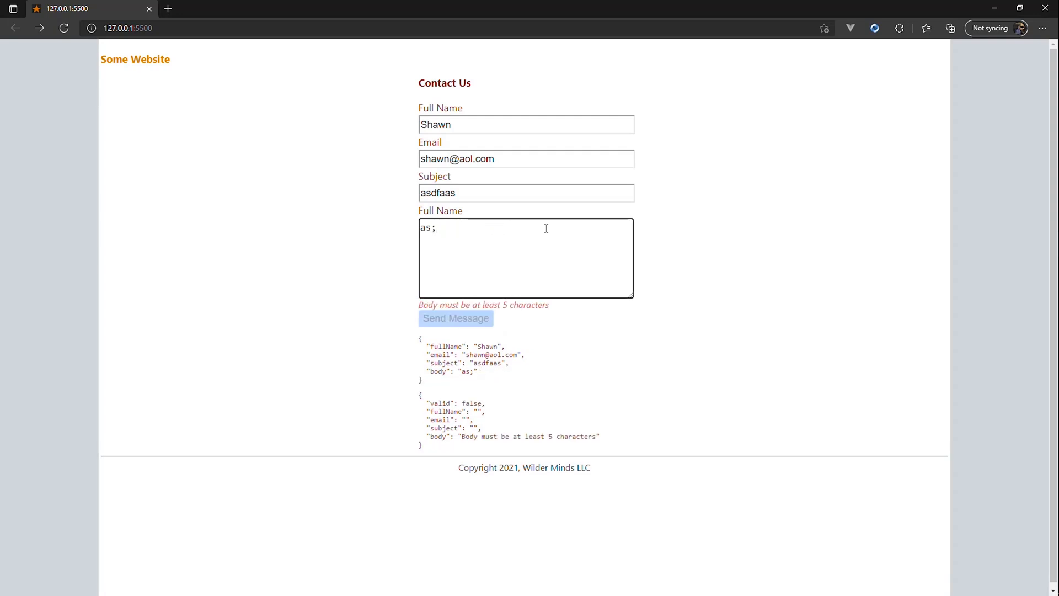
{"action": "type", "text": "s.errors.valid = valid;"}
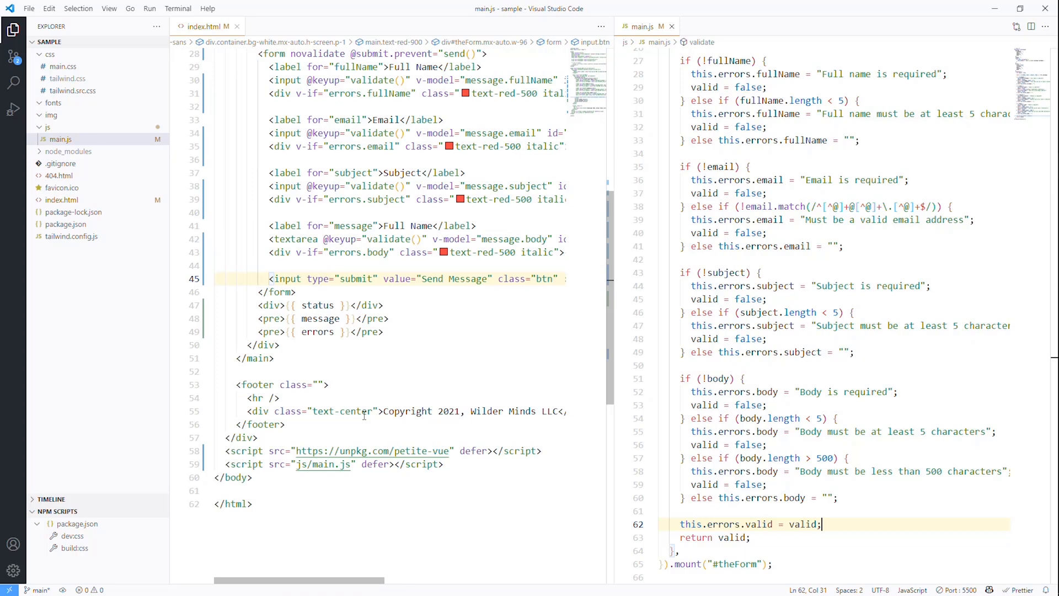
{"action": "scroll", "scroll_direction": "up", "scroll_amount": 3}
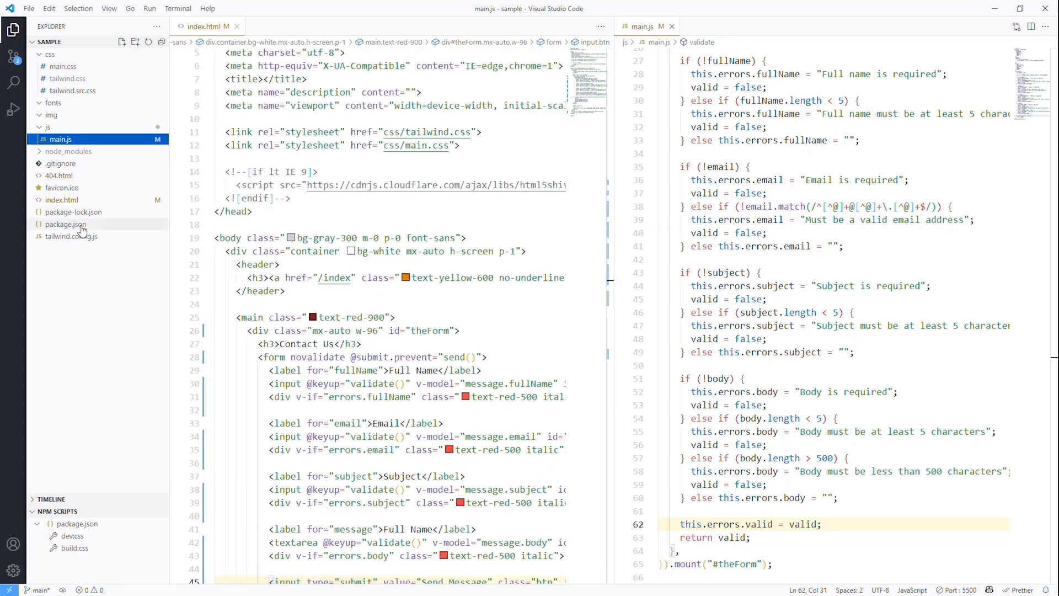
{"action": "scroll", "scroll_direction": "down", "scroll_amount": 3}
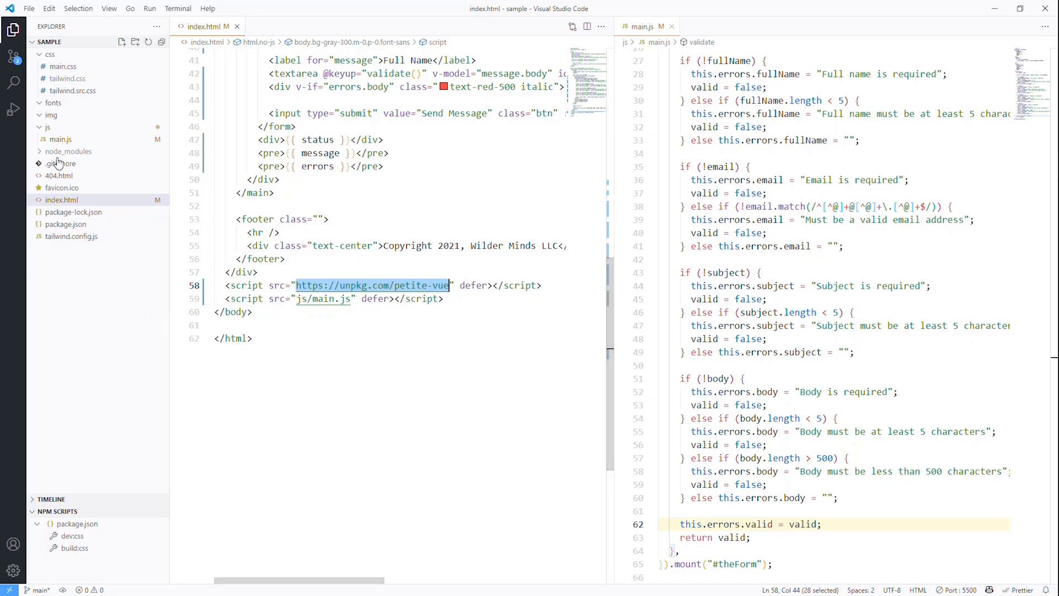
{"action": "scroll", "scroll_direction": "up", "scroll_amount": 3}
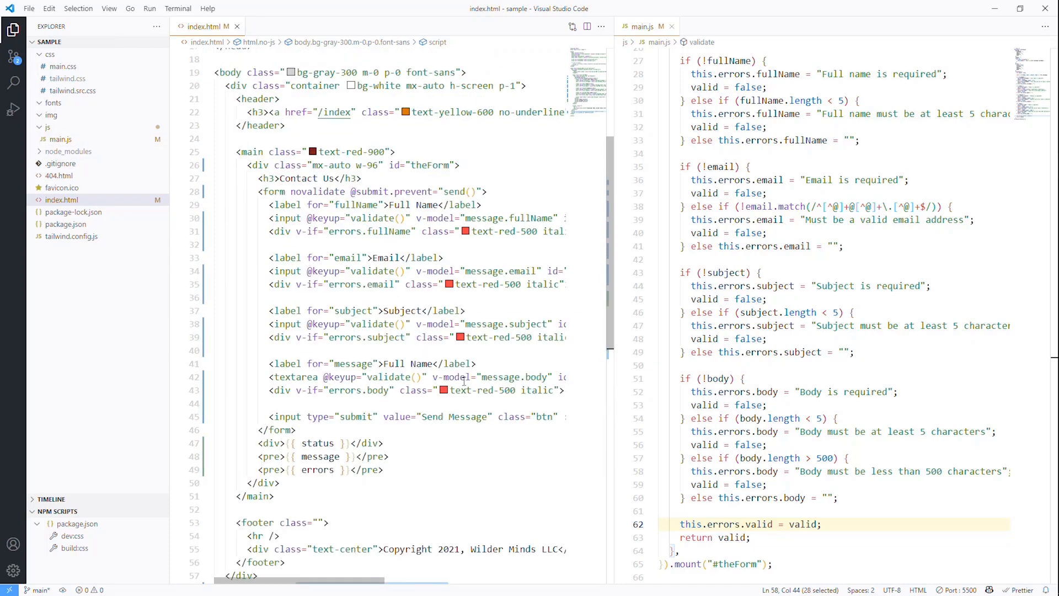
{"action": "scroll", "scroll_direction": "up", "scroll_amount": 3}
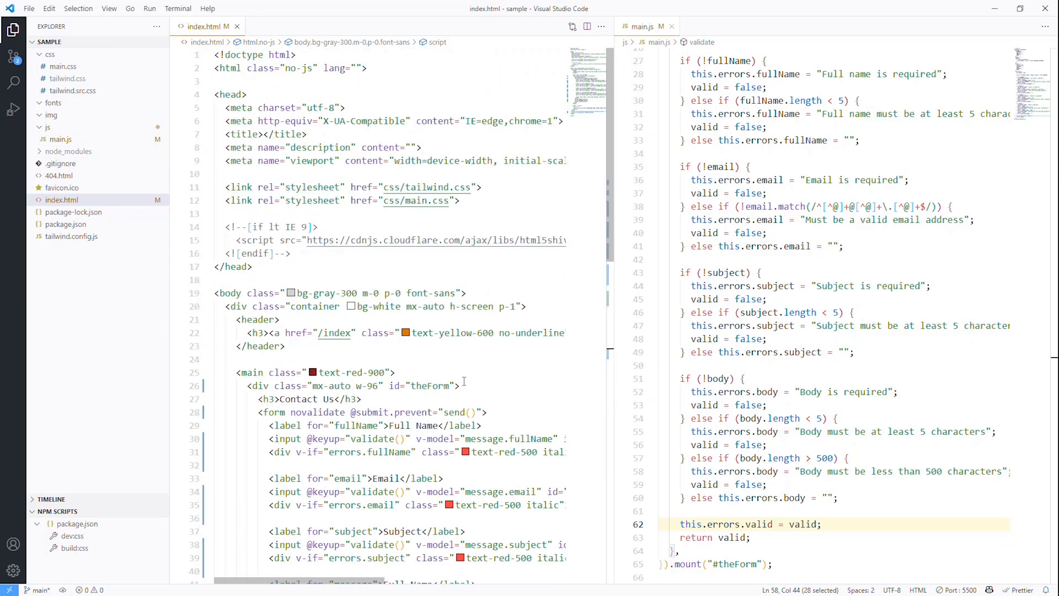